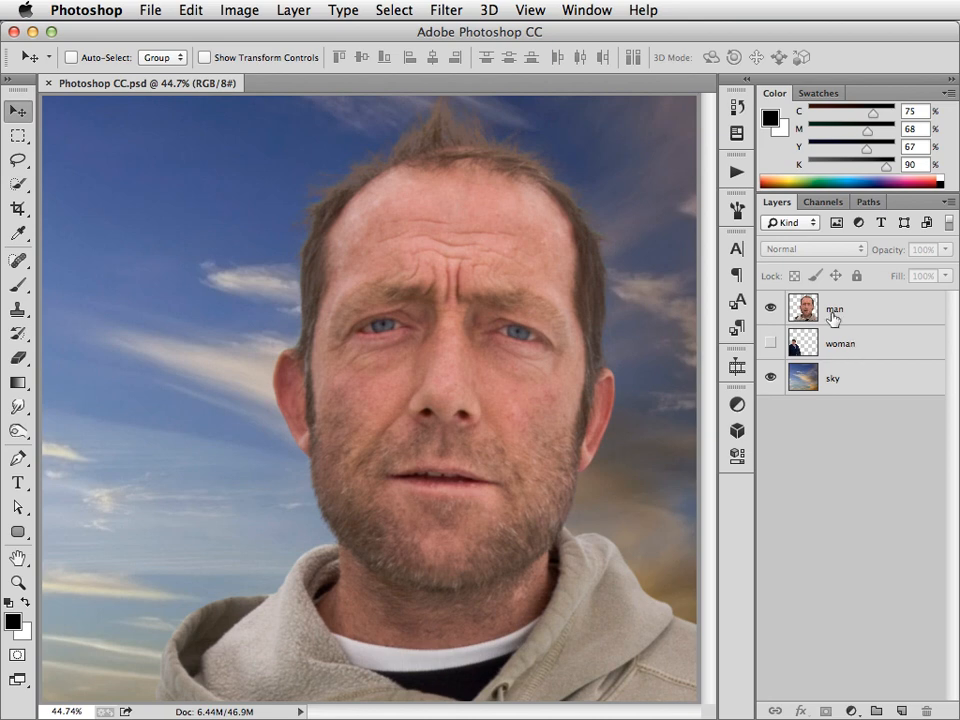
- Zoom to 100% on the man's face and bring up Smart Sharpen for his layer
left_click(834, 308)
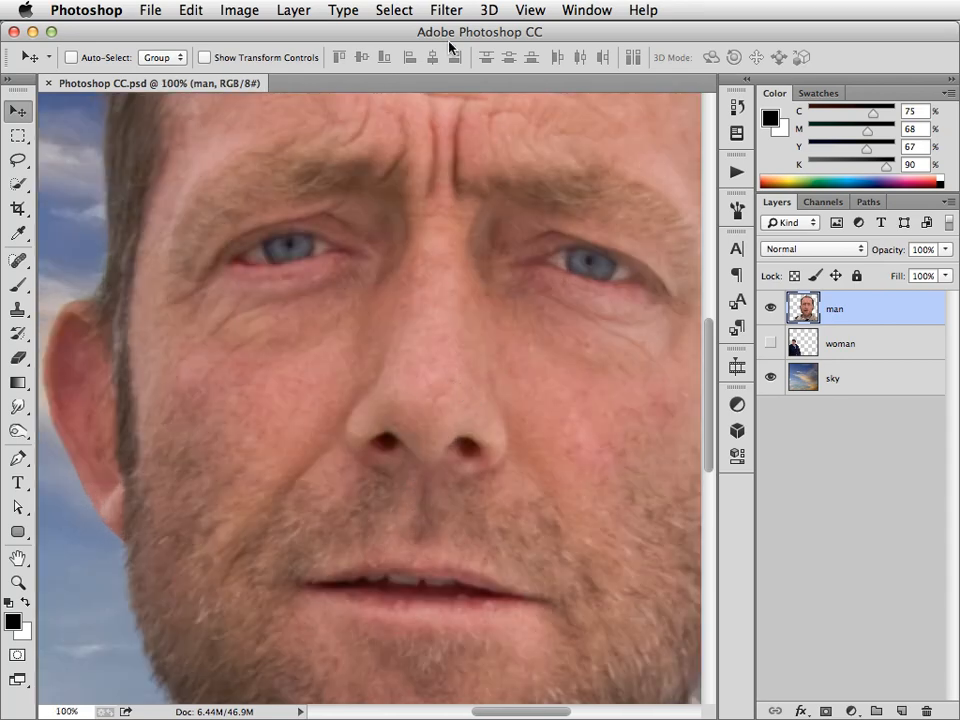
left_click(446, 10)
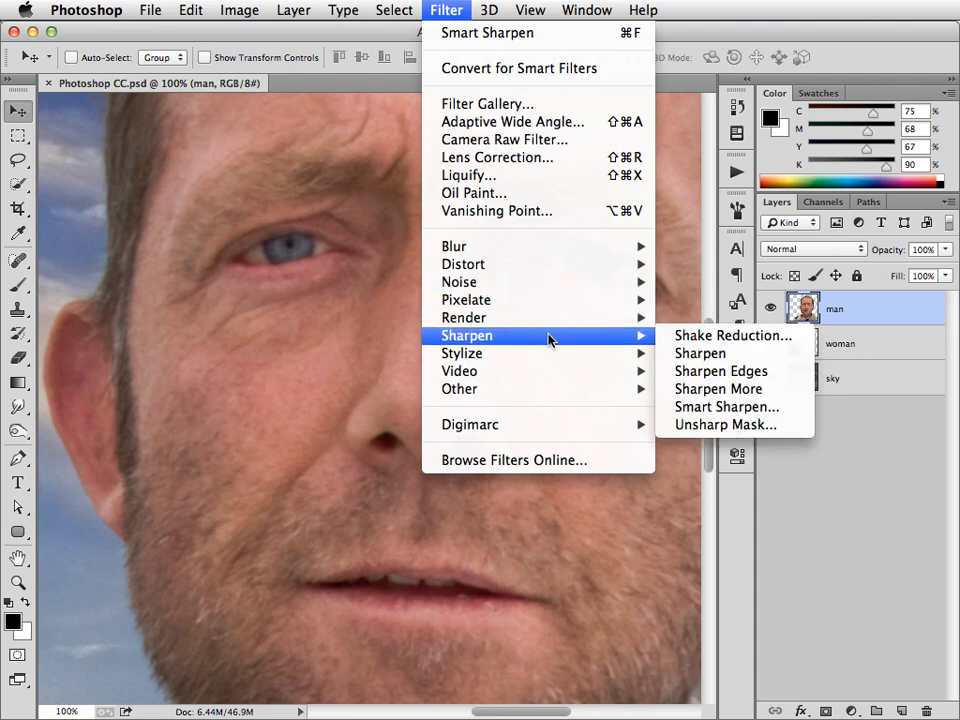
mouse_move(728, 406)
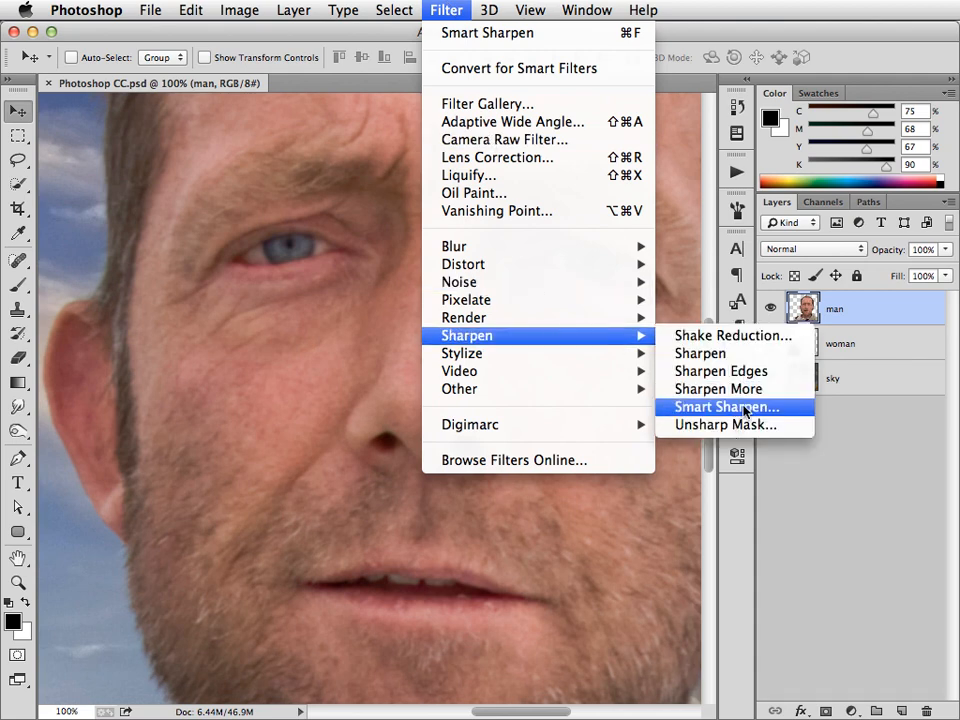
left_click(726, 406)
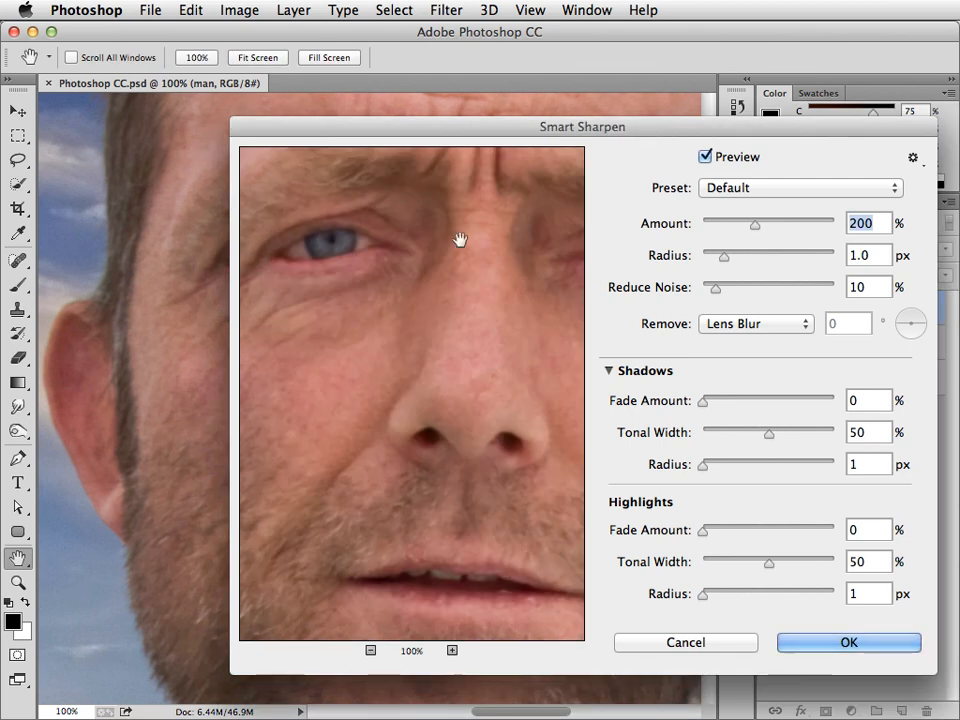
mouse_move(336, 314)
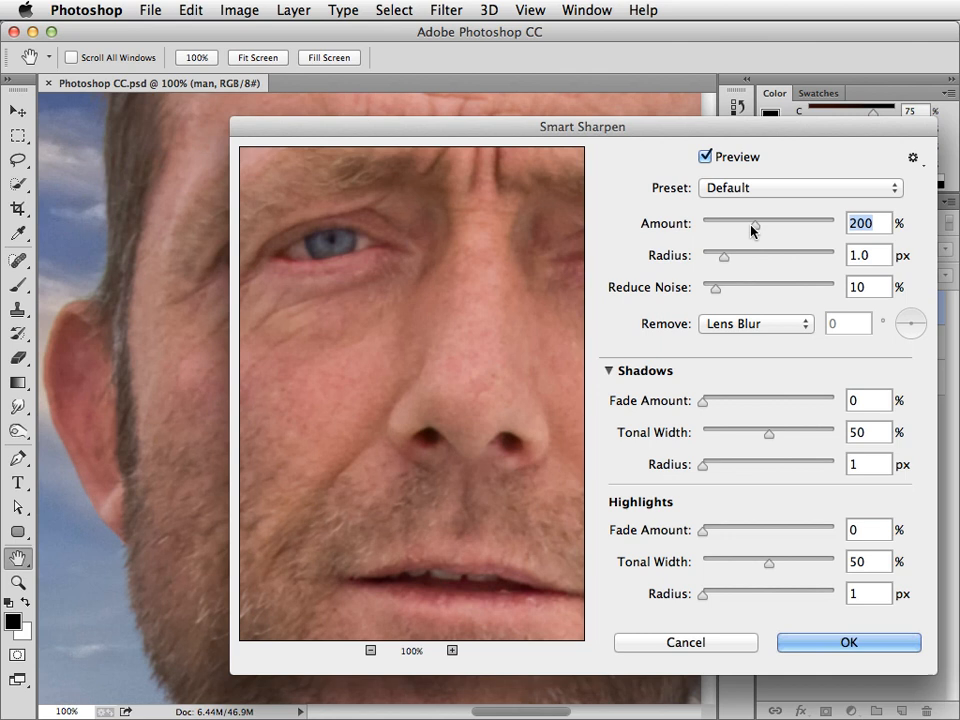
- Set Smart Sharpen to Amount 429%, Radius 1.8 px, Remove Gaussian Blur and Reduce Noise 25%
left_click_drag(756, 224, 816, 224)
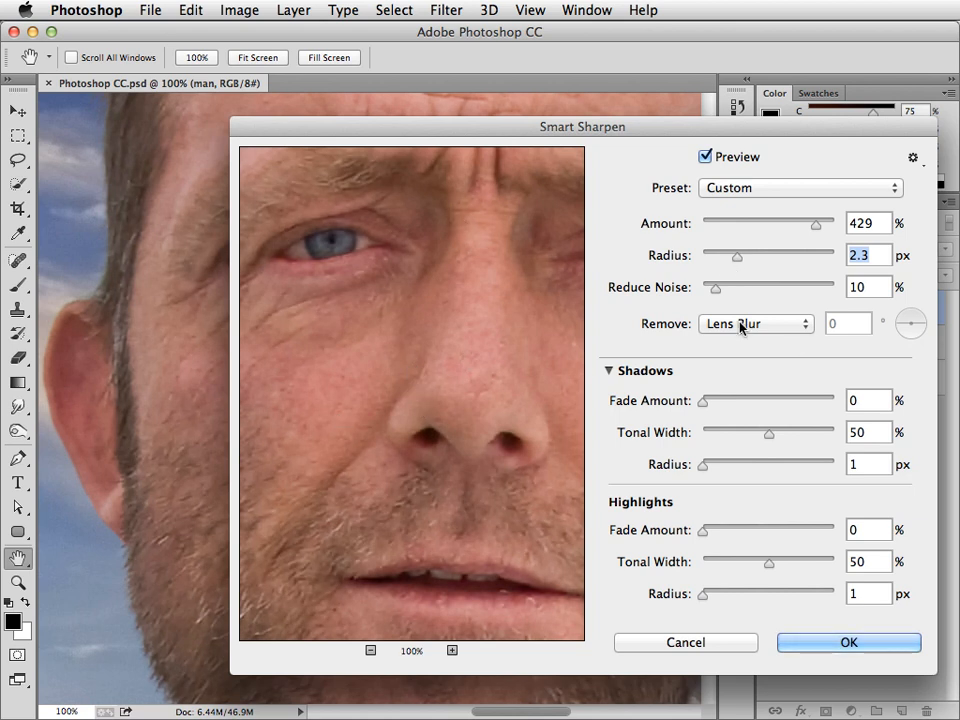
mouse_move(670, 336)
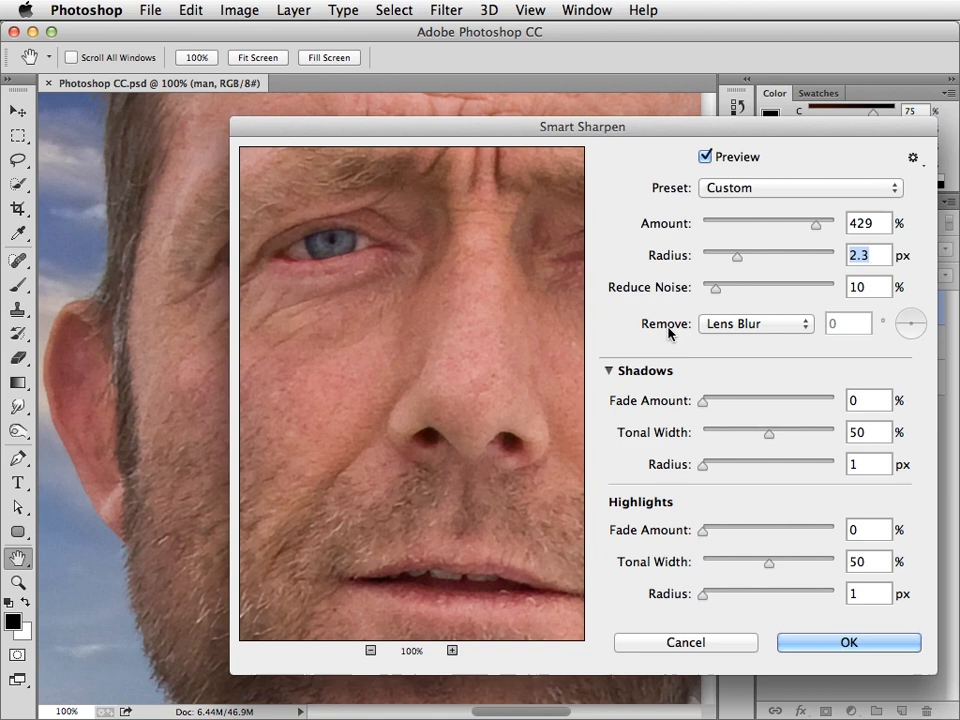
left_click(756, 324)
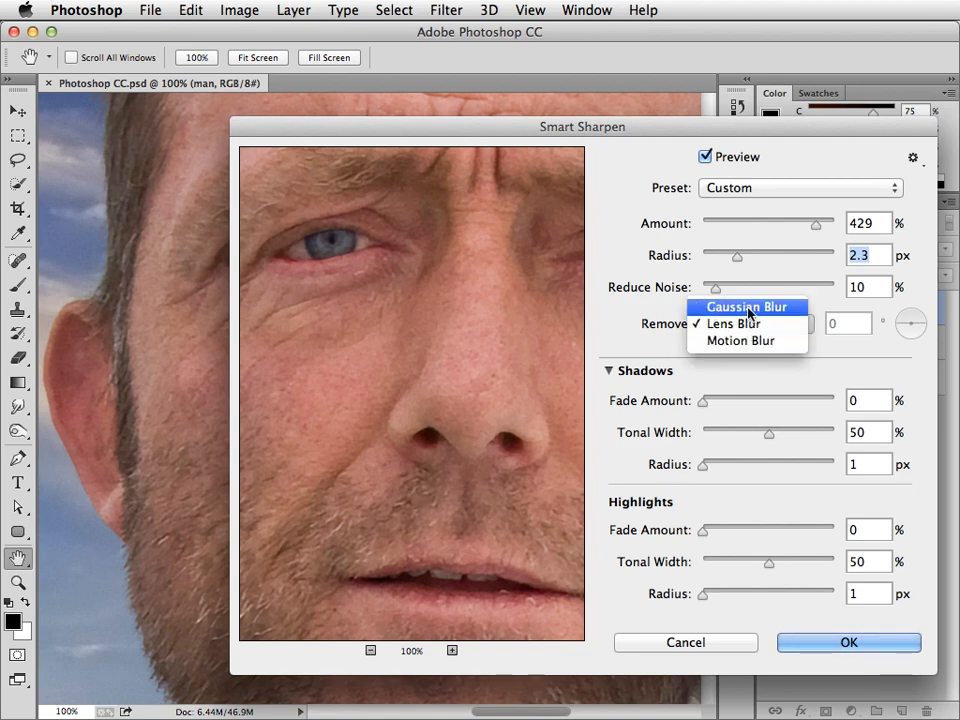
left_click(746, 308)
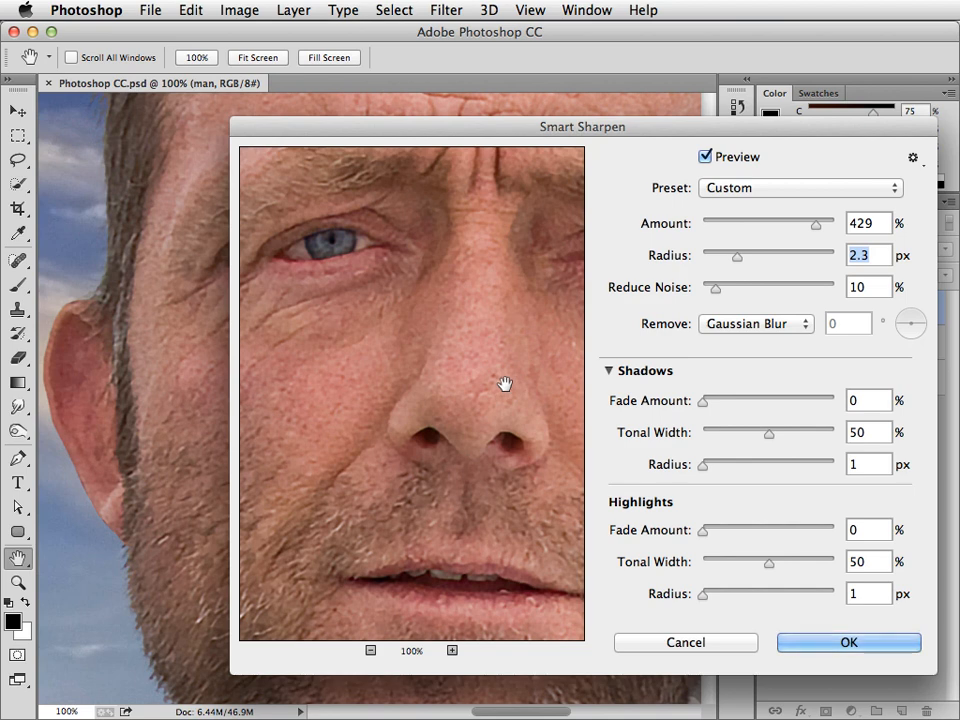
mouse_move(736, 264)
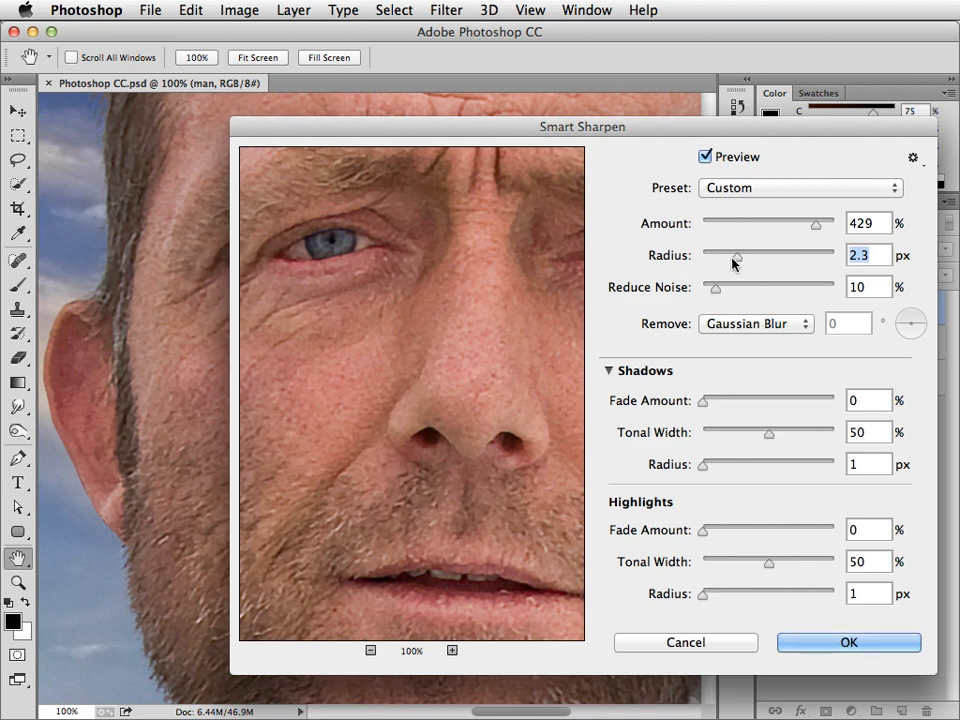
left_click_drag(740, 256, 732, 256)
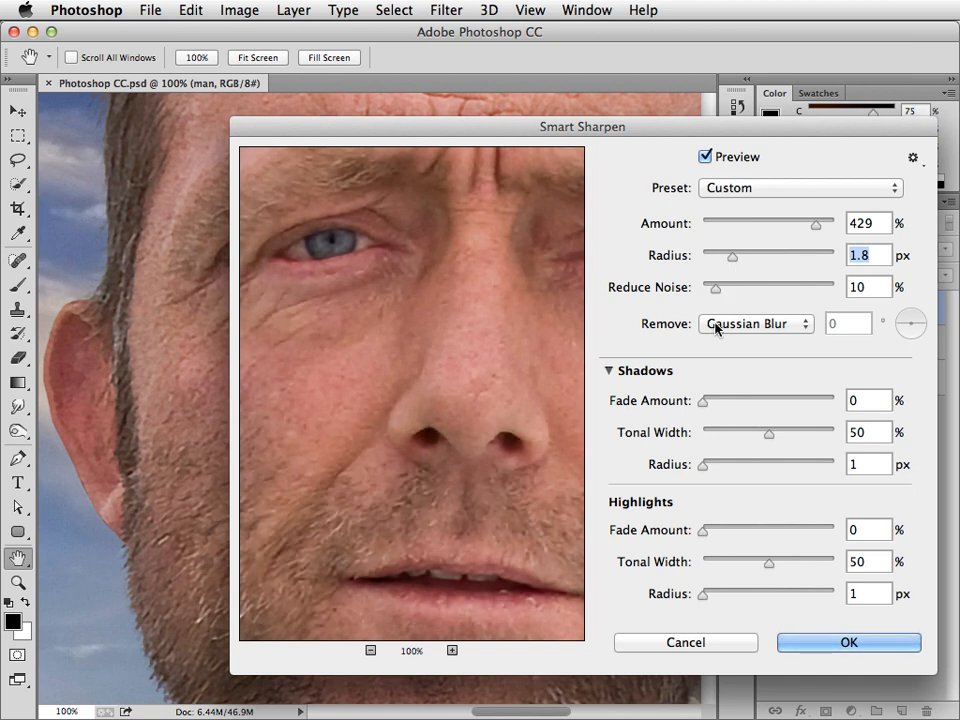
left_click_drag(714, 288, 730, 288)
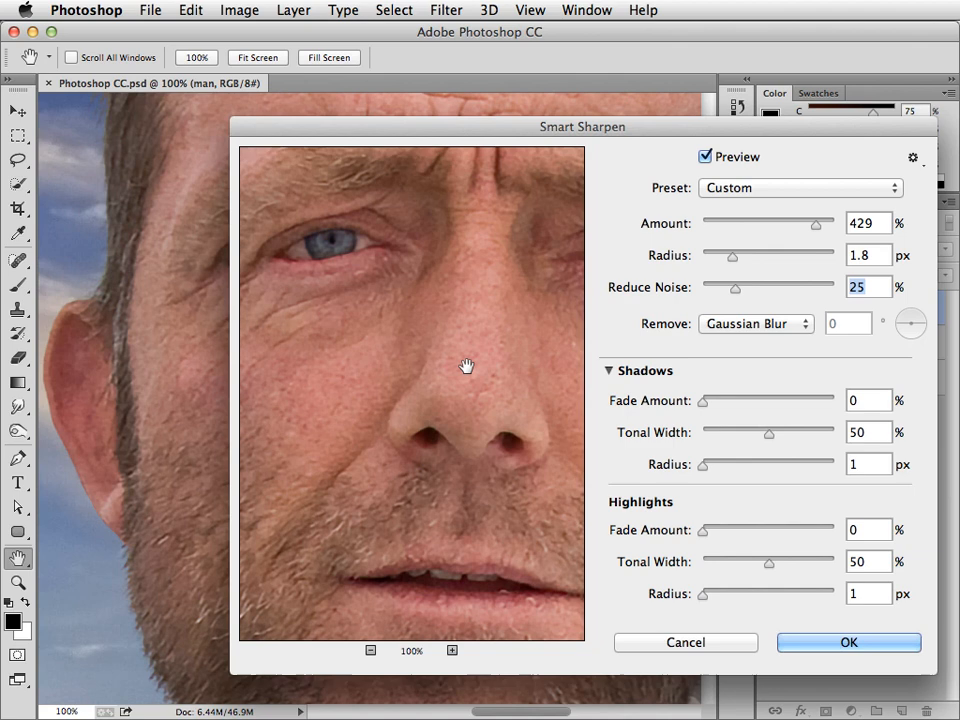
mouse_move(540, 432)
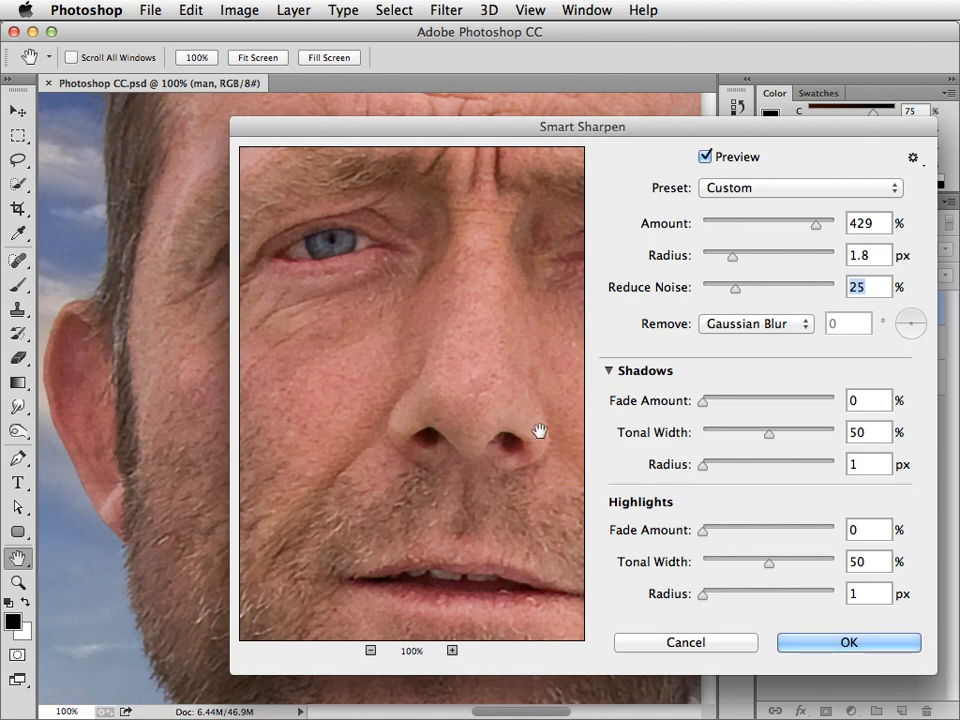
- Inspect the hair edge, fade sharpening in the shadows to 63% and apply the filter
left_click_drag(540, 432, 424, 464)
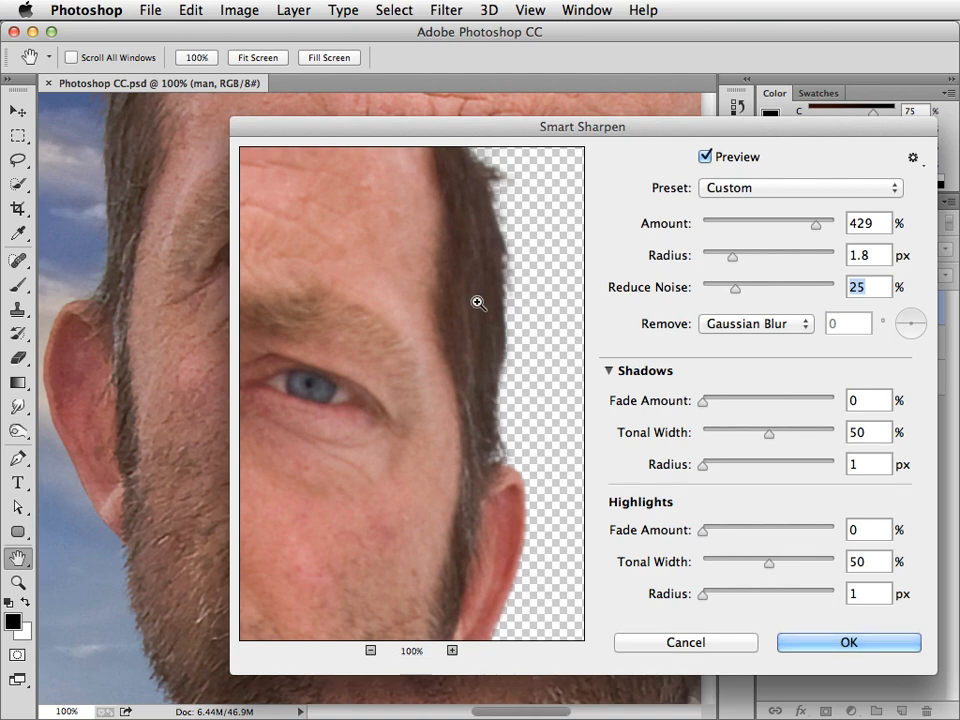
left_click(452, 652)
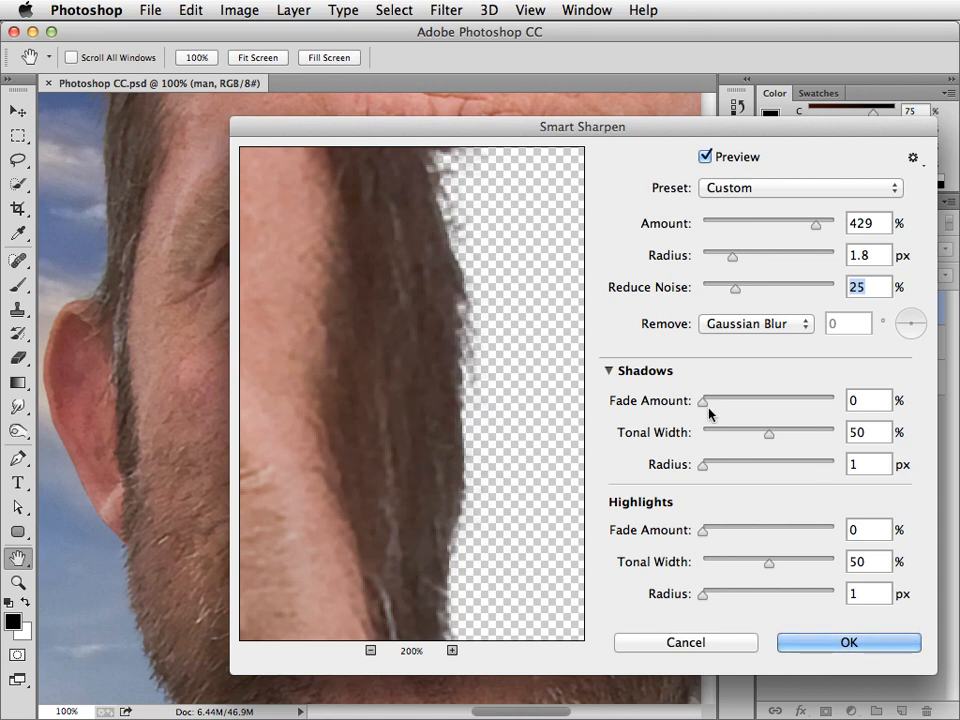
left_click_drag(704, 400, 788, 400)
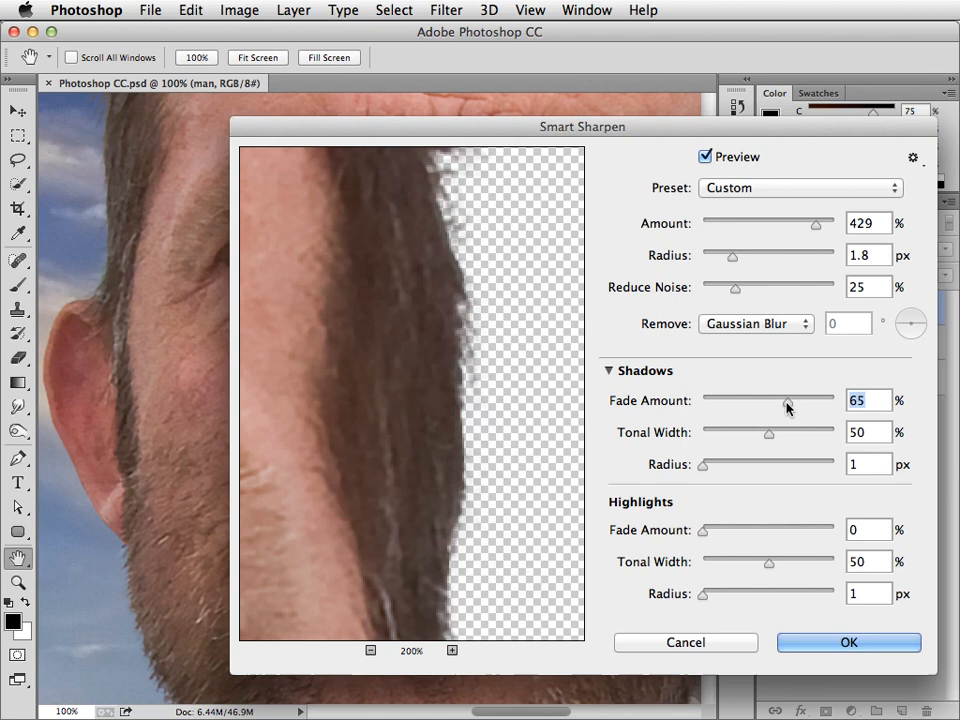
left_click_drag(790, 400, 784, 400)
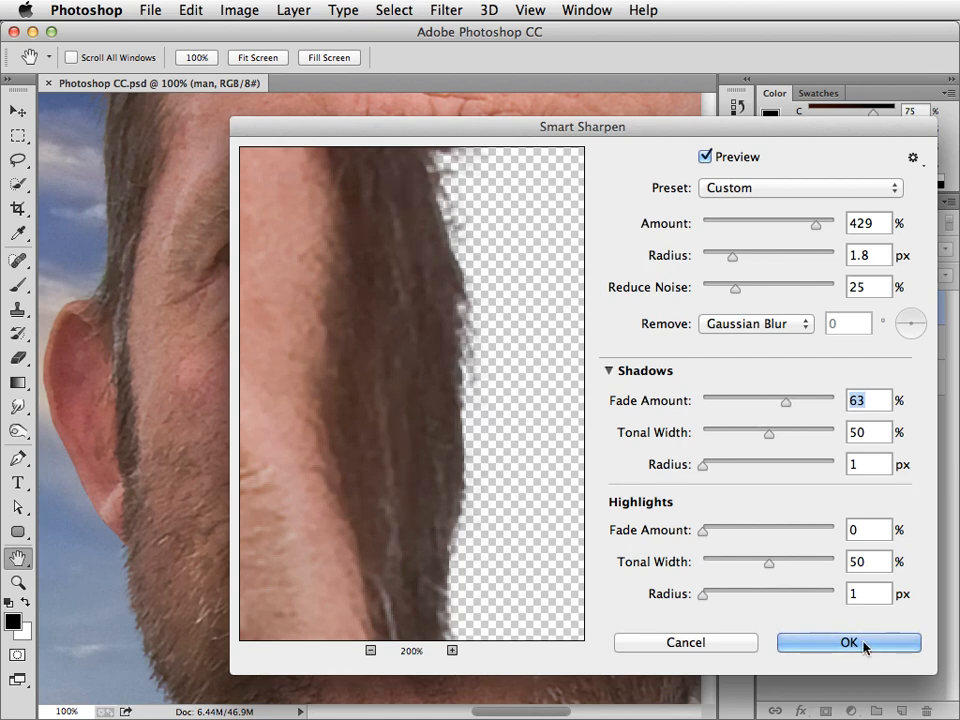
left_click(848, 642)
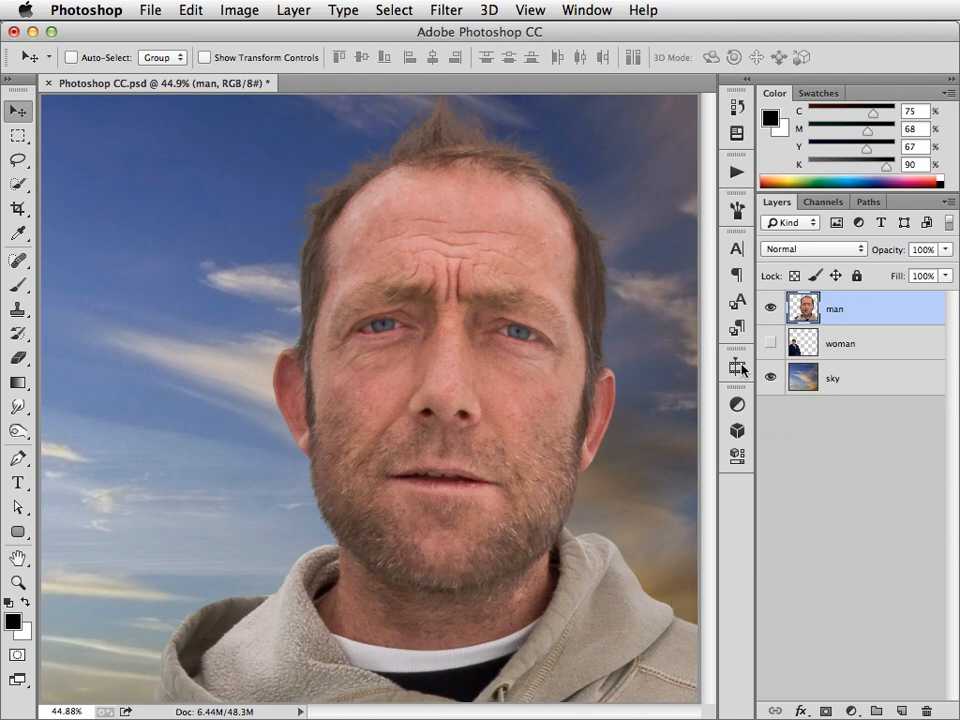
left_click(804, 308)
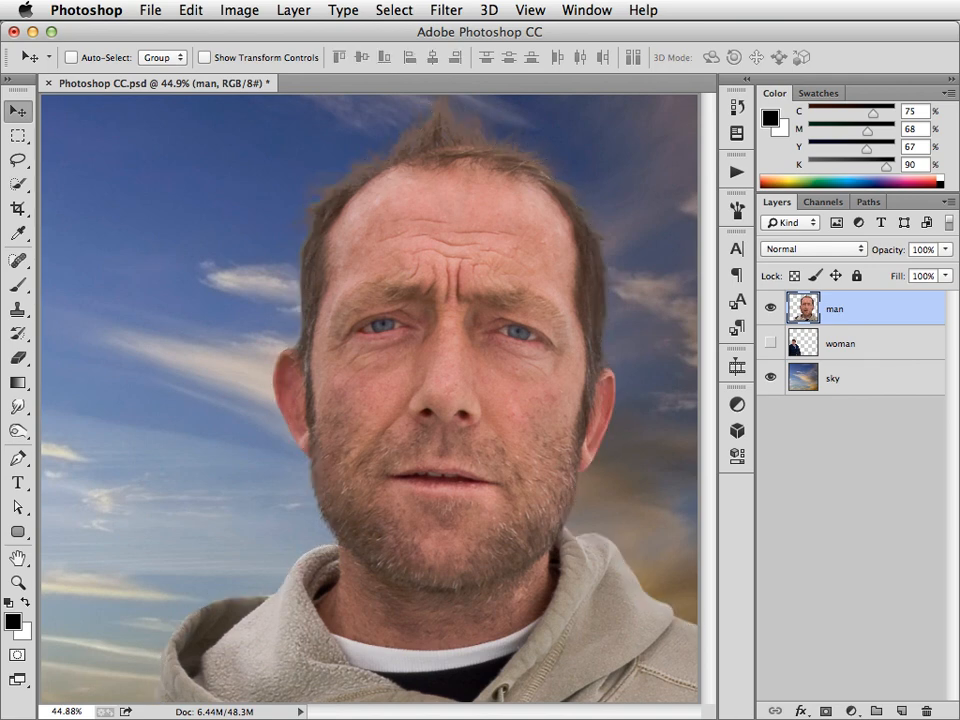
left_click(736, 170)
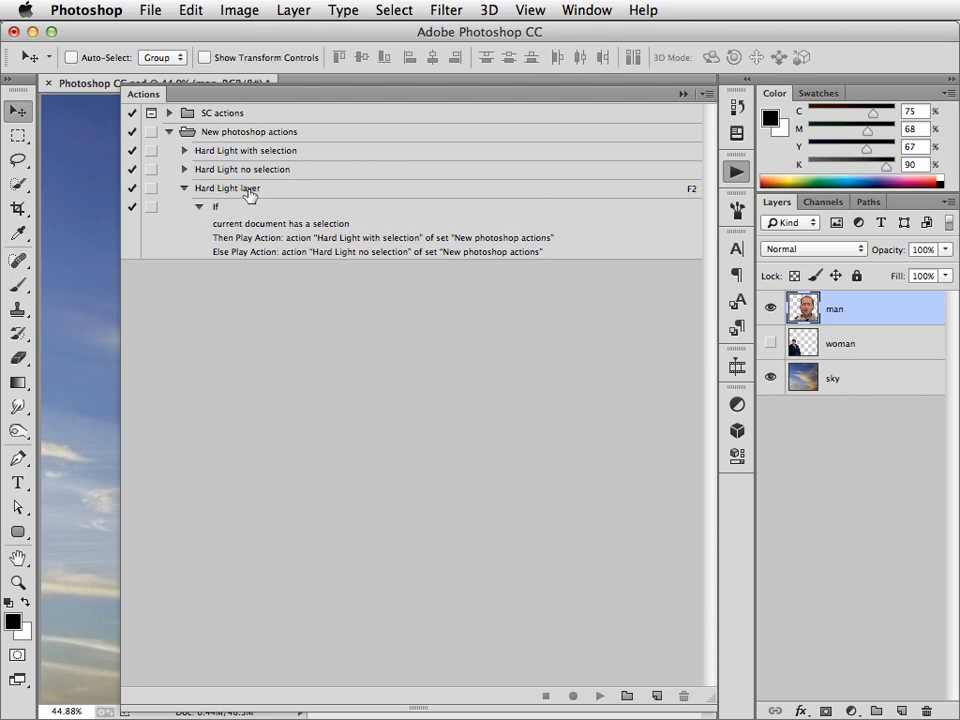
mouse_move(672, 192)
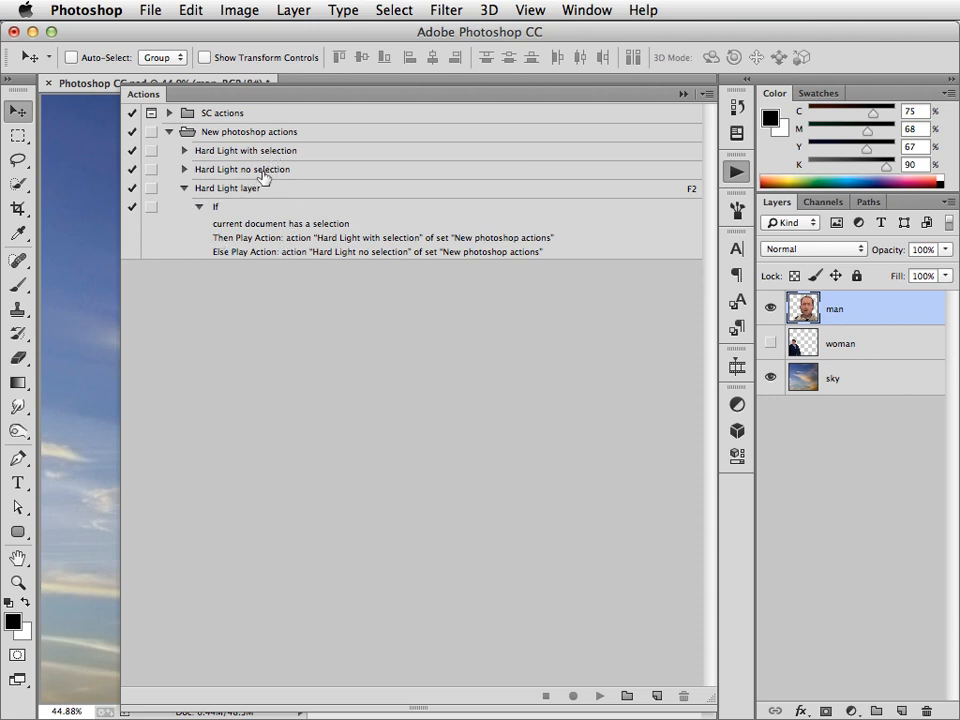
mouse_move(212, 176)
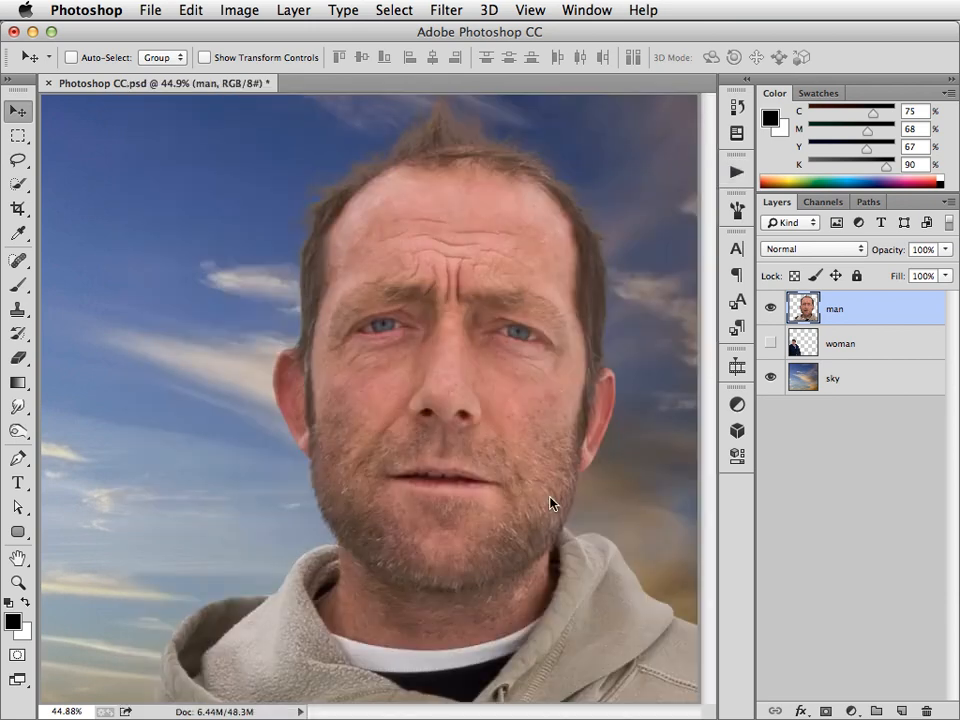
mouse_move(484, 350)
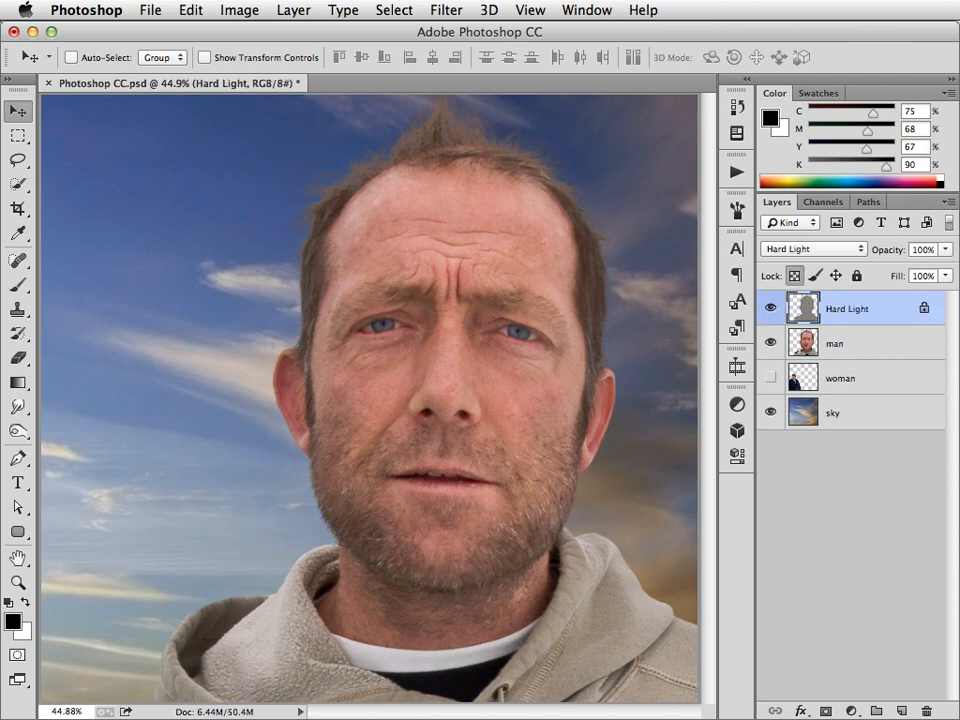
mouse_move(478, 452)
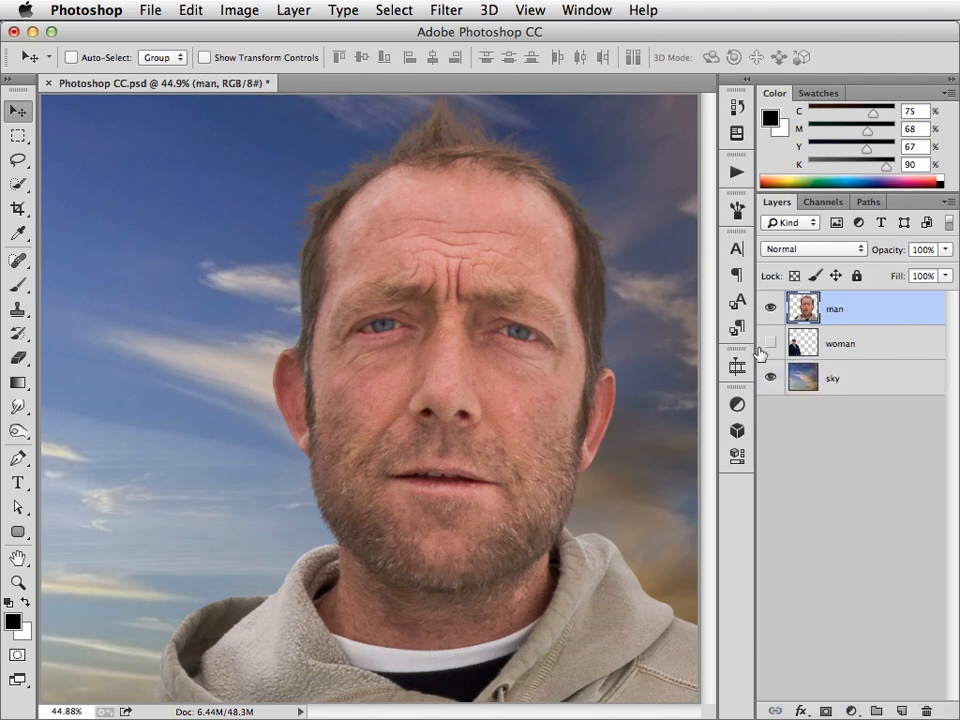
- Show the woman layer so she appears at left beside the man over the sky
left_click(770, 344)
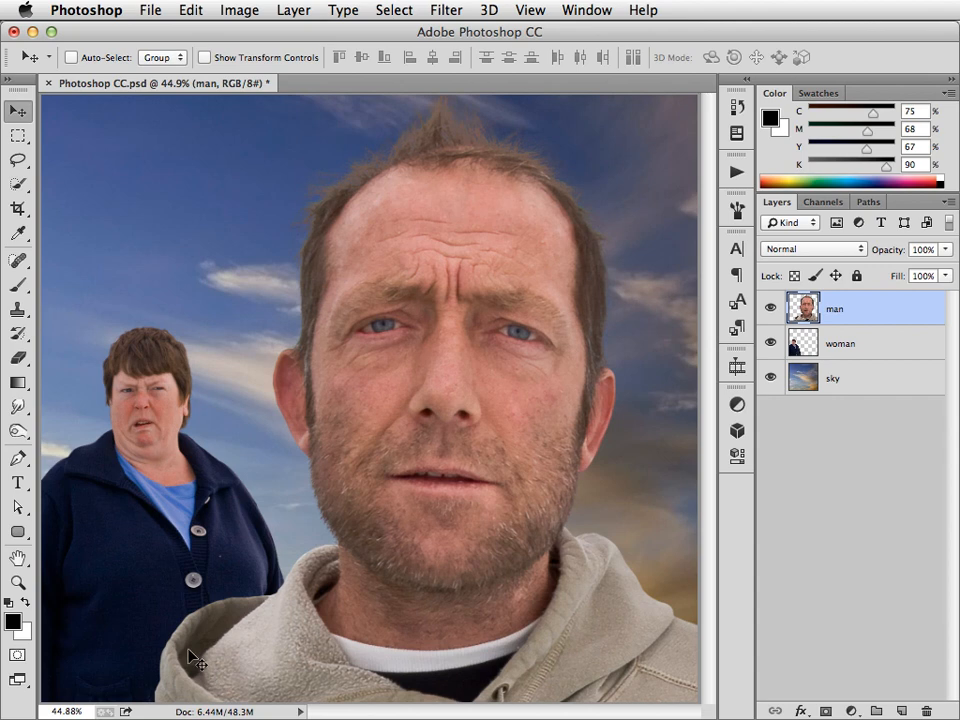
mouse_move(728, 322)
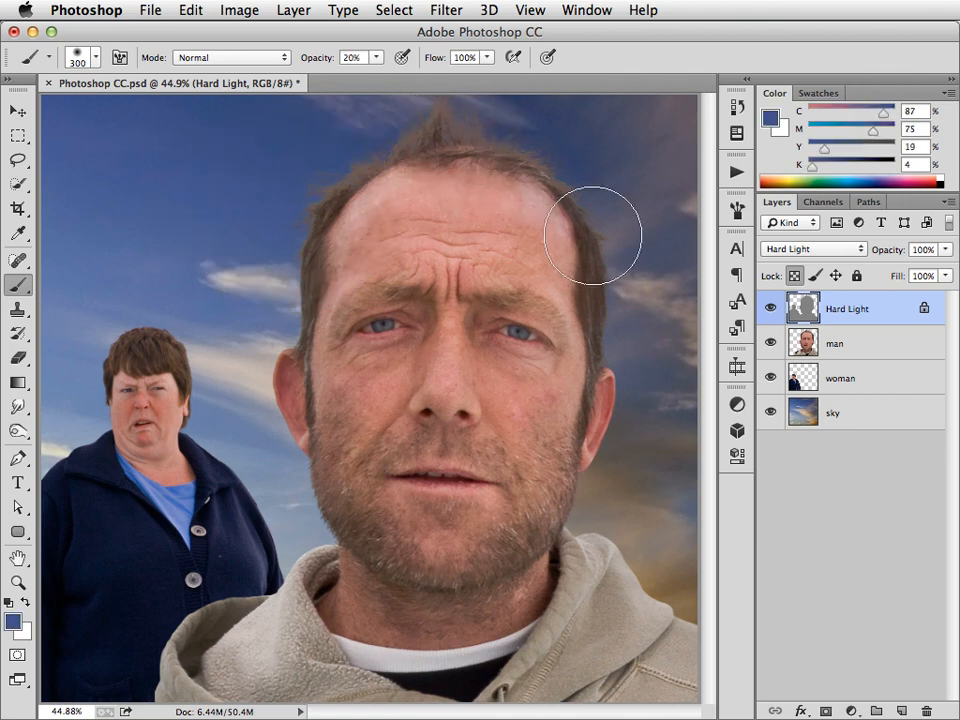
- Paint softly over the man's head on the Hard Light layer, then make the man layer active
left_click_drag(590, 236, 490, 500)
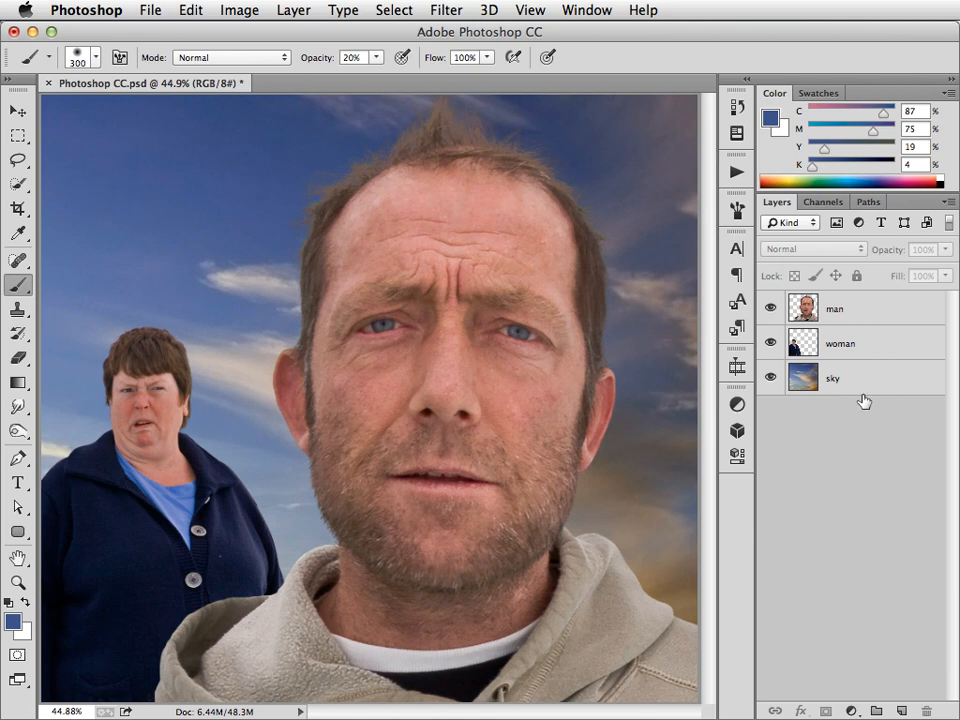
left_click(834, 308)
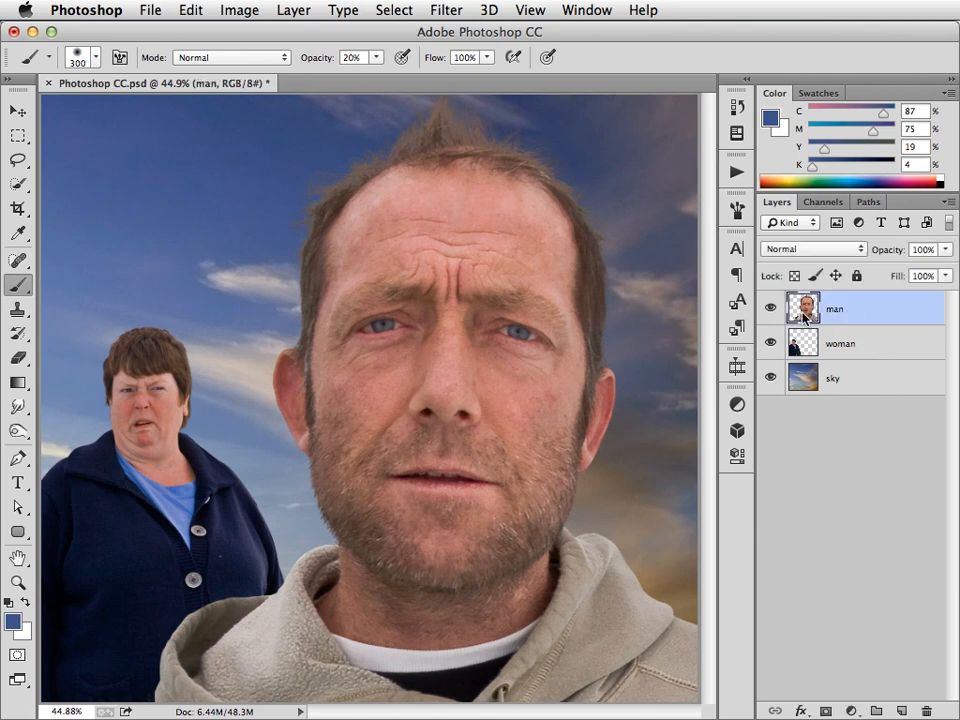
- Start a Camera Raw filter on the man layer and raise Clarity to +39
left_click(446, 8)
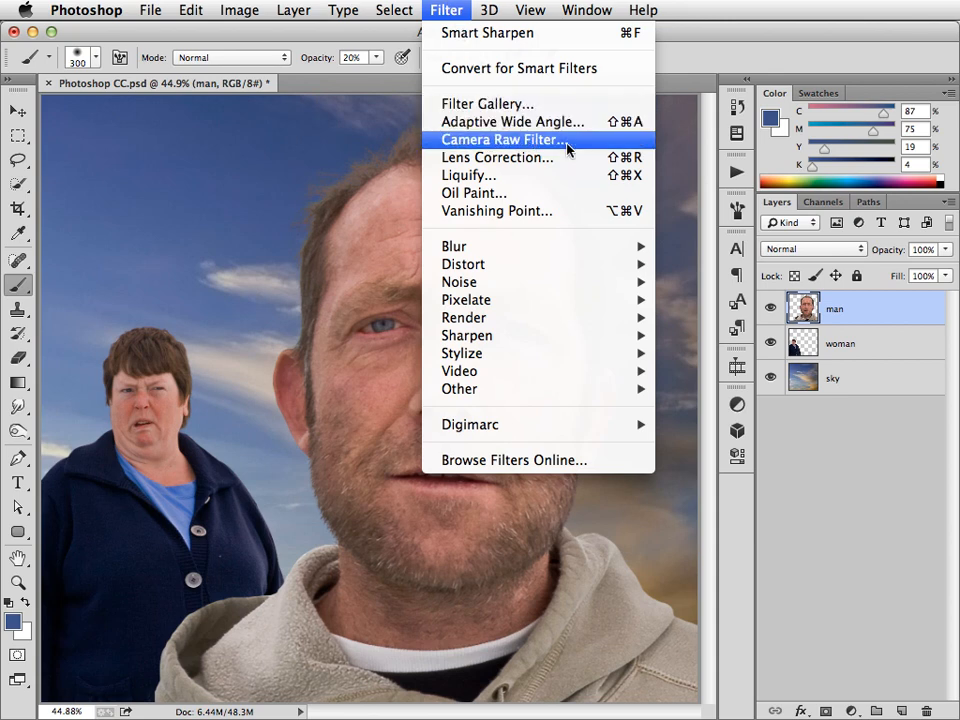
left_click(500, 140)
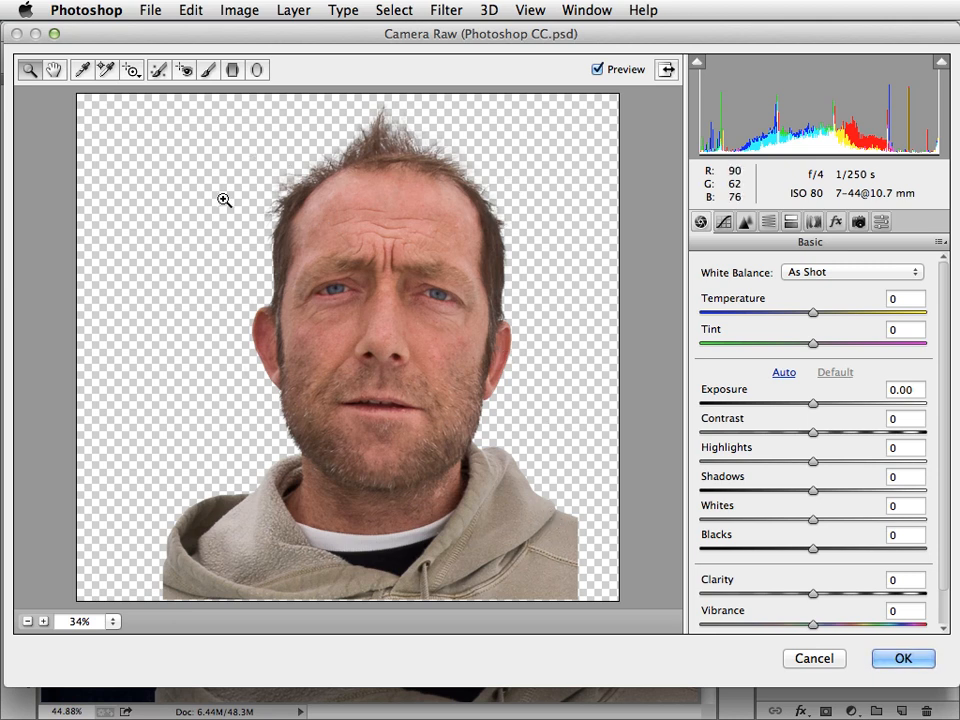
mouse_move(558, 528)
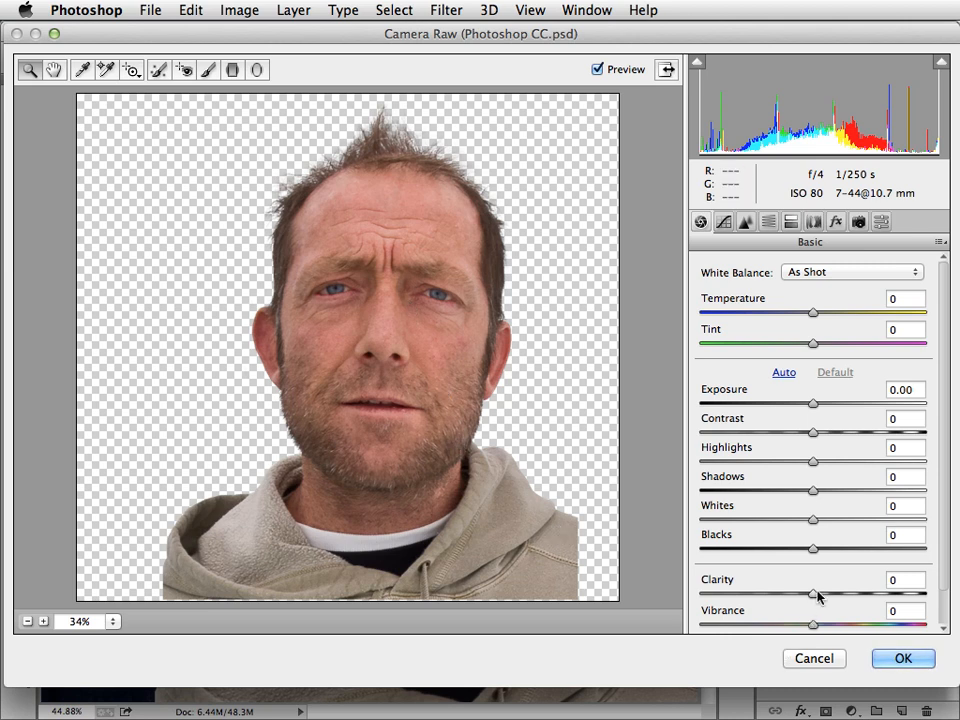
left_click_drag(812, 594, 832, 594)
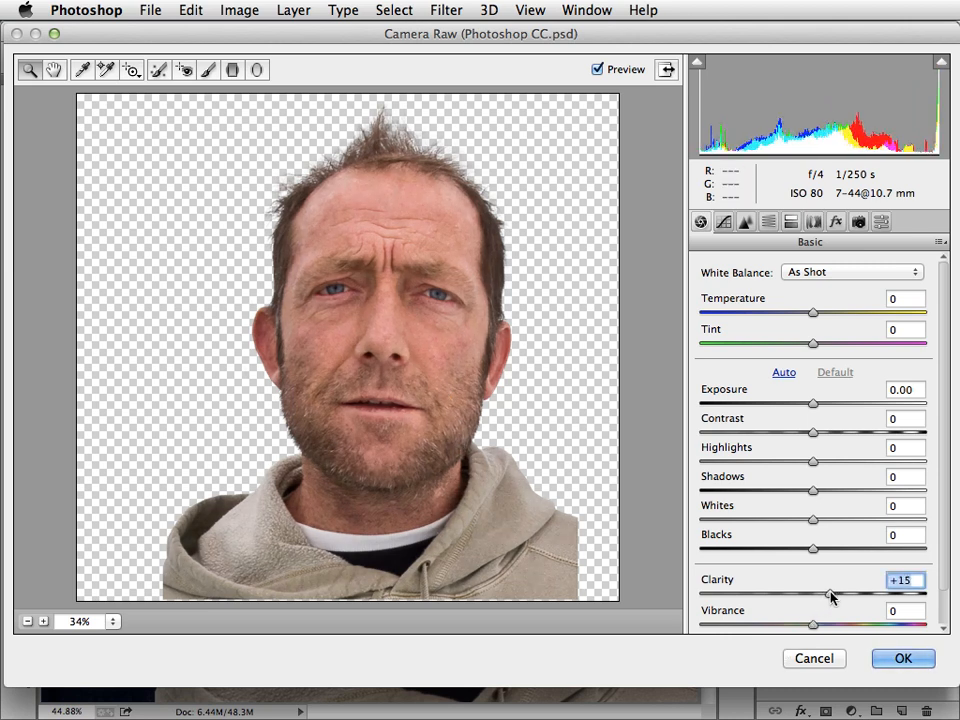
left_click_drag(812, 596, 856, 596)
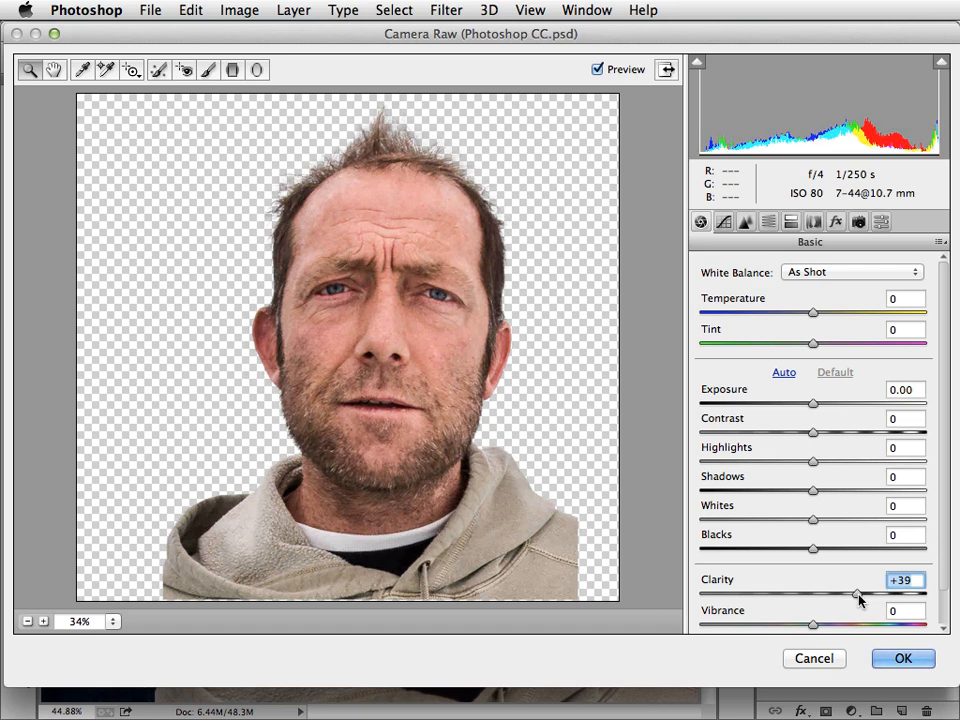
mouse_move(816, 418)
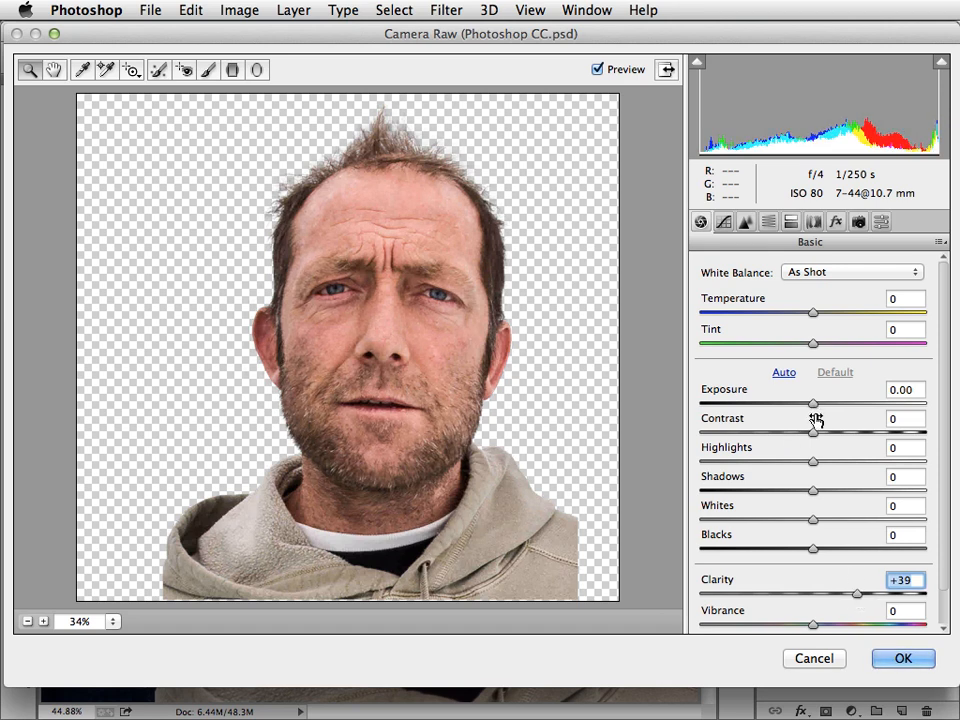
- Lift Shadows to +21, set Exposure to −0.15 and apply the Camera Raw adjustments
left_click_drag(812, 490, 838, 490)
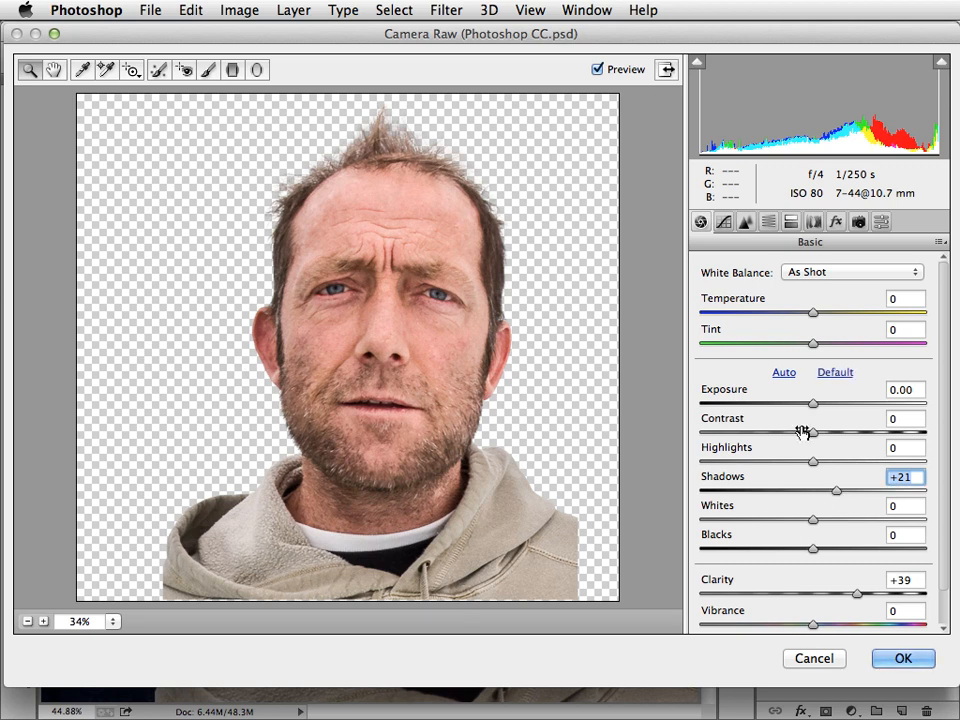
left_click_drag(812, 404, 808, 404)
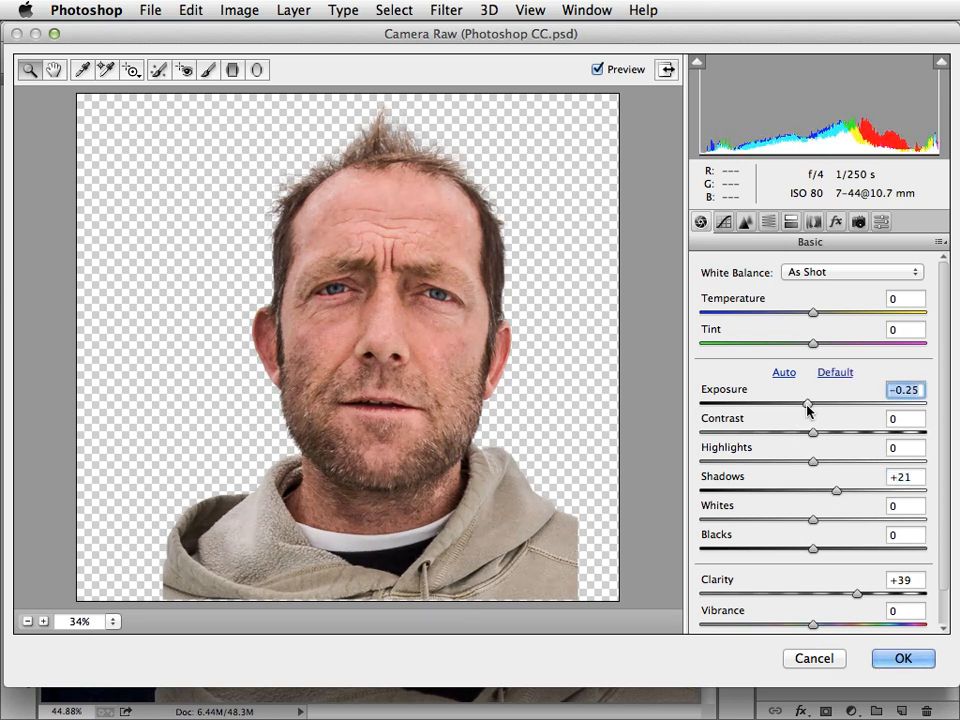
left_click_drag(808, 404, 812, 404)
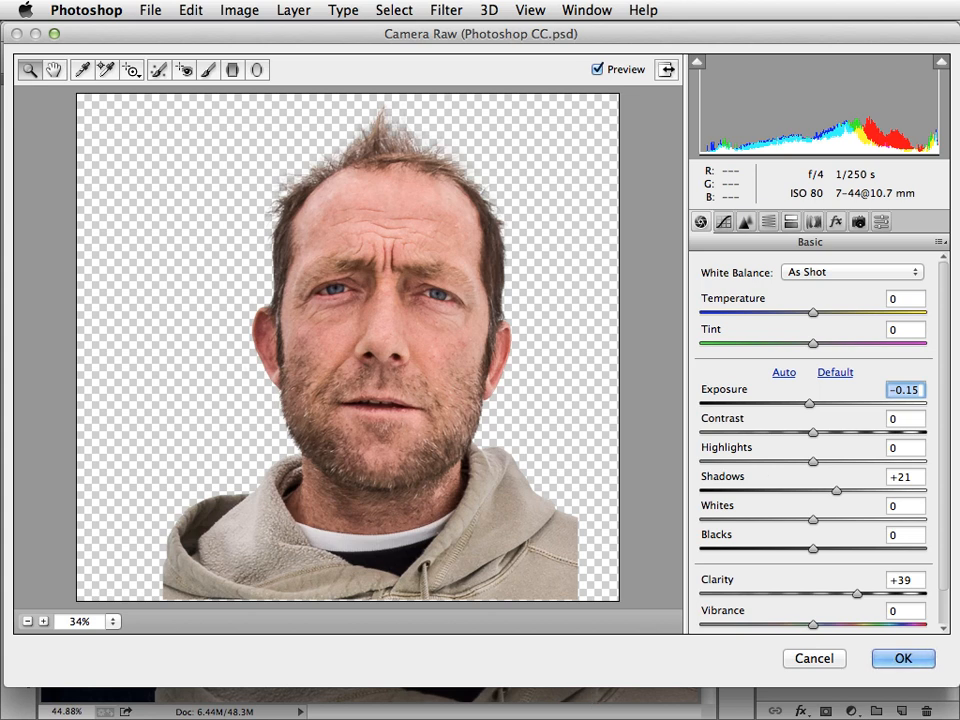
mouse_move(904, 658)
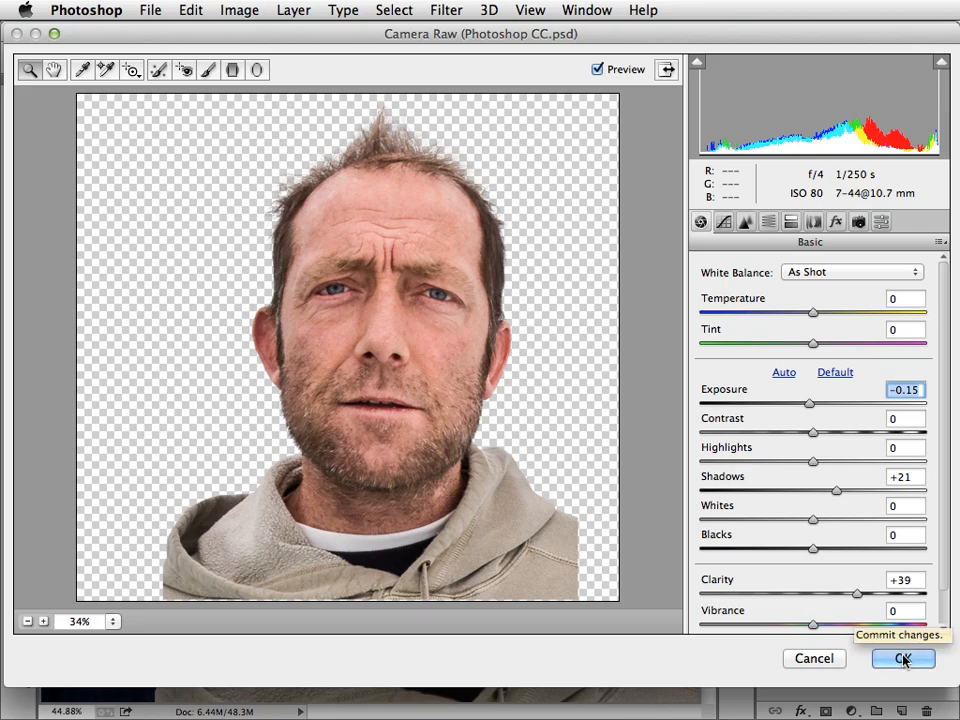
left_click(904, 658)
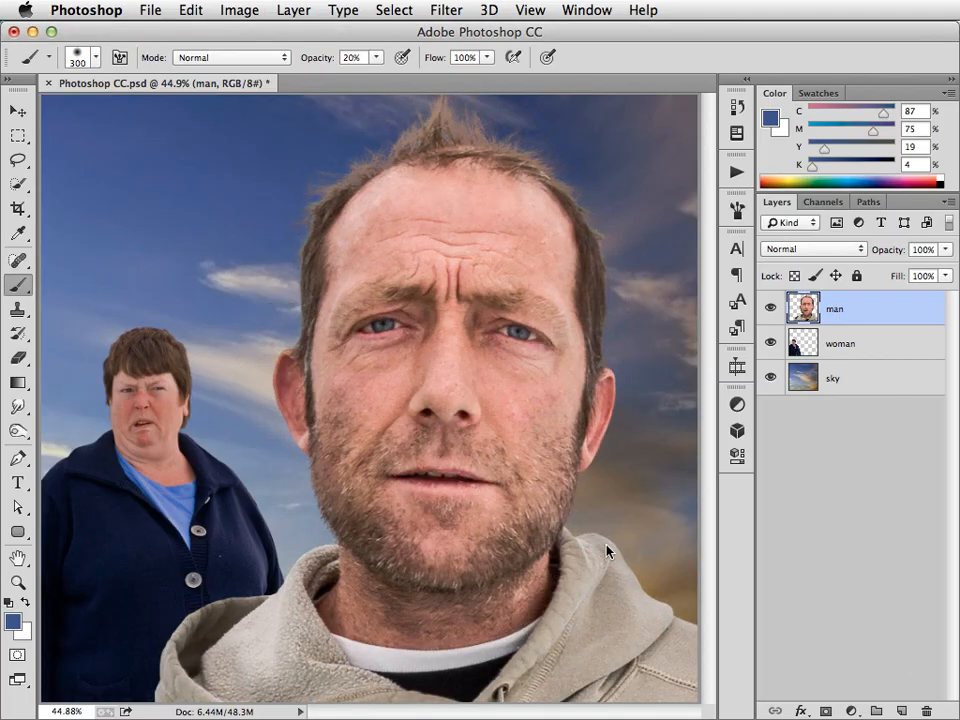
- Make the woman layer active and go to the filters to repeat Camera Raw on her
left_click(840, 344)
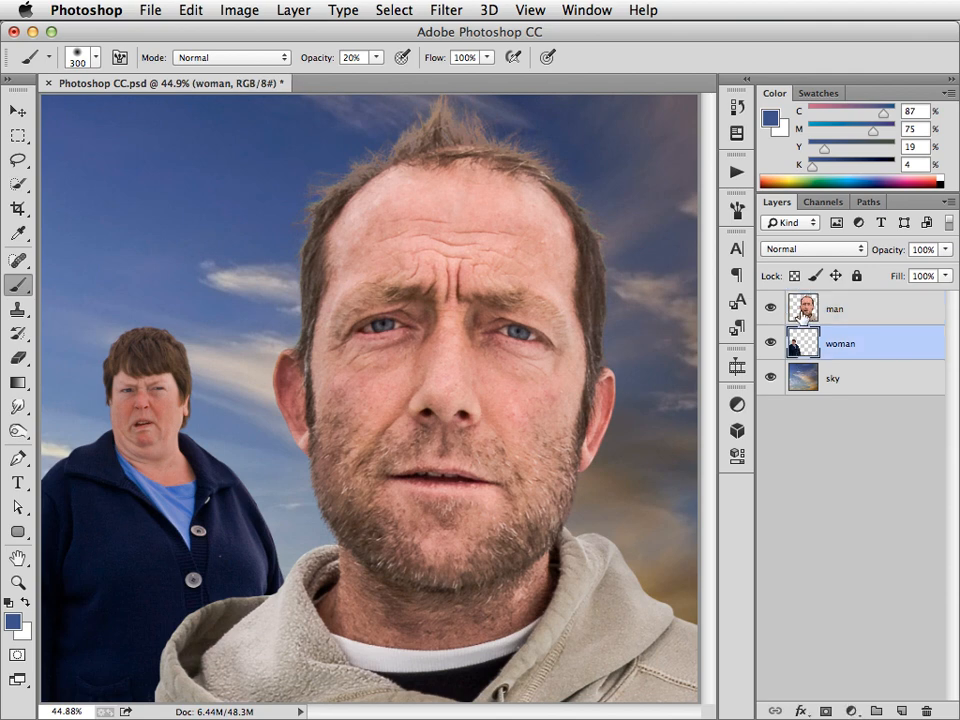
left_click(446, 10)
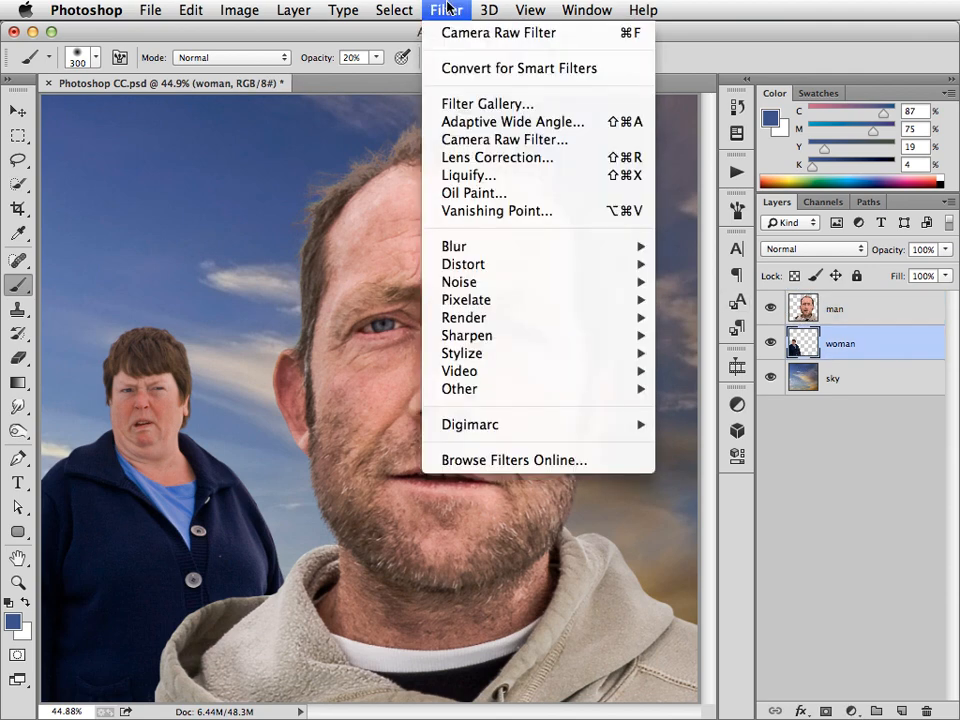
mouse_move(500, 32)
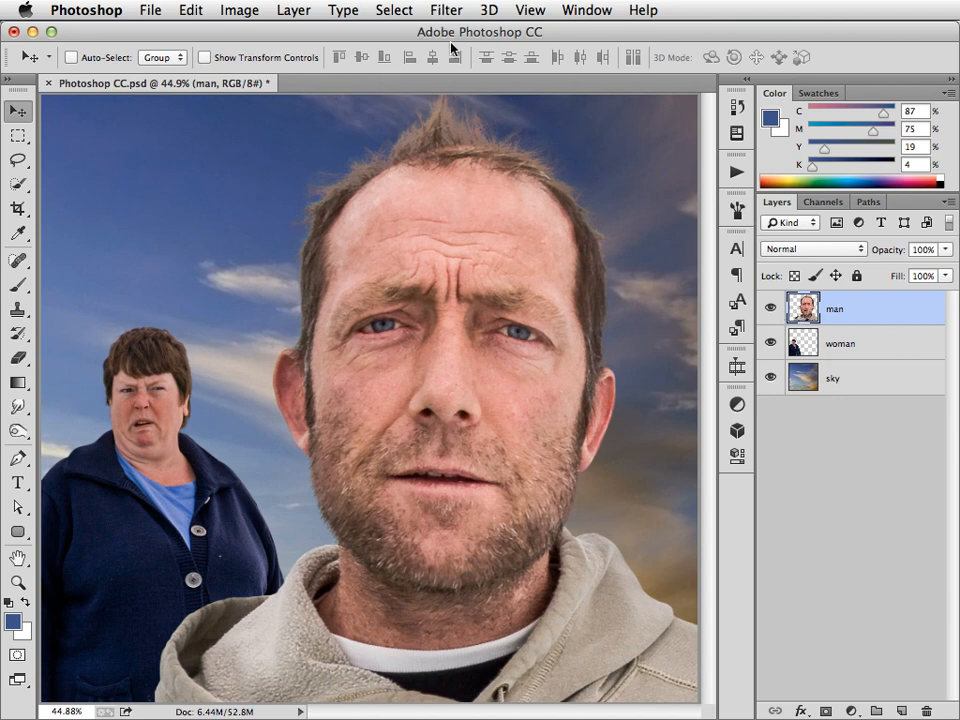
- Convert the man layer to a Smart Object via Layer > Smart Objects, ready for filtering
left_click(292, 10)
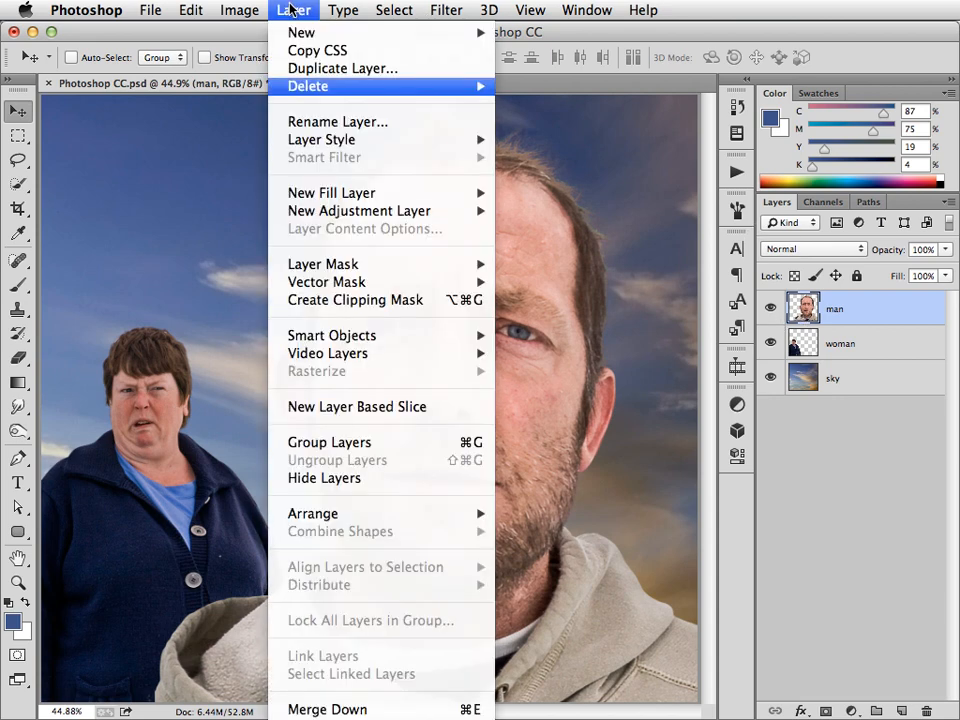
mouse_move(332, 336)
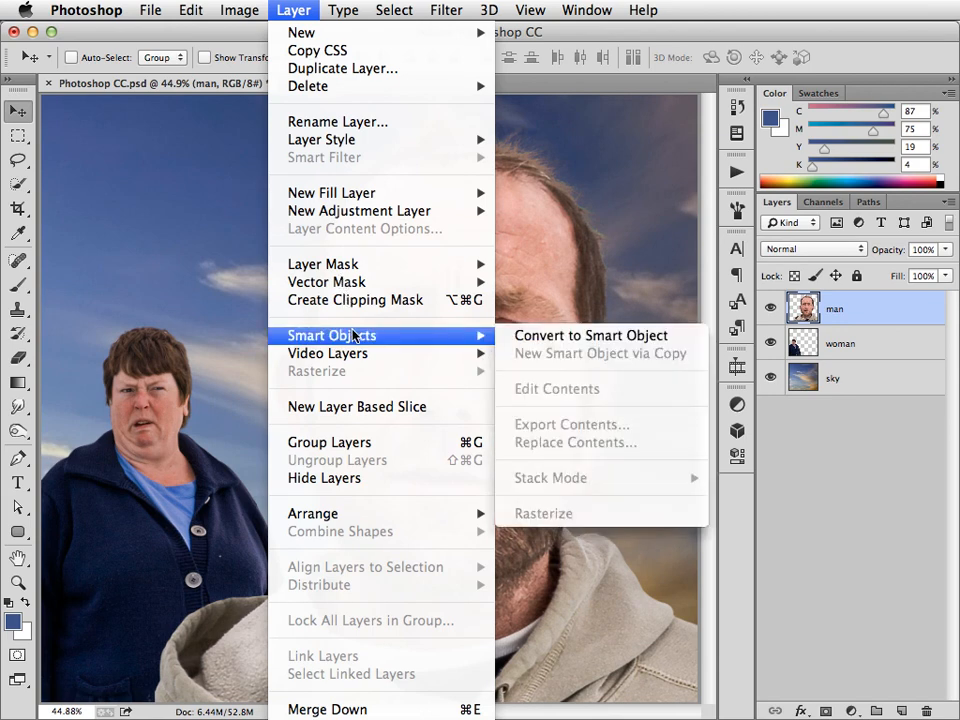
mouse_move(590, 336)
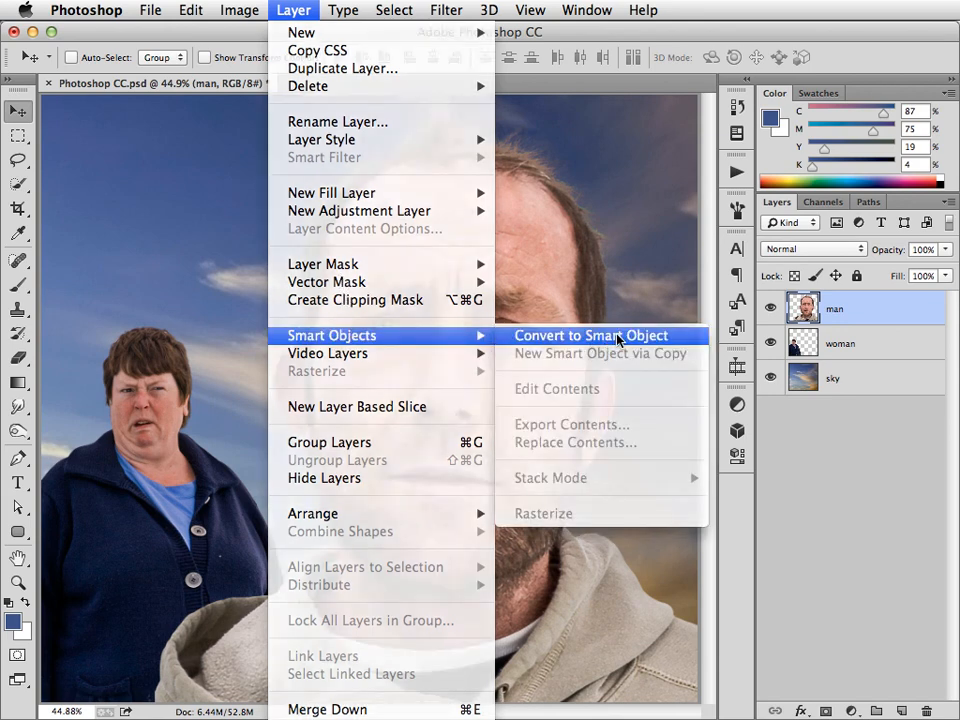
left_click(590, 336)
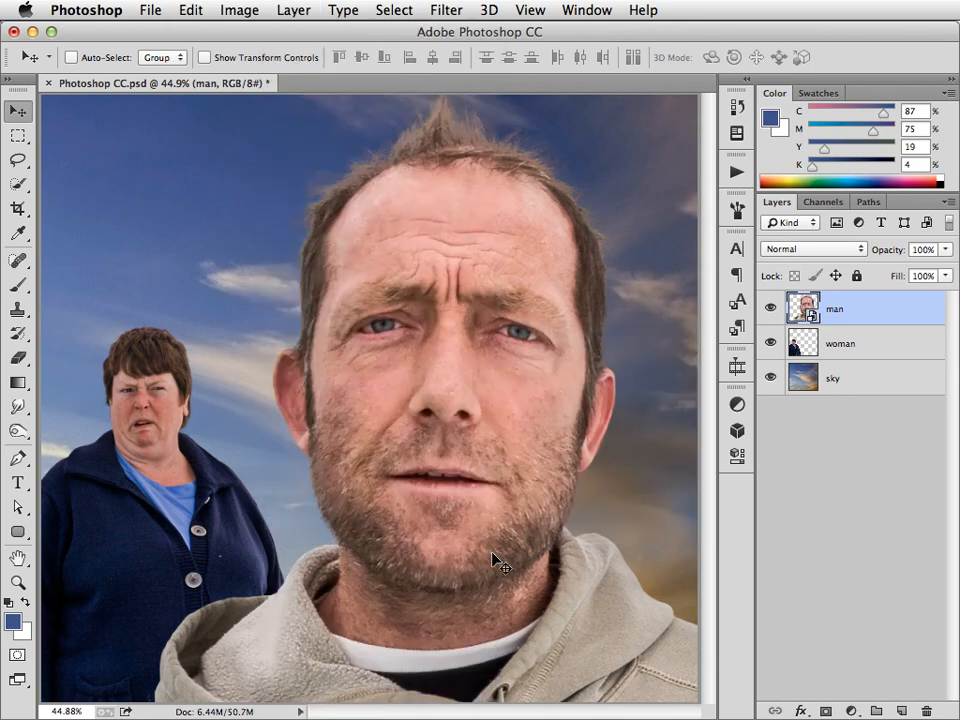
left_click(444, 10)
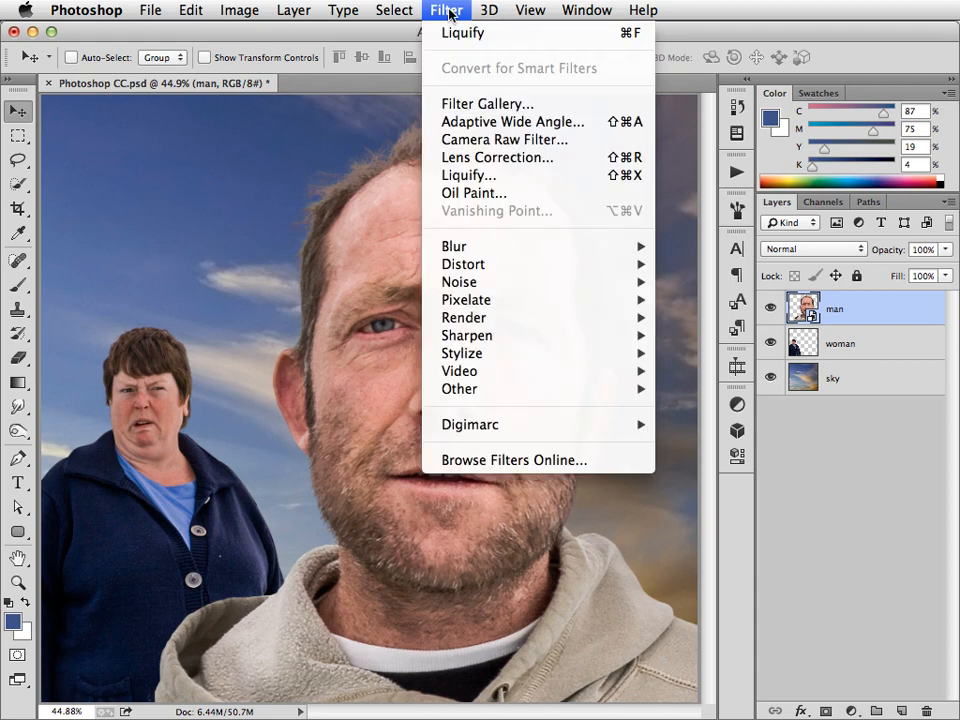
- In Liquify, warp the man's brow down and pull his mouth into a downturned sulk
left_click(468, 176)
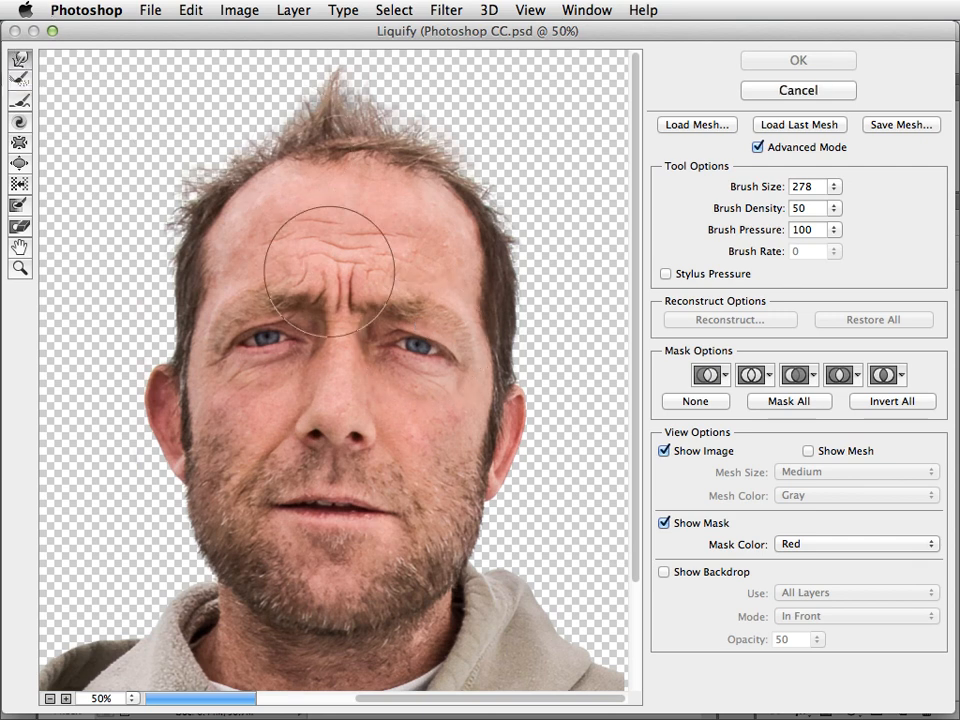
left_click_drag(330, 270, 384, 290)
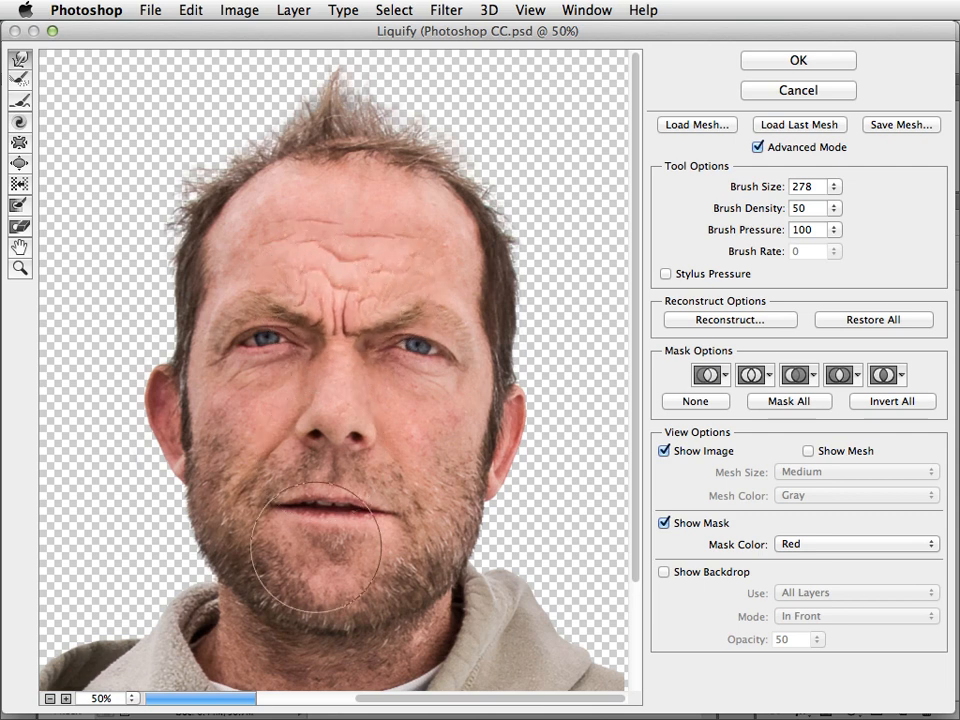
left_click_drag(330, 556, 250, 540)
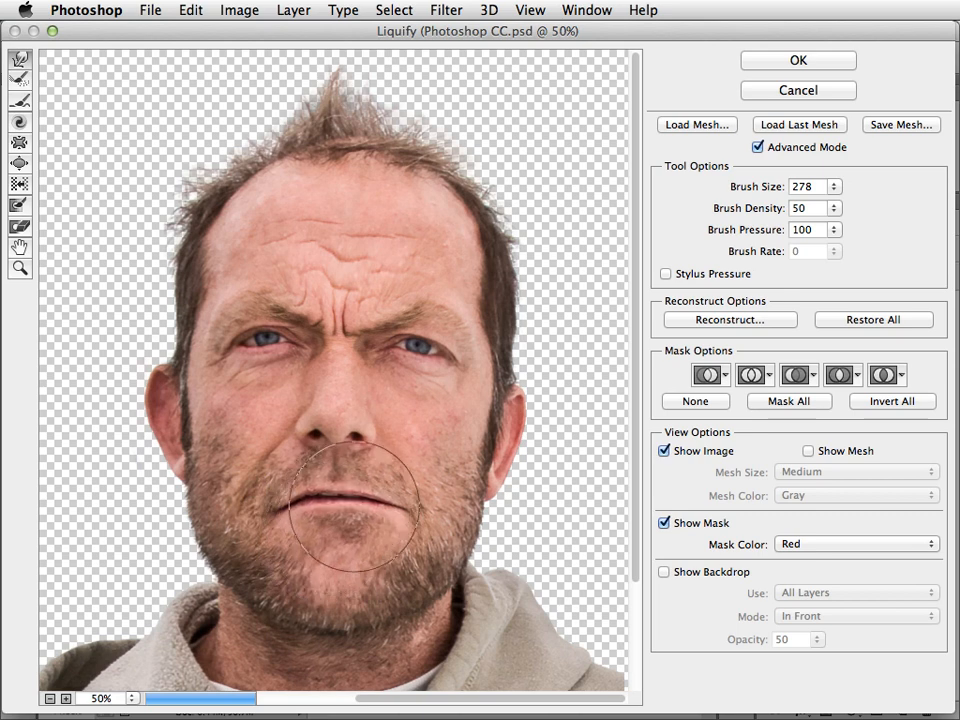
left_click_drag(356, 504, 416, 516)
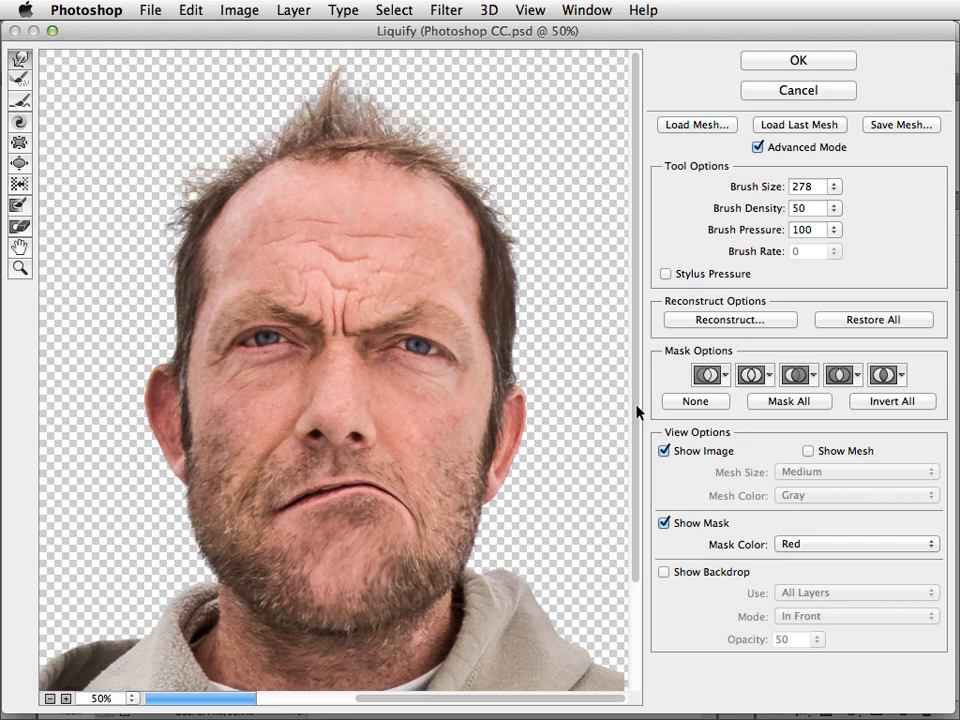
mouse_move(430, 530)
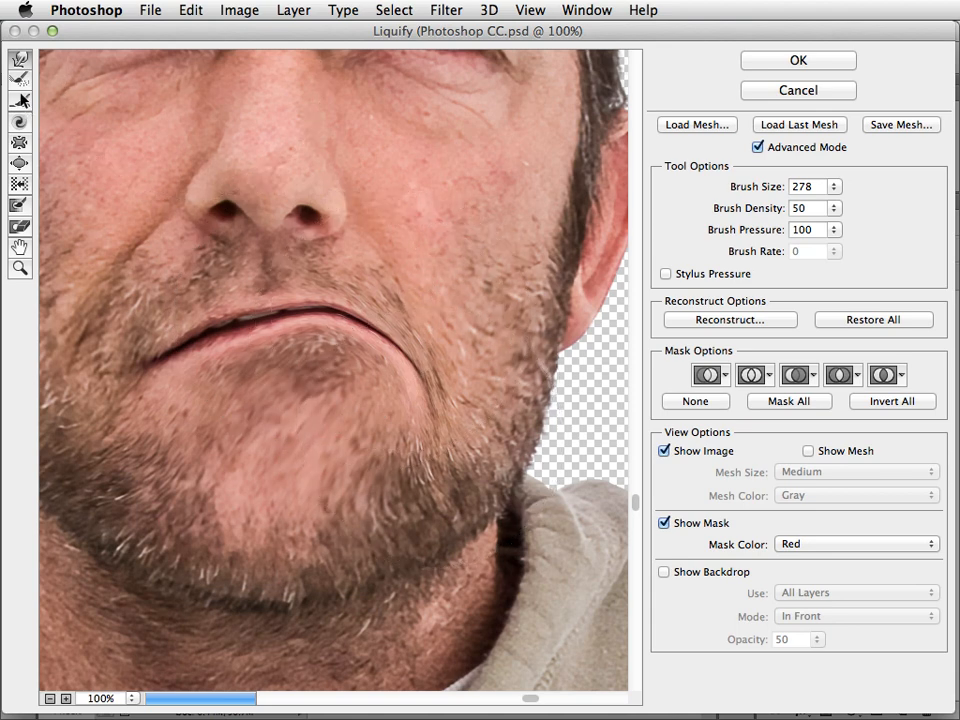
- With a finer Liquify tool, deepen the frown along the lips and chin, then commit it as a smart filter
left_click(20, 100)
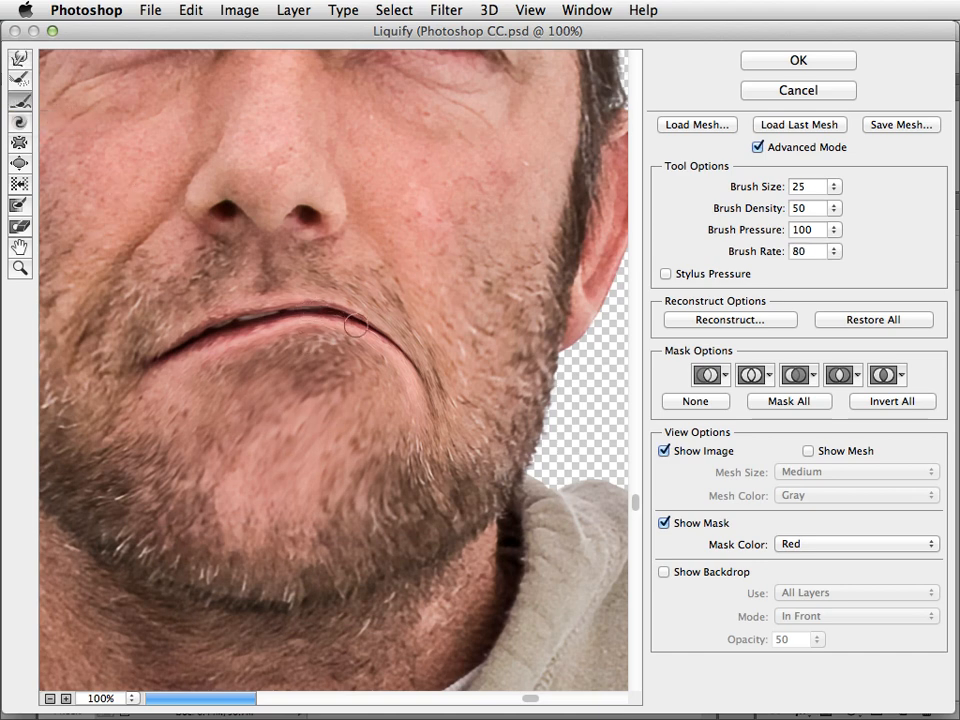
left_click_drag(356, 328, 360, 320)
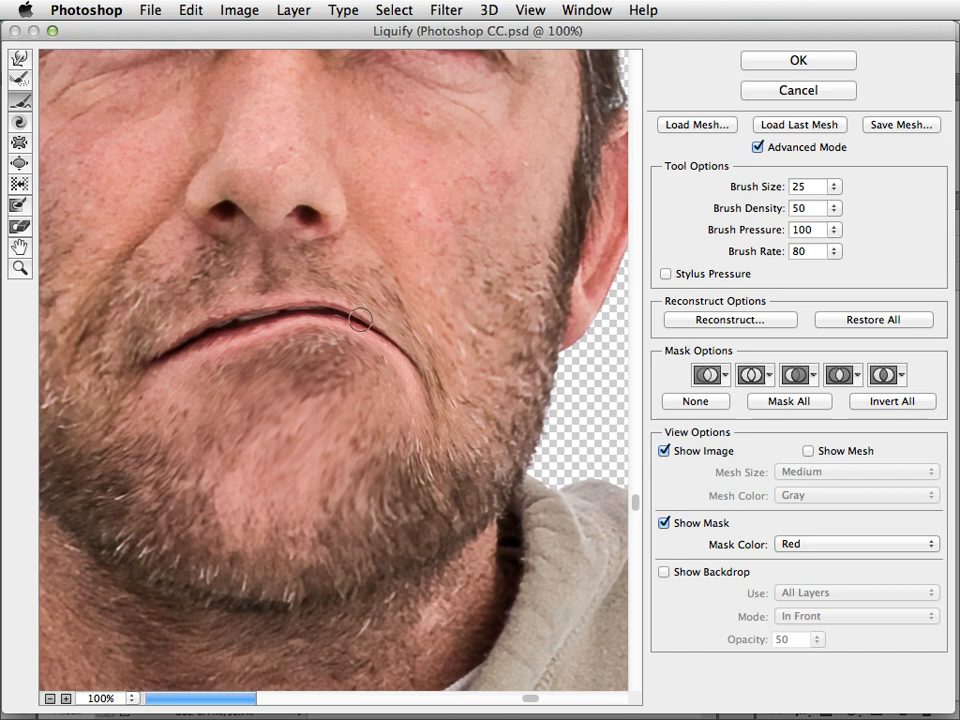
left_click_drag(360, 320, 268, 320)
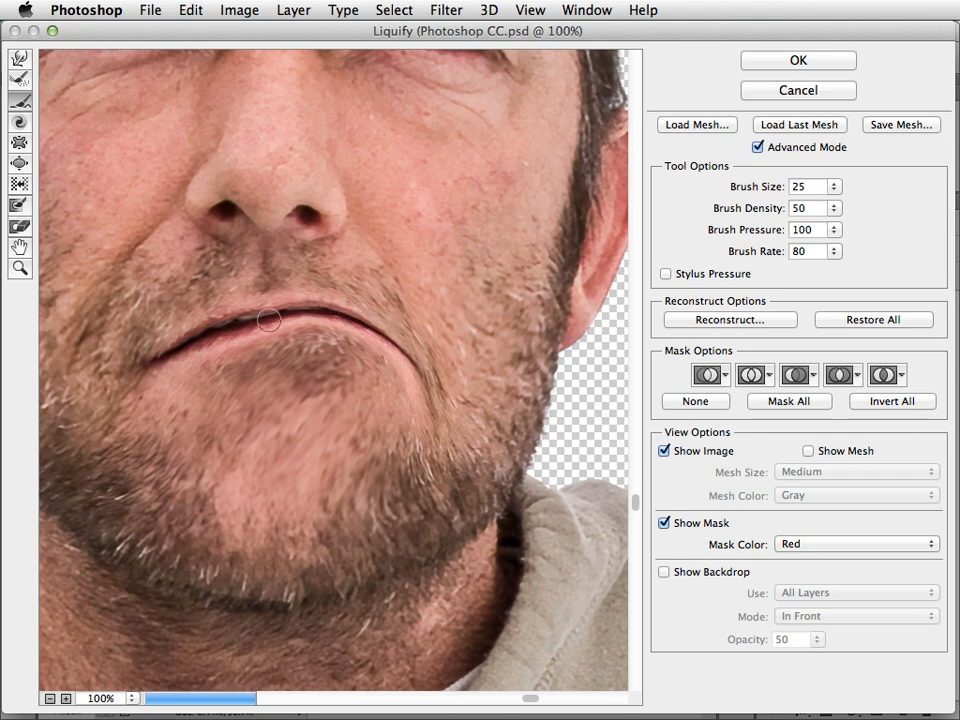
left_click_drag(268, 320, 368, 328)
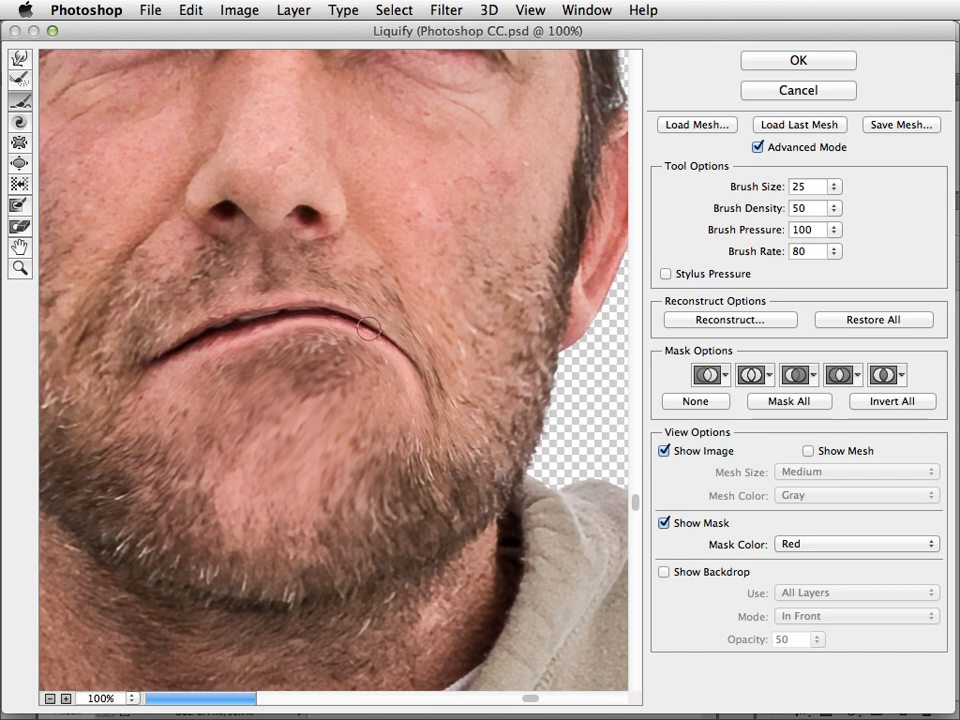
left_click_drag(370, 328, 340, 466)
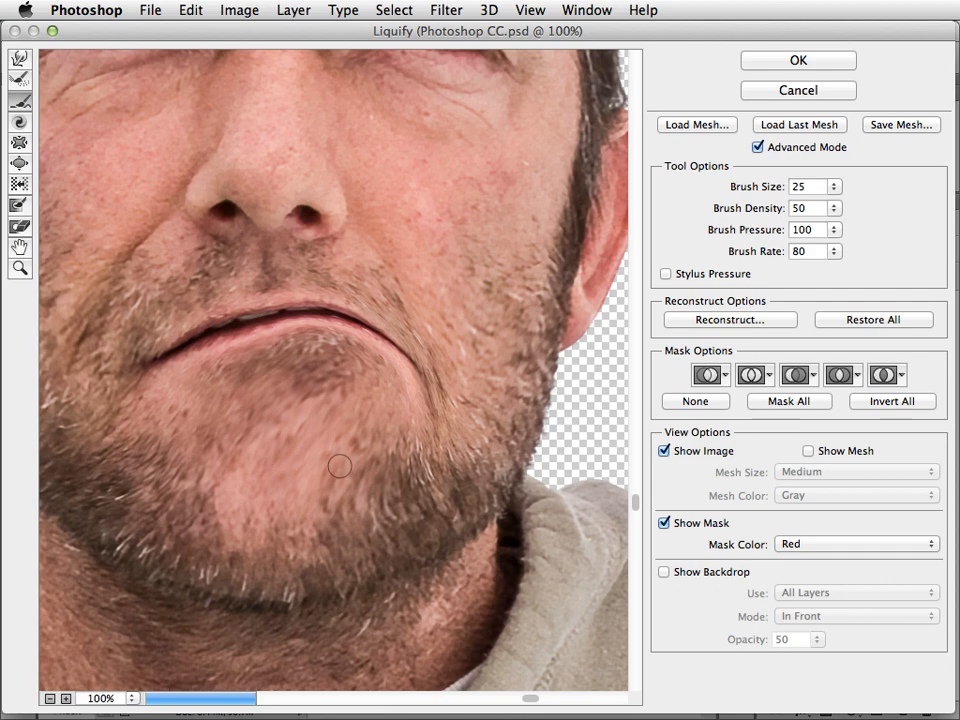
mouse_move(798, 60)
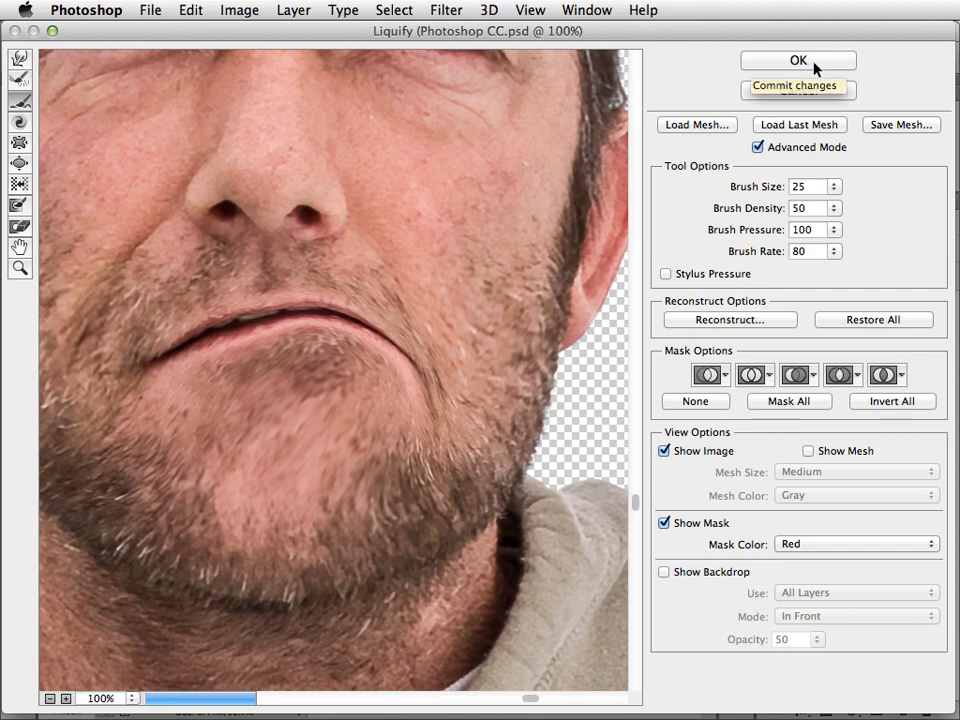
left_click(798, 60)
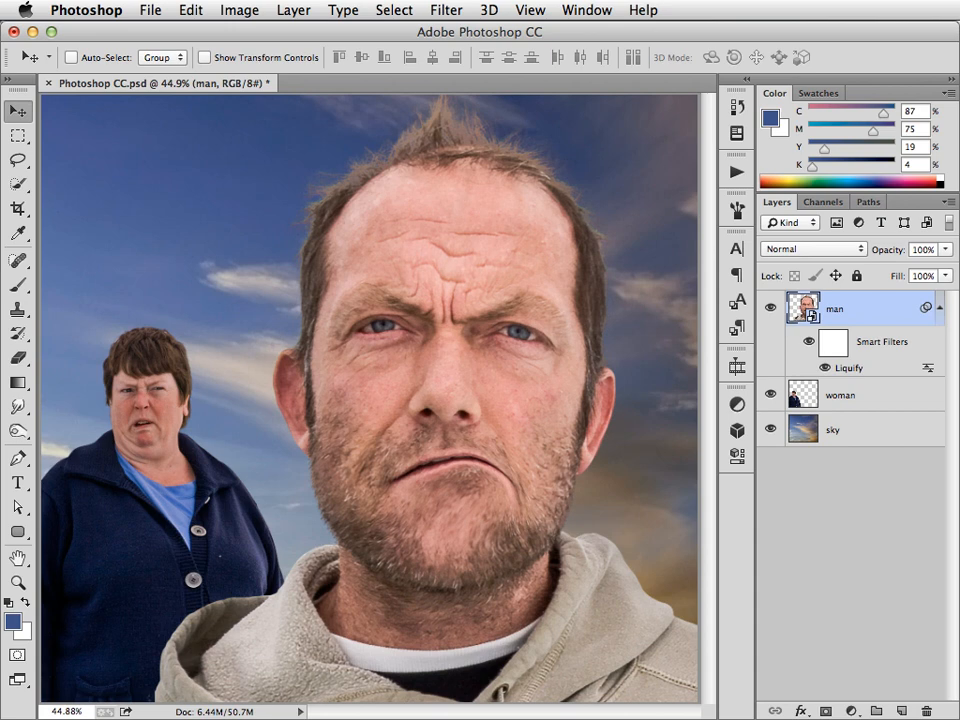
mouse_move(700, 416)
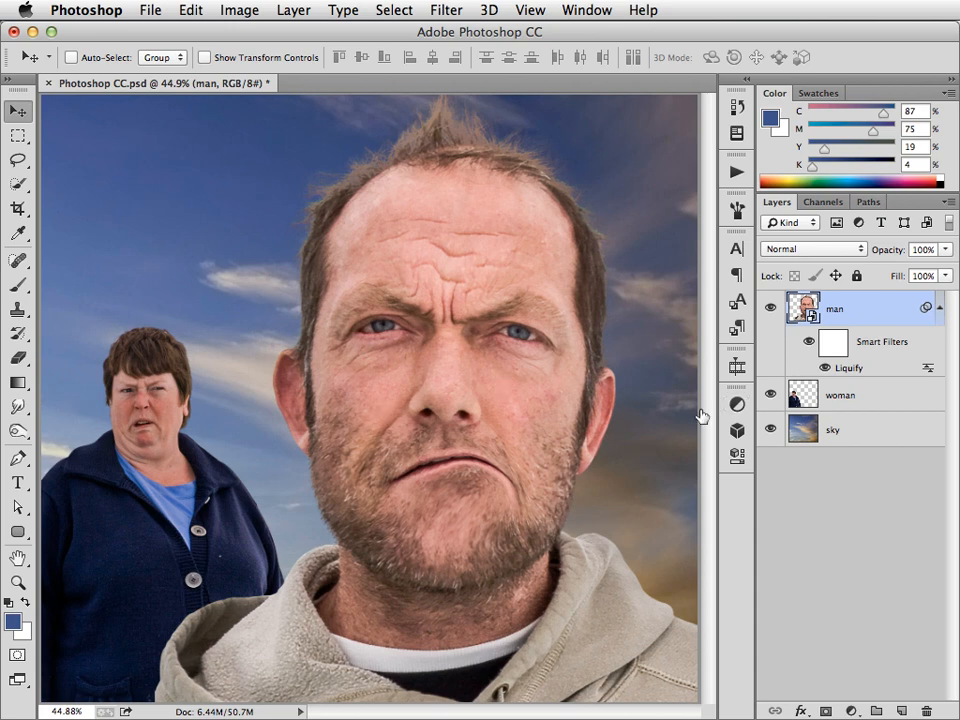
- Select the sky layer to shift different clouds behind the man and woman
left_click(840, 394)
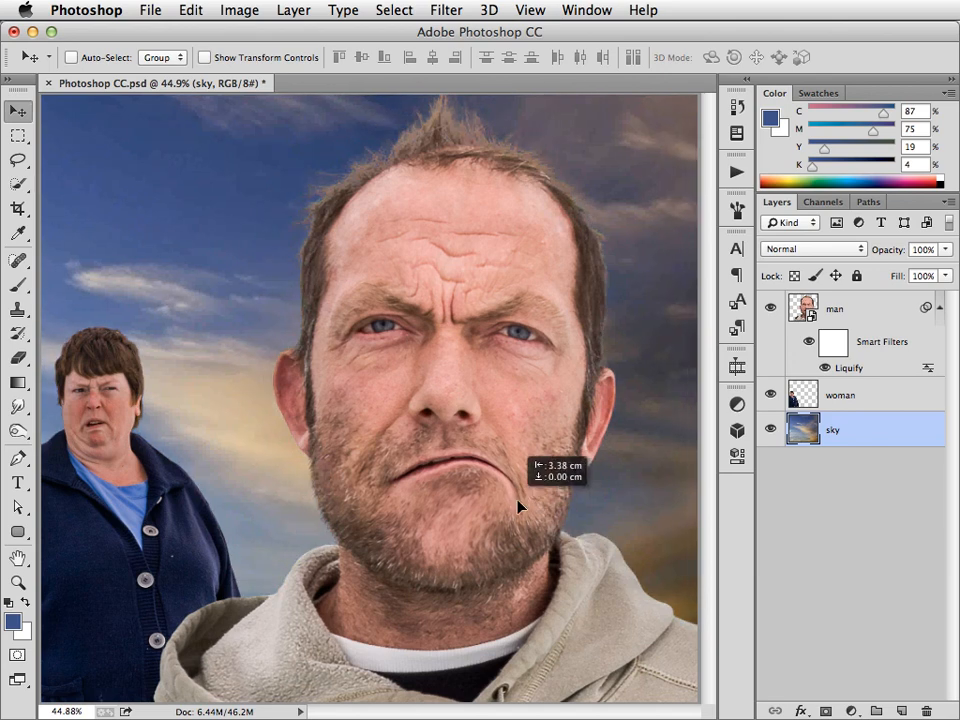
mouse_move(644, 390)
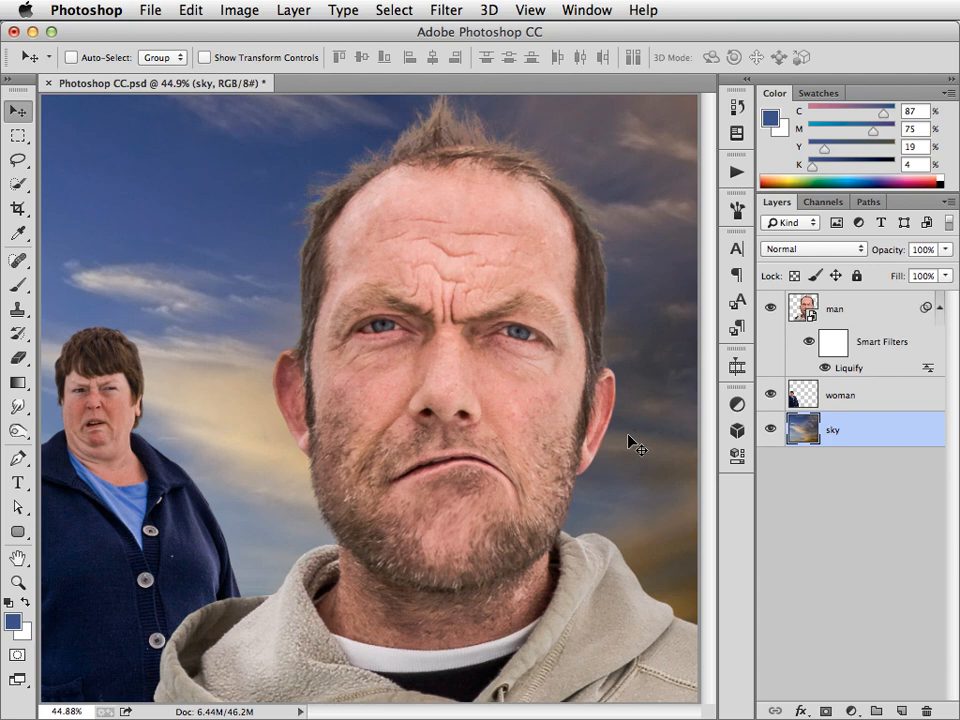
mouse_move(800, 312)
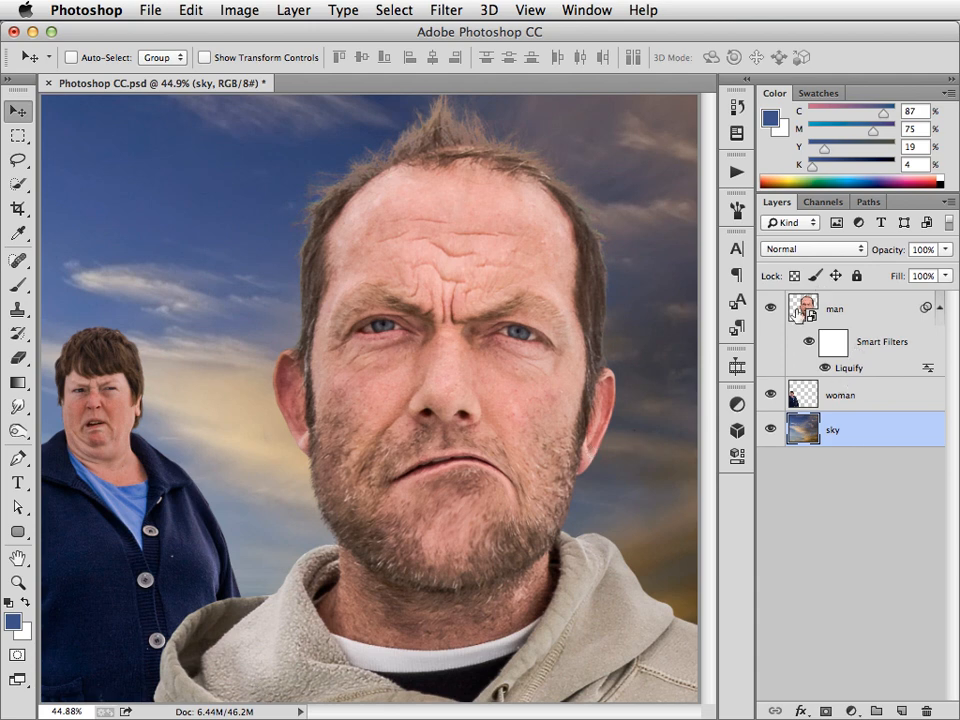
mouse_move(850, 378)
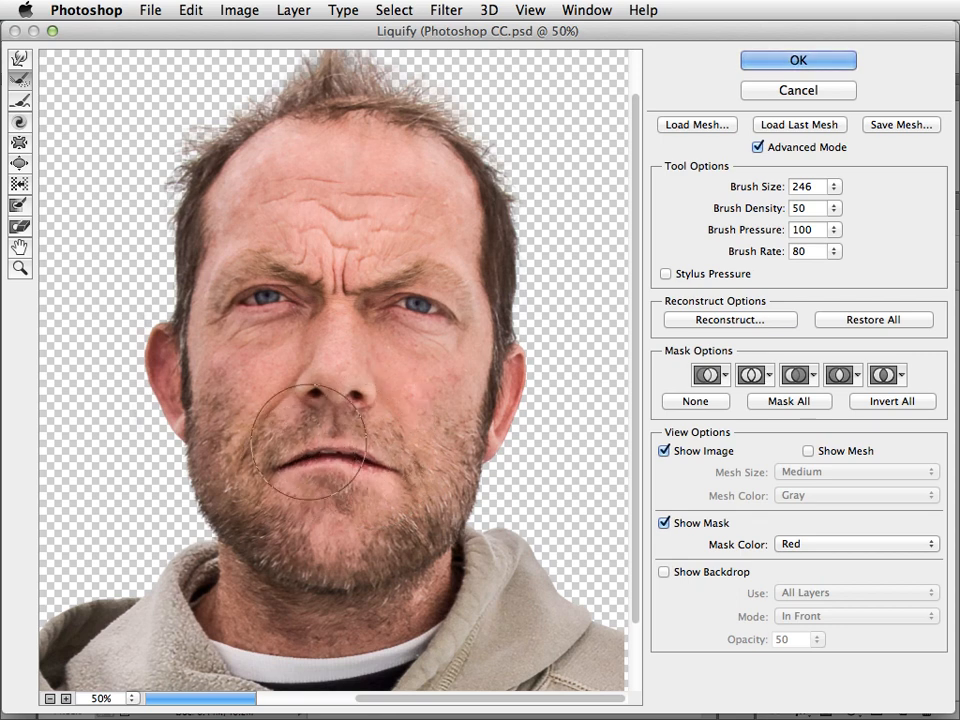
- Warp the brows and both mouth corners upward into a slight smile, then commit the Liquify edit
left_click_drag(320, 440, 320, 260)
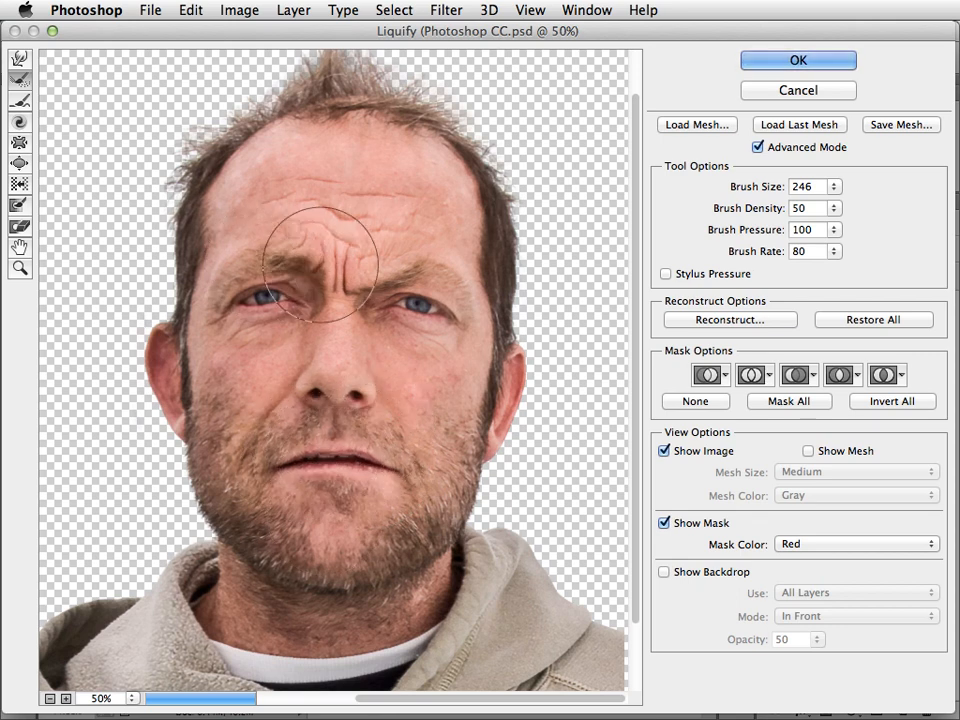
left_click_drag(320, 260, 364, 270)
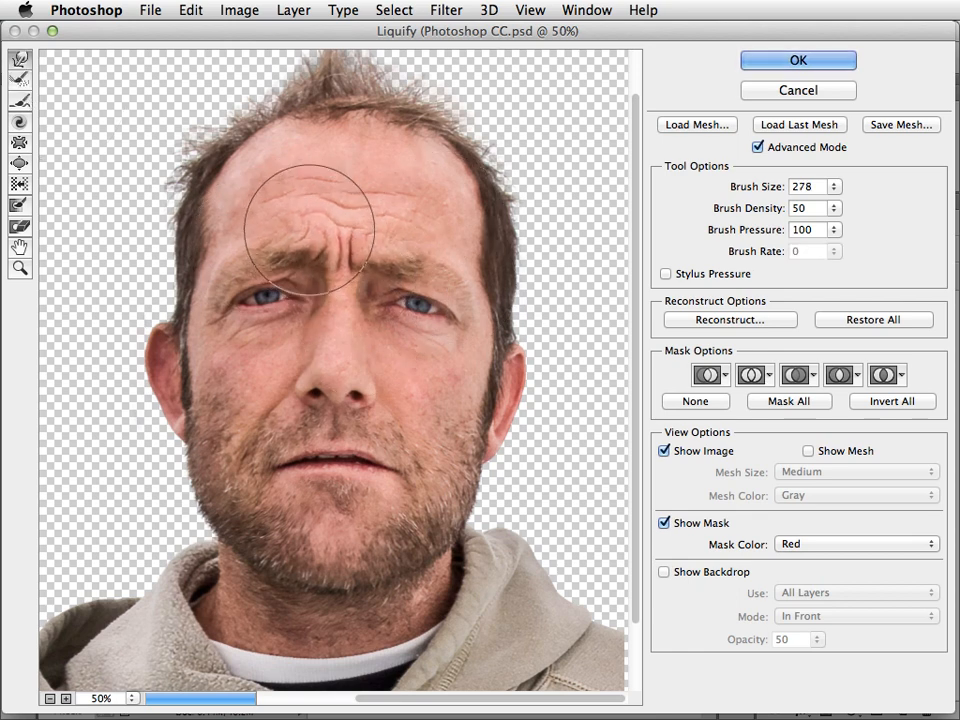
left_click_drag(310, 224, 244, 236)
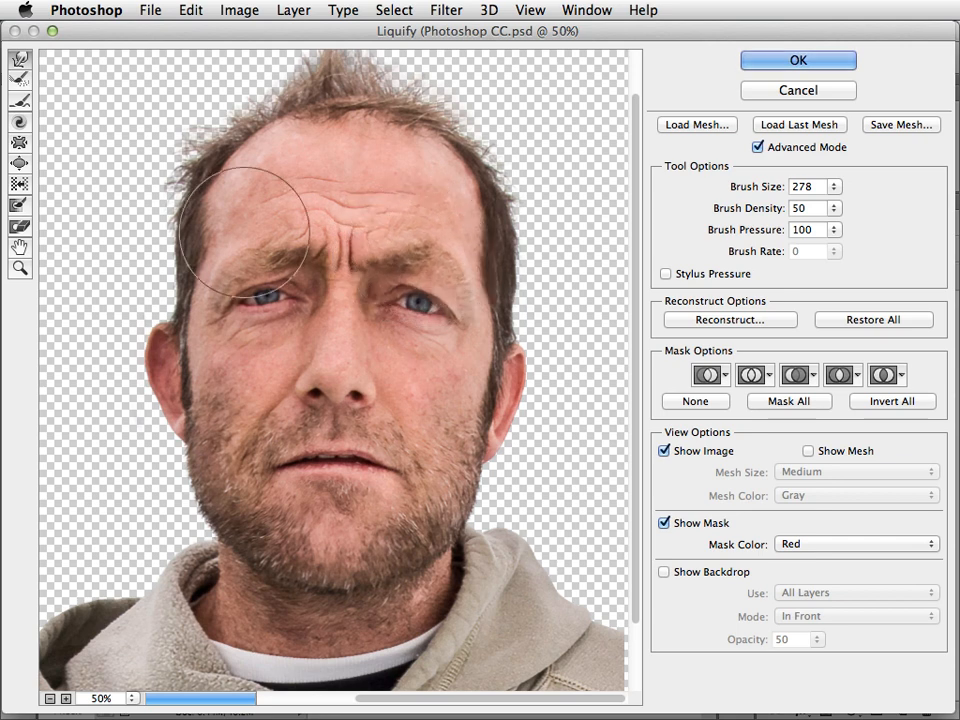
left_click_drag(244, 230, 400, 470)
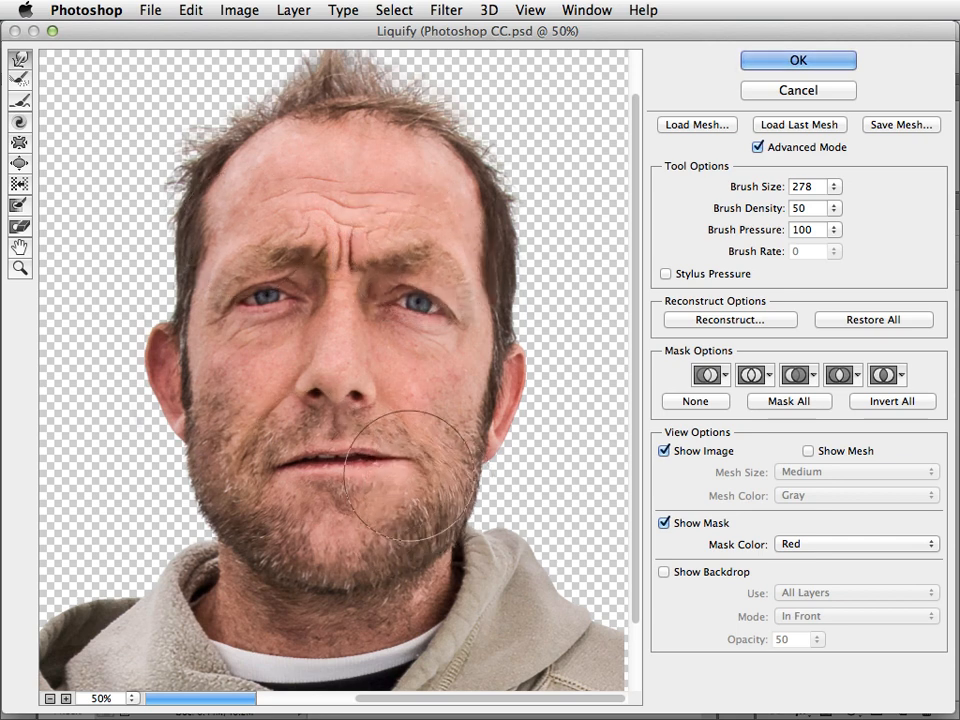
left_click_drag(420, 470, 400, 500)
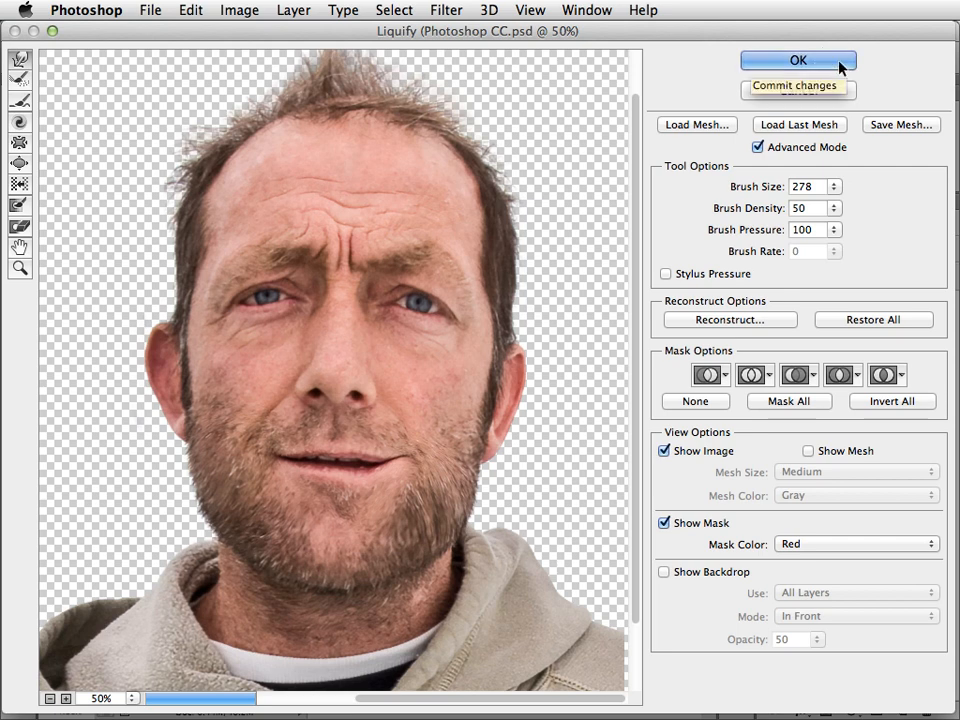
left_click(798, 60)
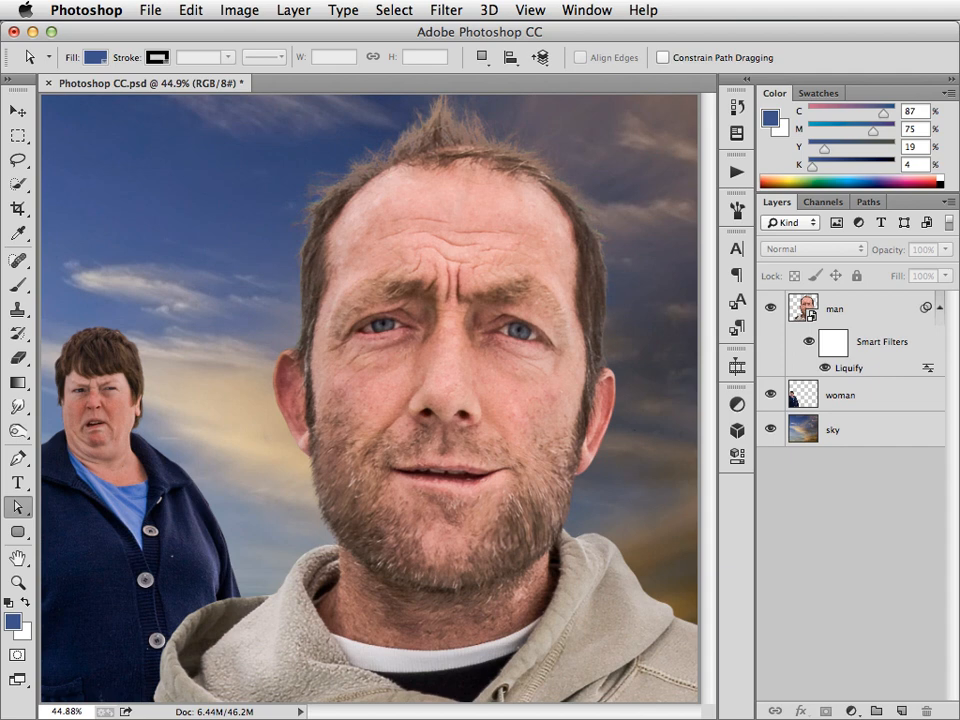
- Create Layer 1 filled with white and an empty Layer 2 above it
left_click(860, 308)
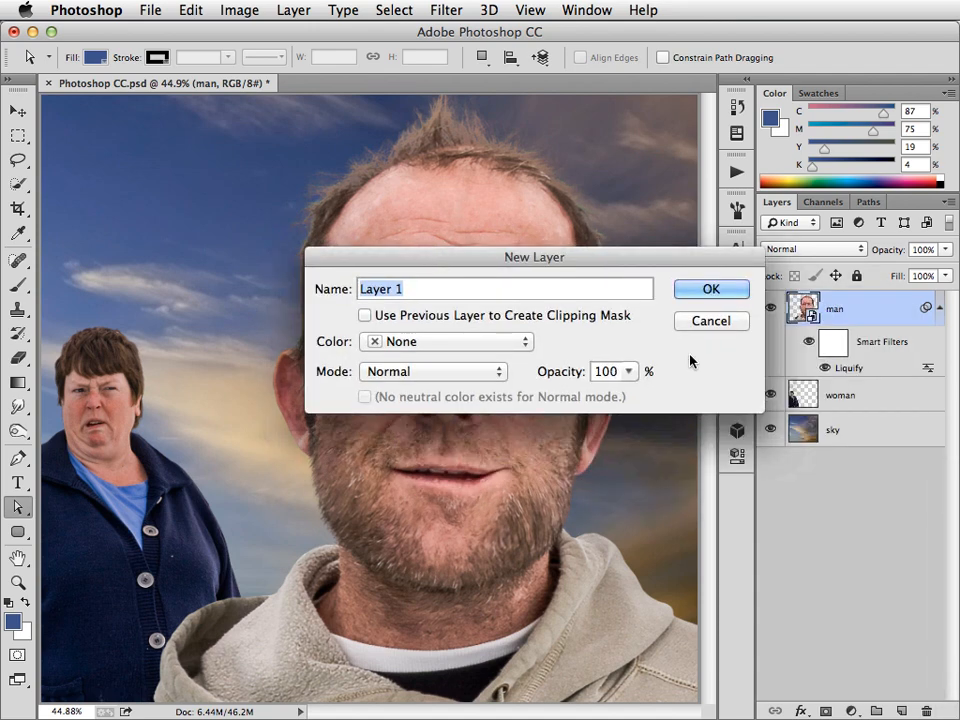
left_click(712, 288)
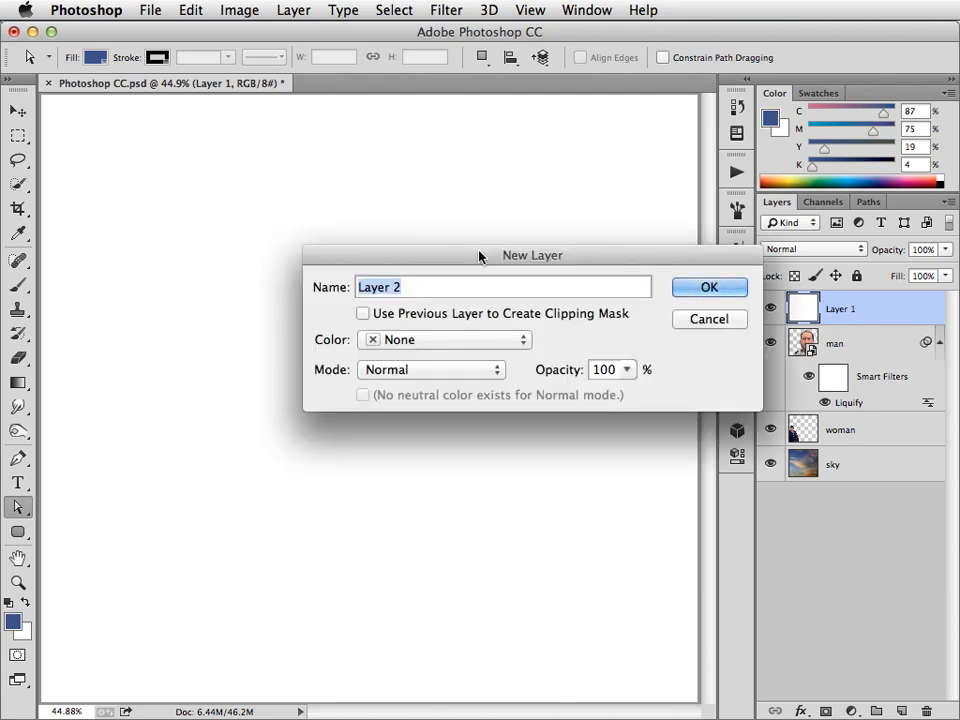
left_click(708, 288)
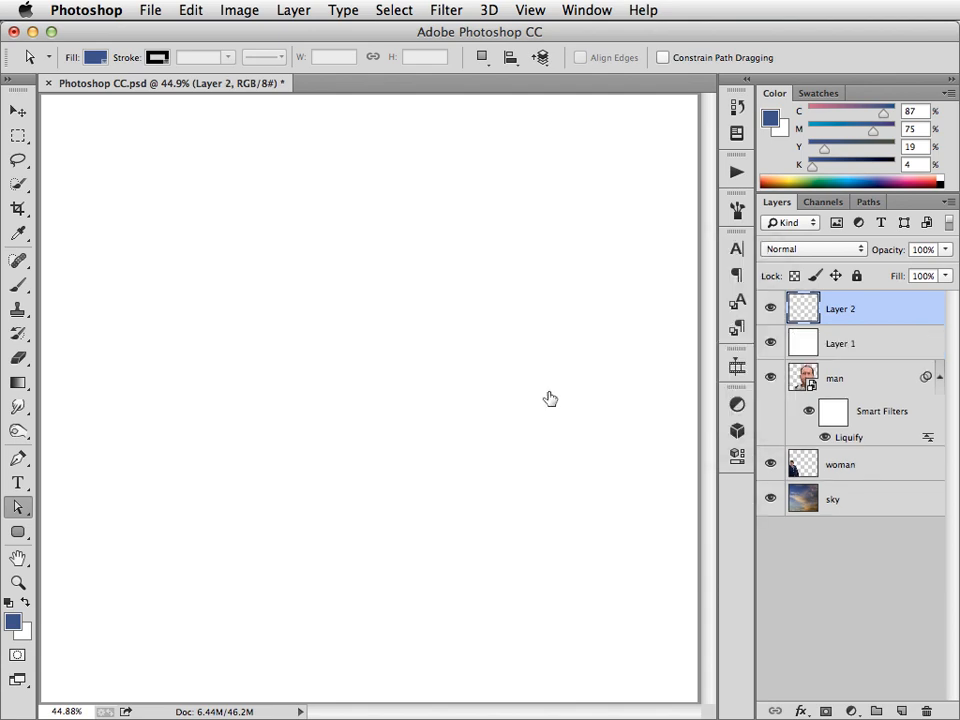
left_click(868, 200)
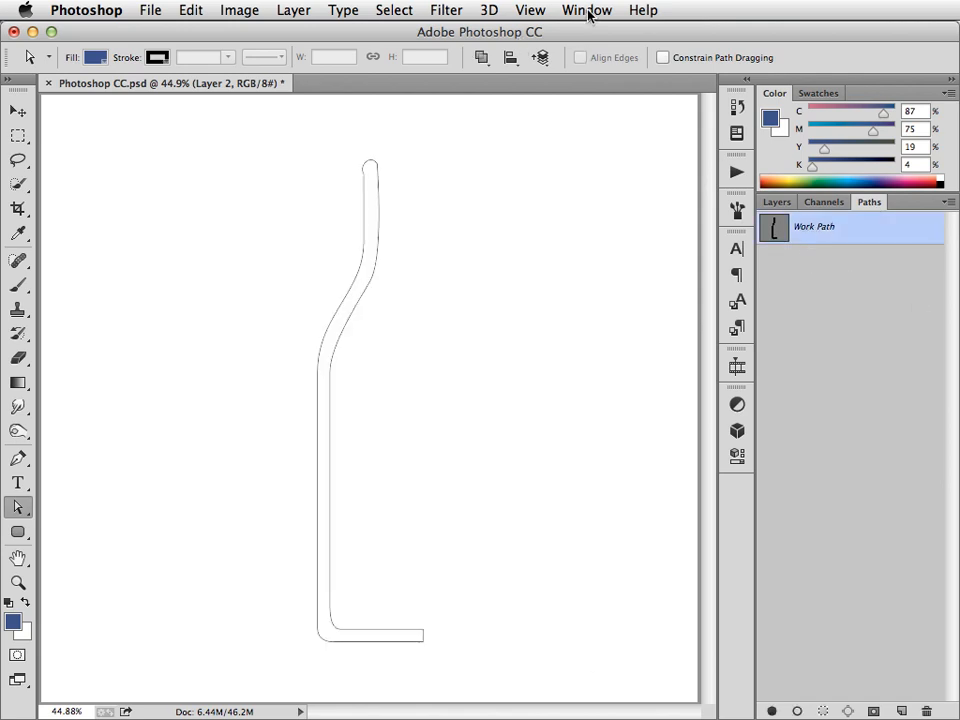
- Create a 3D extrusion from the bottle path and select the extruded bottle object
left_click(588, 8)
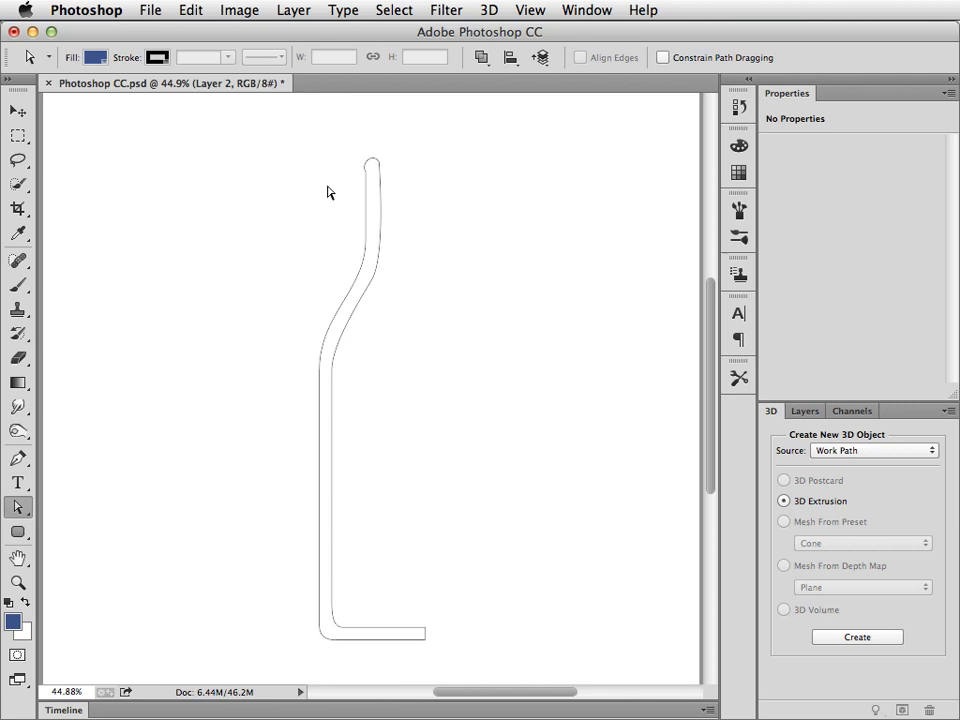
mouse_move(796, 536)
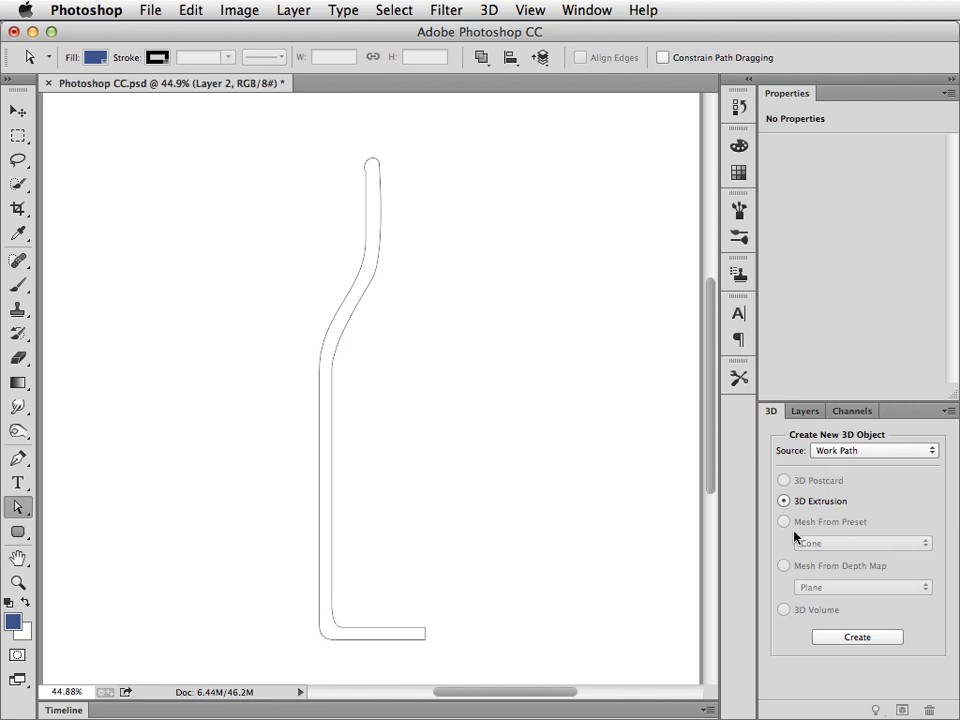
left_click(856, 636)
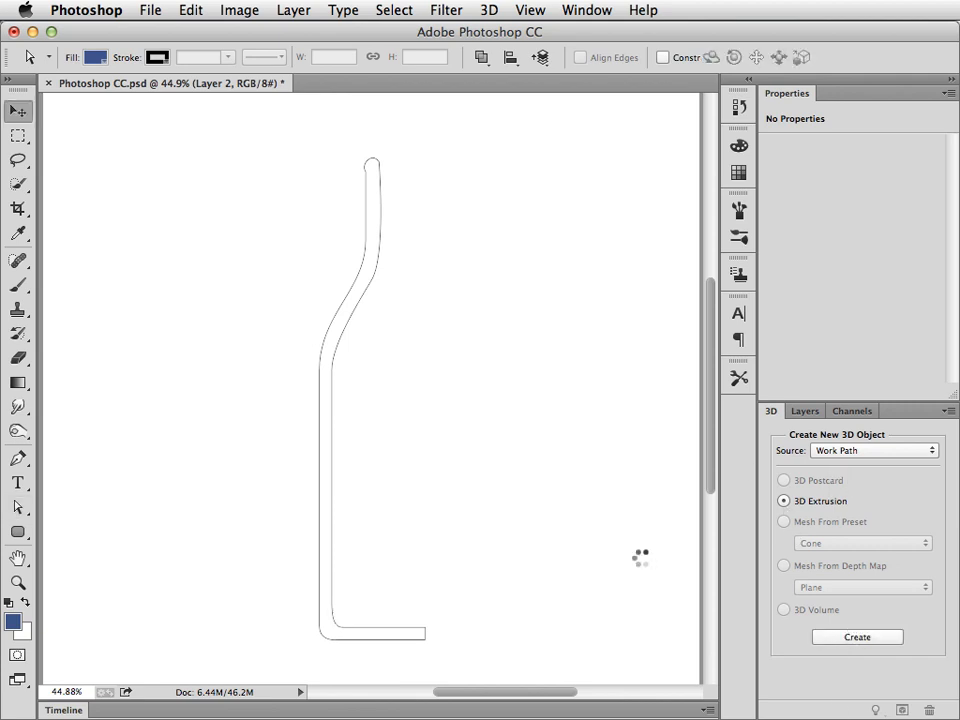
left_click(856, 636)
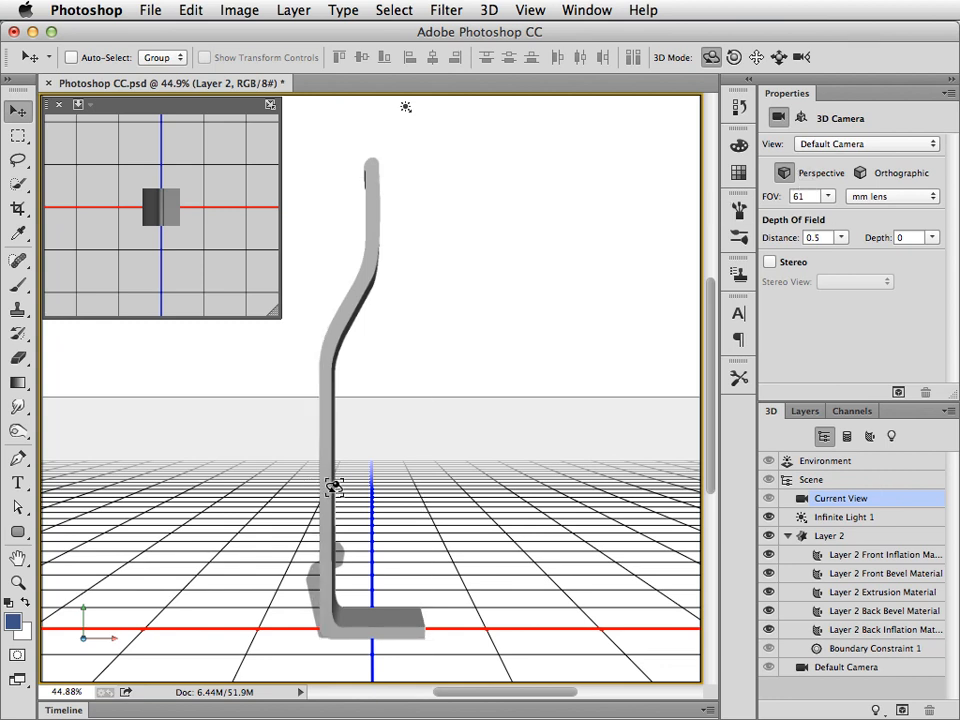
left_click(830, 536)
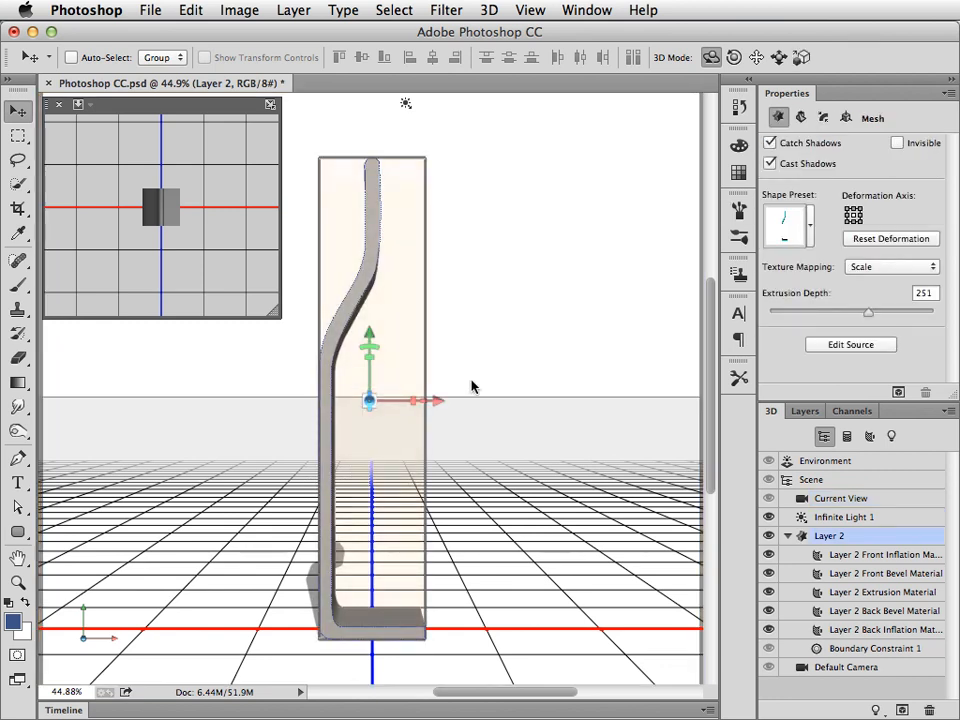
- Apply a shape preset, set Extrusion Depth to 0, then return to Current View and the bottle layer
left_click(788, 224)
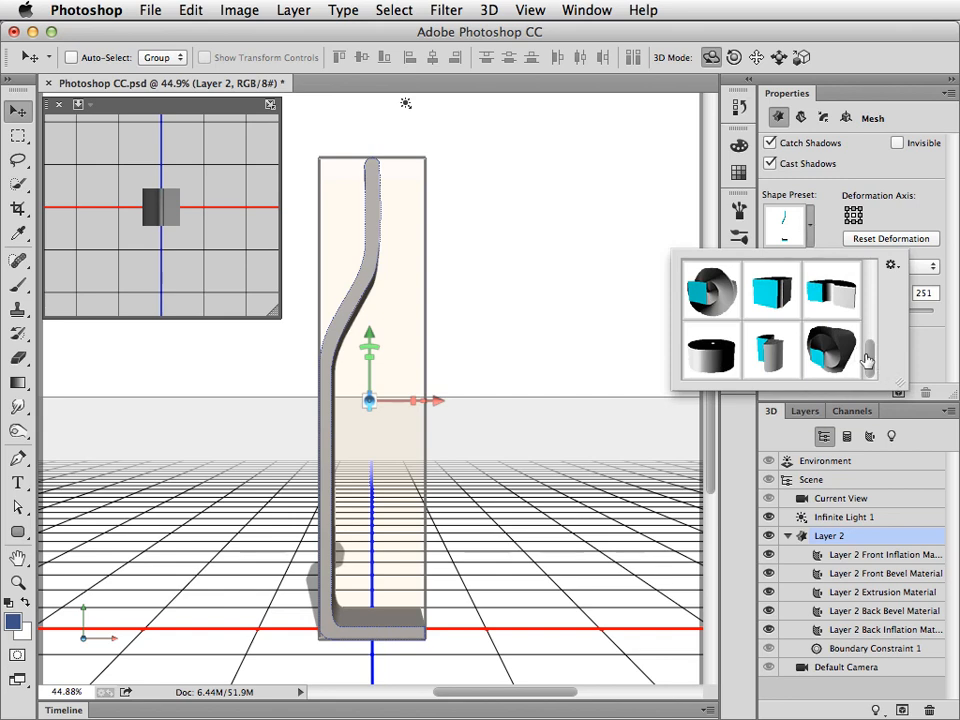
left_click(710, 352)
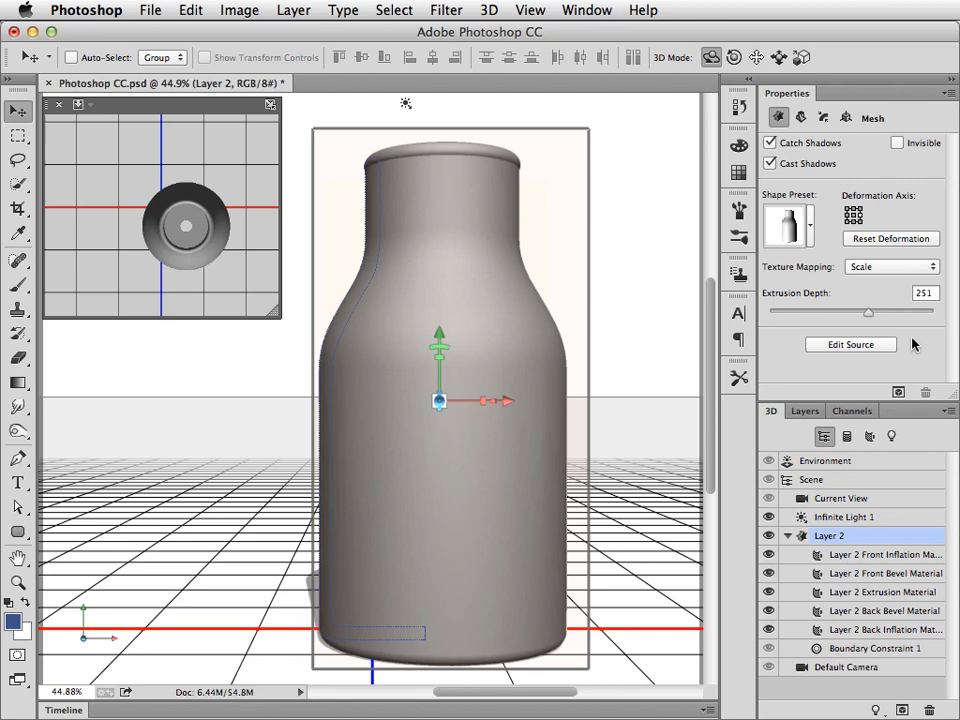
left_click_drag(868, 312, 854, 316)
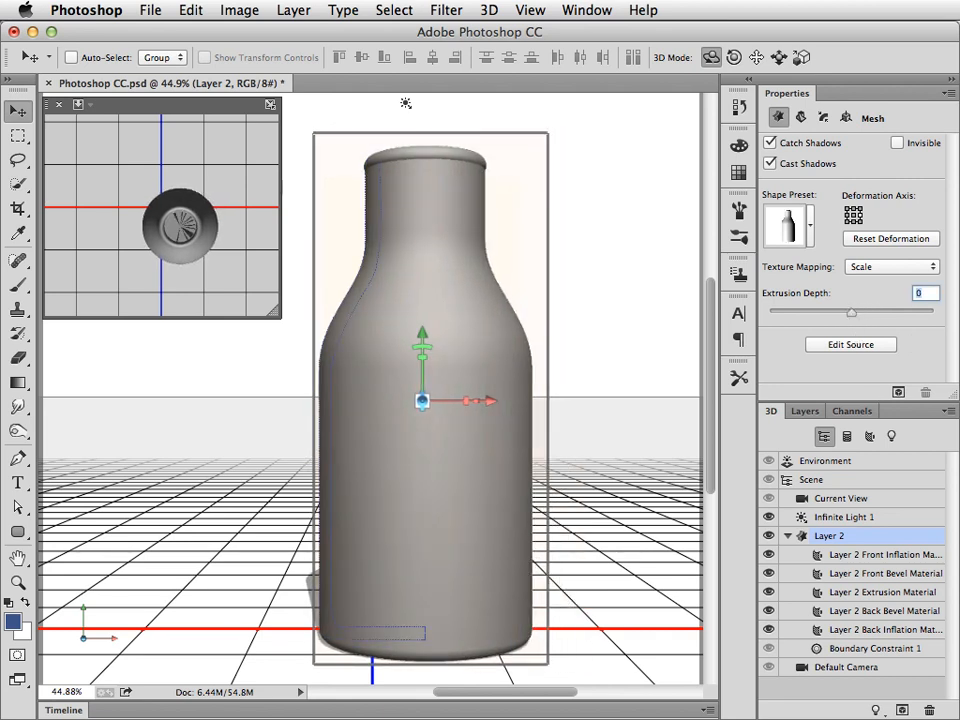
left_click(840, 498)
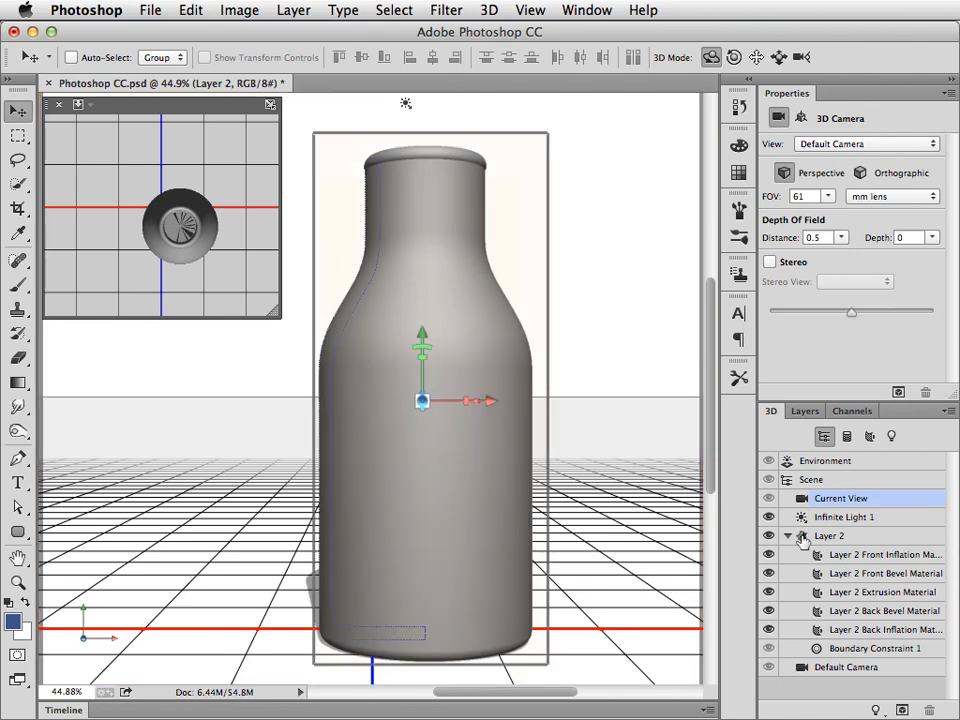
left_click(830, 536)
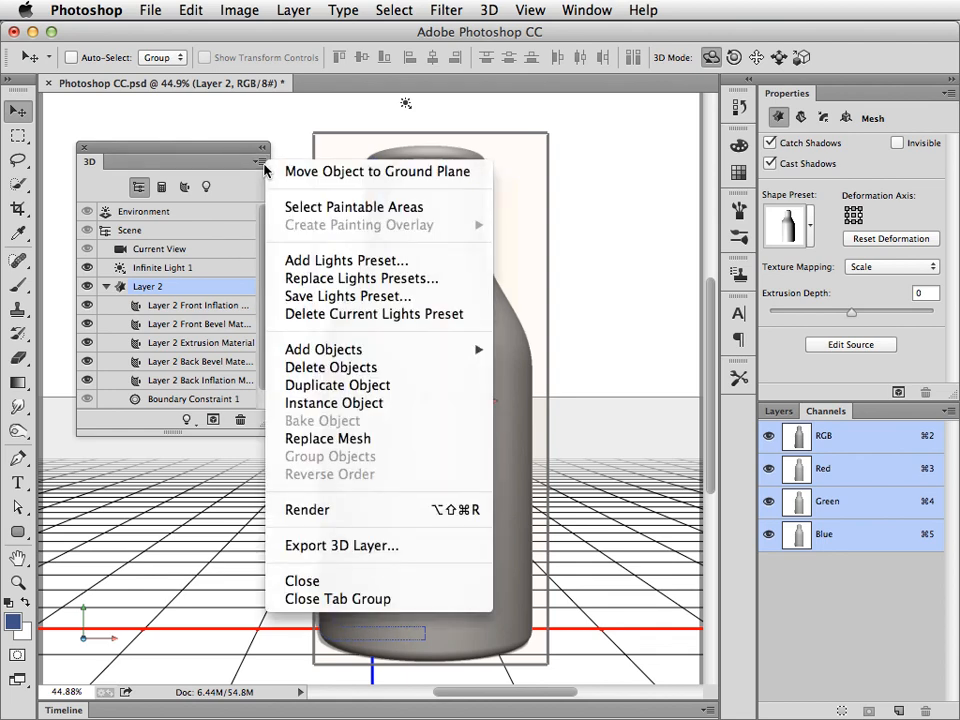
mouse_move(334, 404)
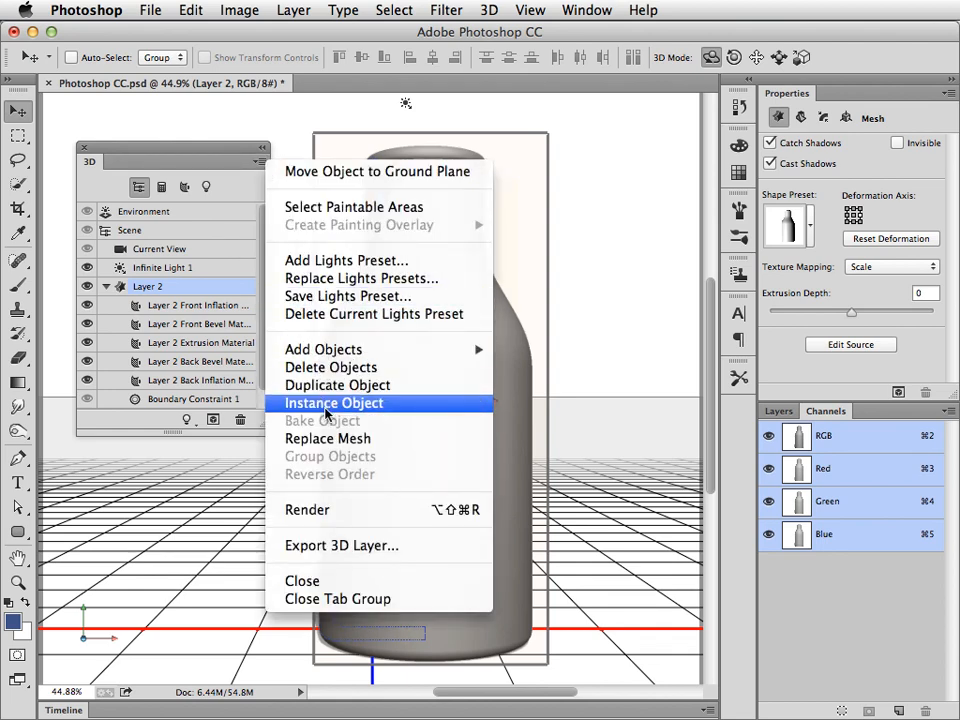
- Make an instanced copy of the bottle to place behind the original
left_click(332, 402)
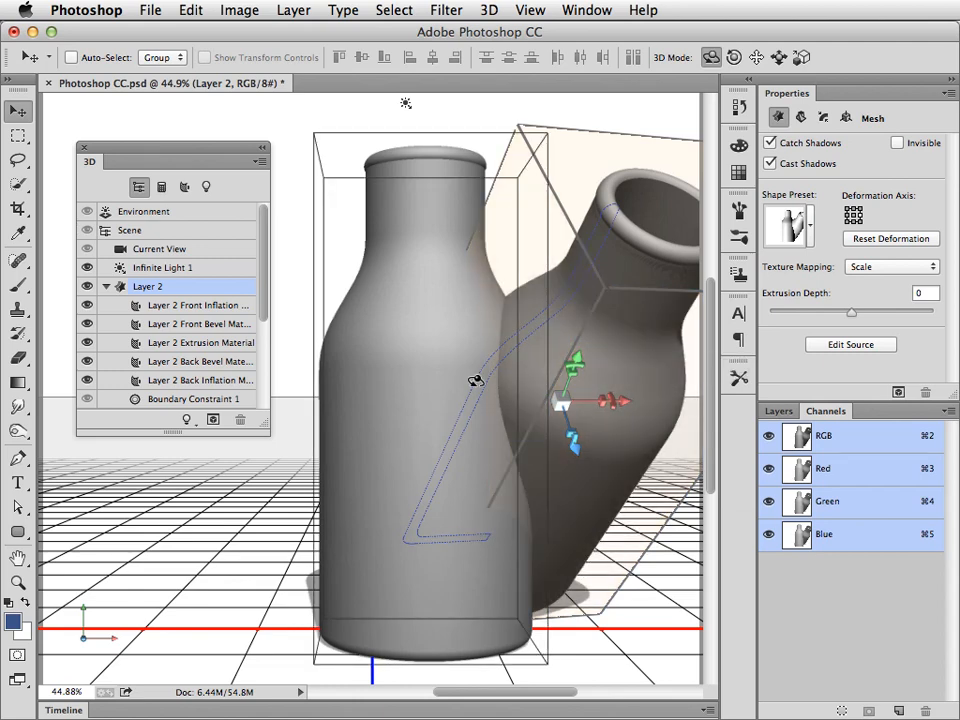
- Add a third bottle instance, tilt it onto the left side, and select the centre bottle
left_click(262, 162)
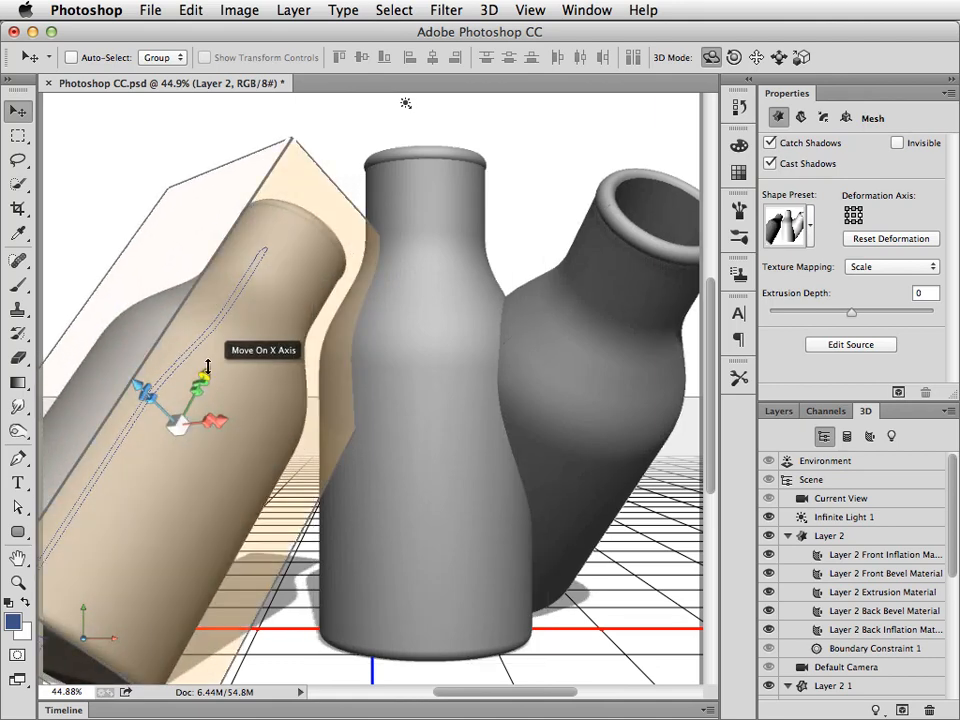
left_click_drag(204, 376, 320, 378)
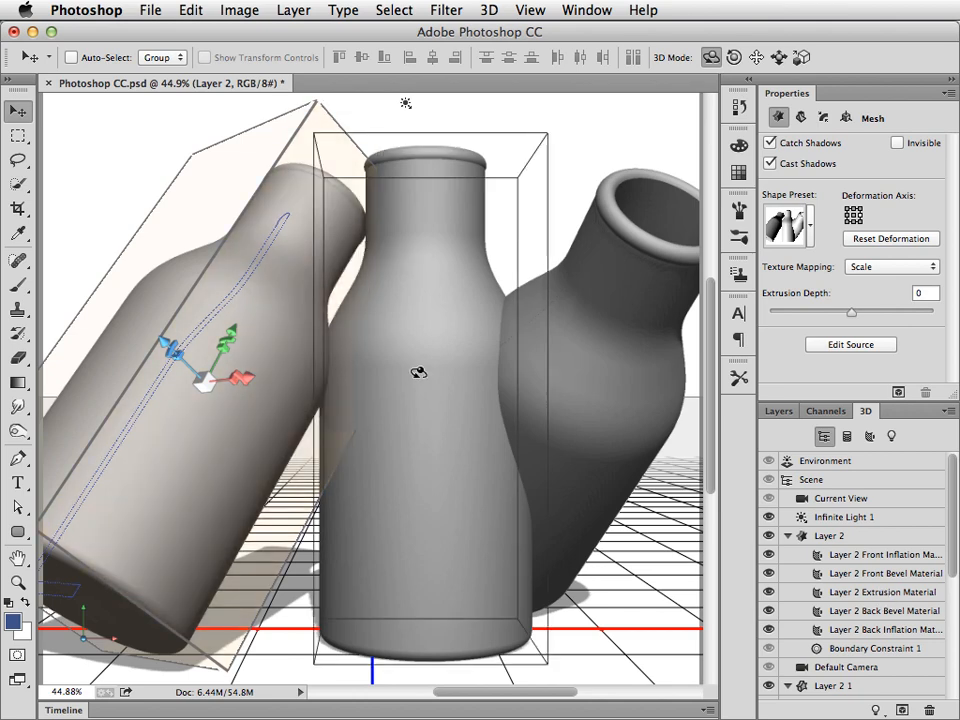
left_click(832, 684)
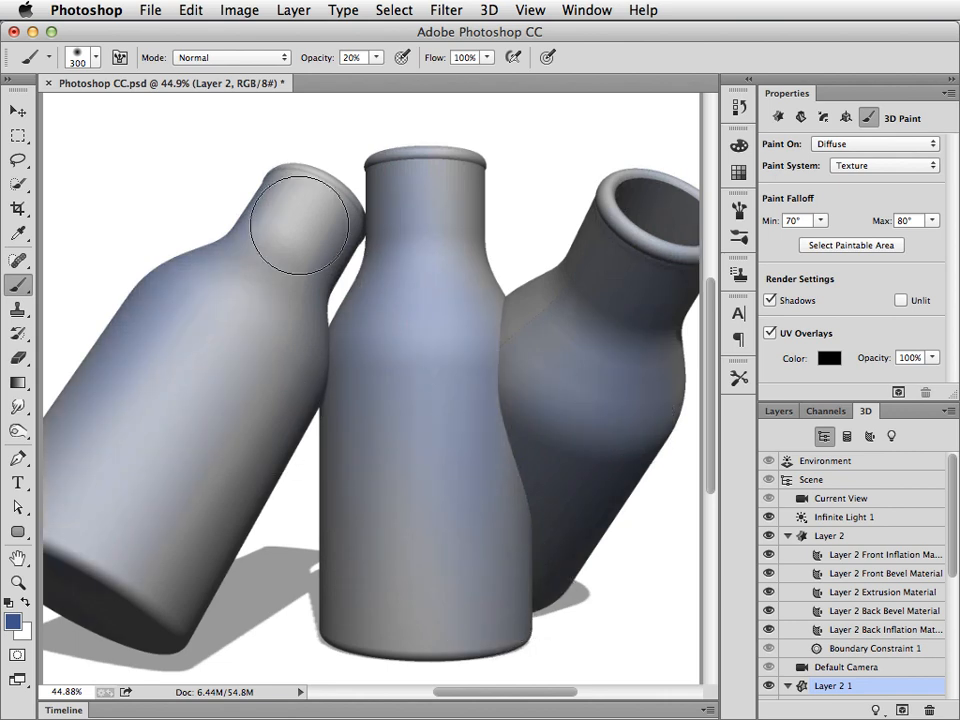
mouse_move(660, 456)
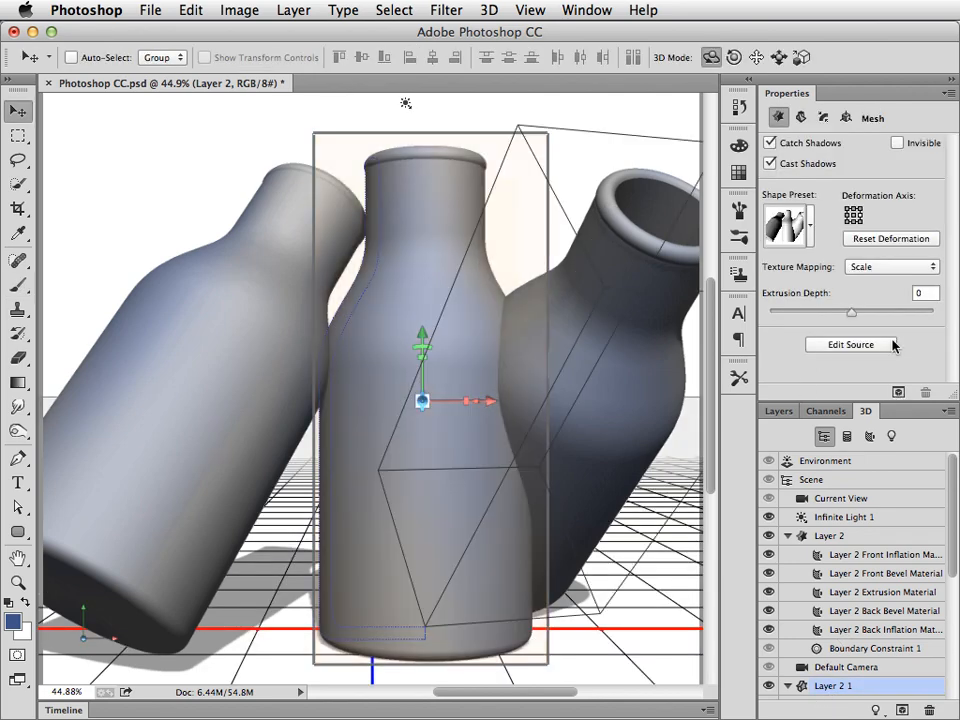
- Edit the bottle's source profile in Layer 2.psb and save so all three bottles update shorter
left_click(848, 344)
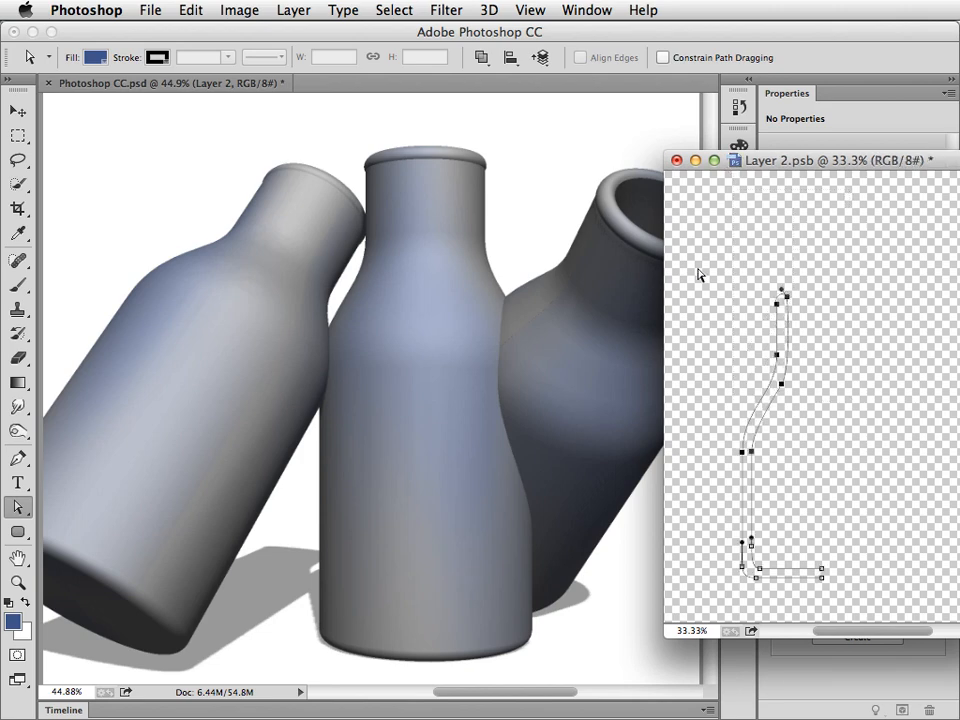
left_click(150, 10)
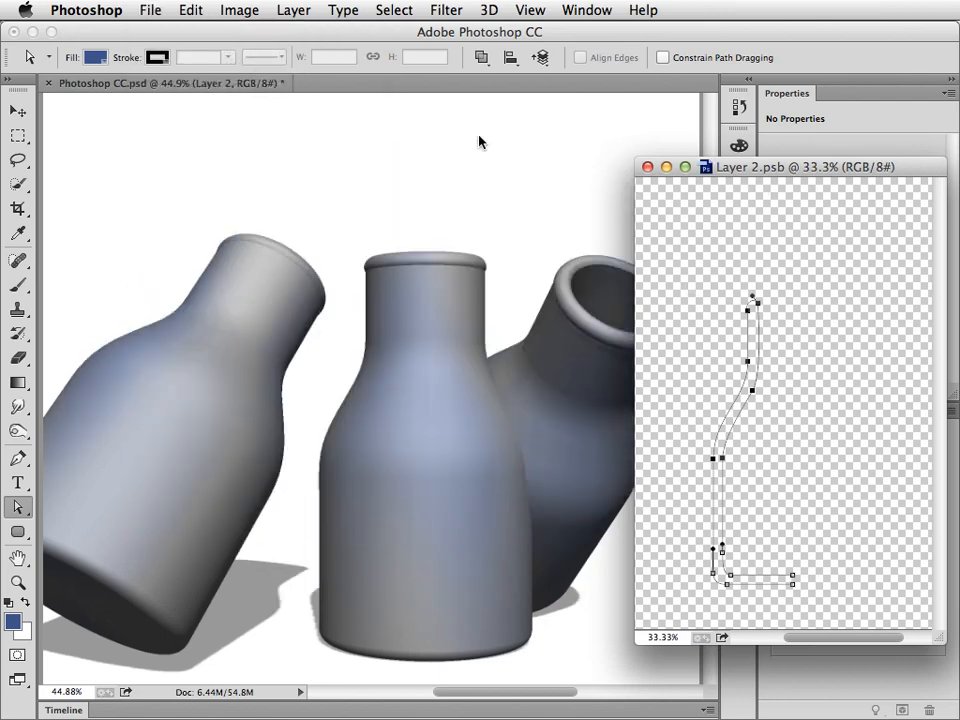
mouse_move(650, 168)
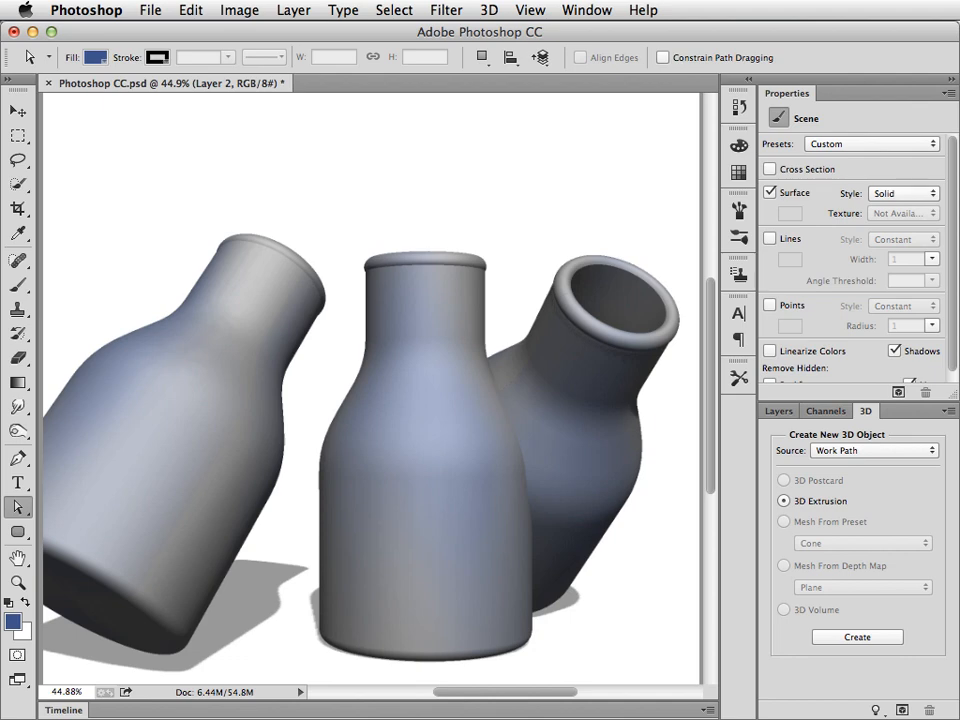
left_click(588, 10)
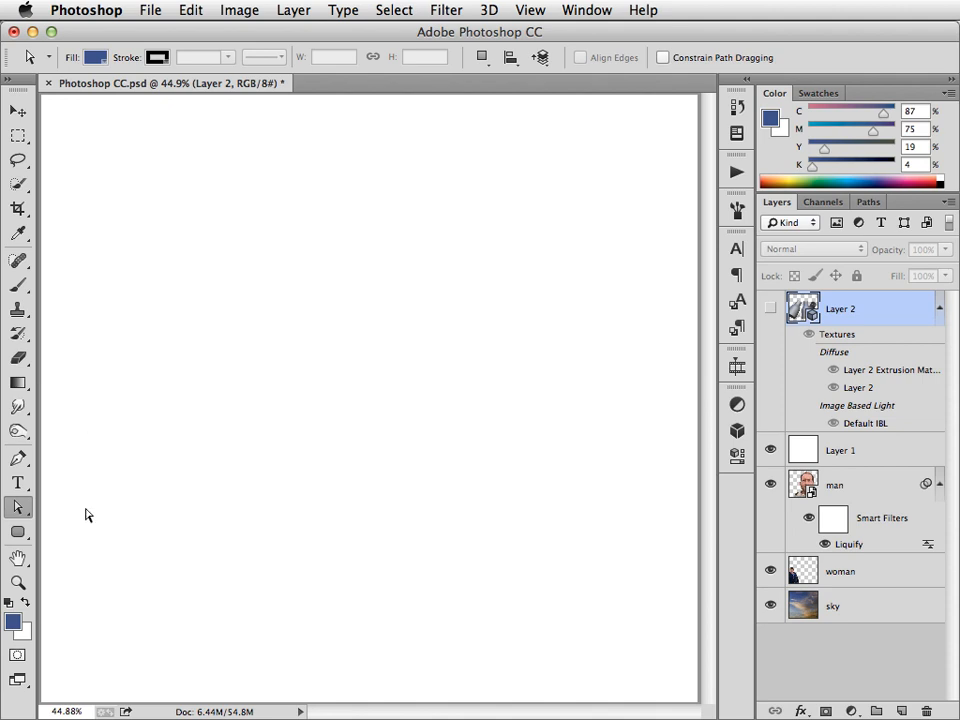
- Hide the 3D bottles Layer 2 so the canvas shows blank white
left_click(18, 532)
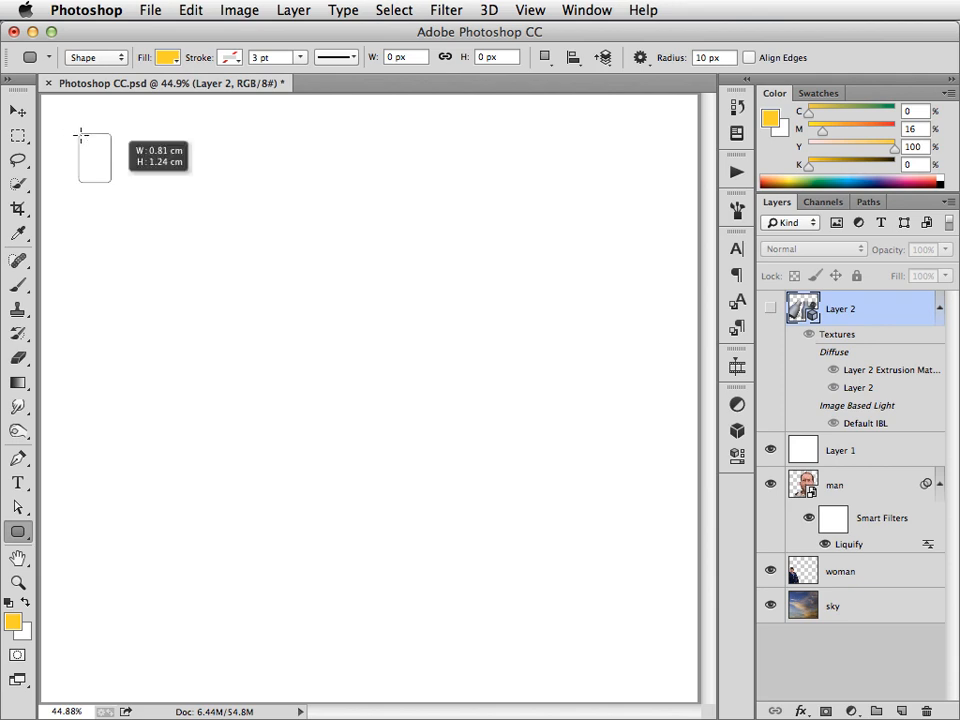
left_click_drag(80, 130, 288, 456)
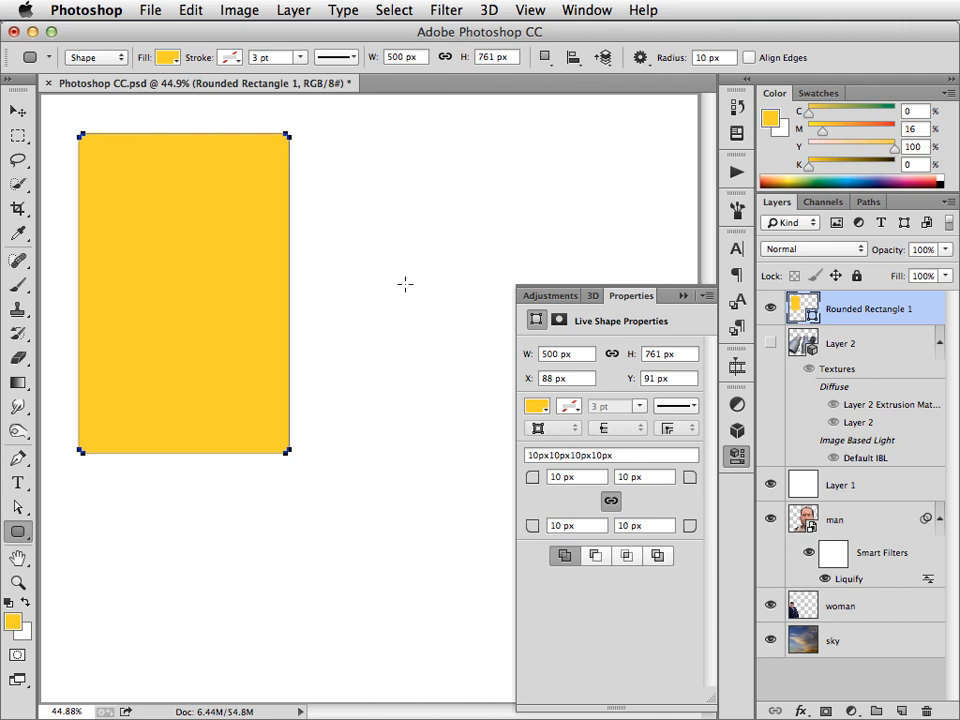
mouse_move(294, 180)
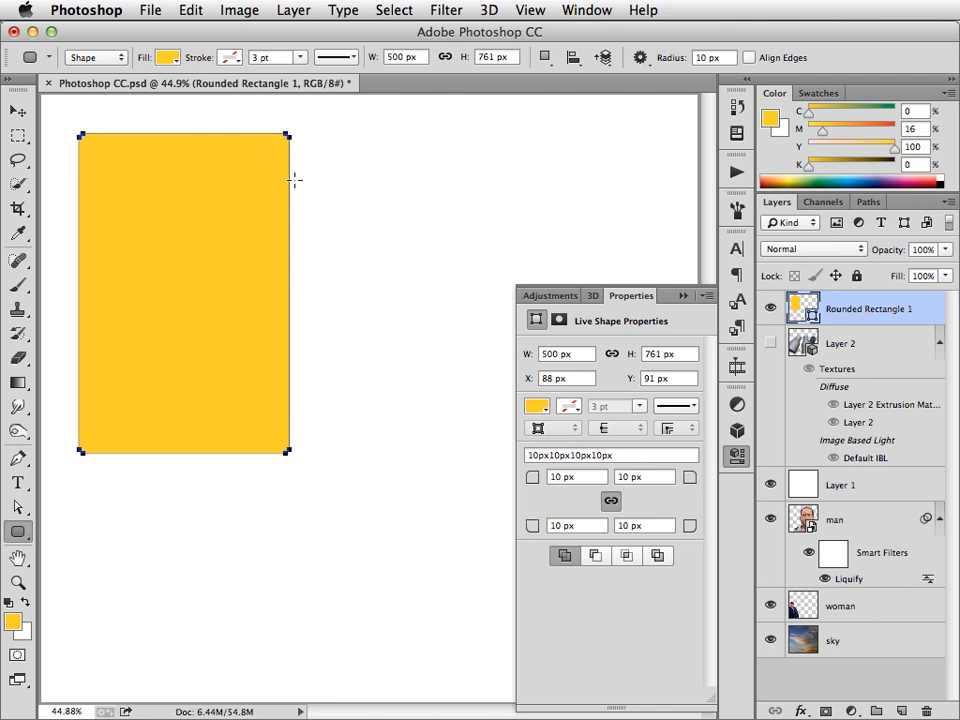
mouse_move(304, 204)
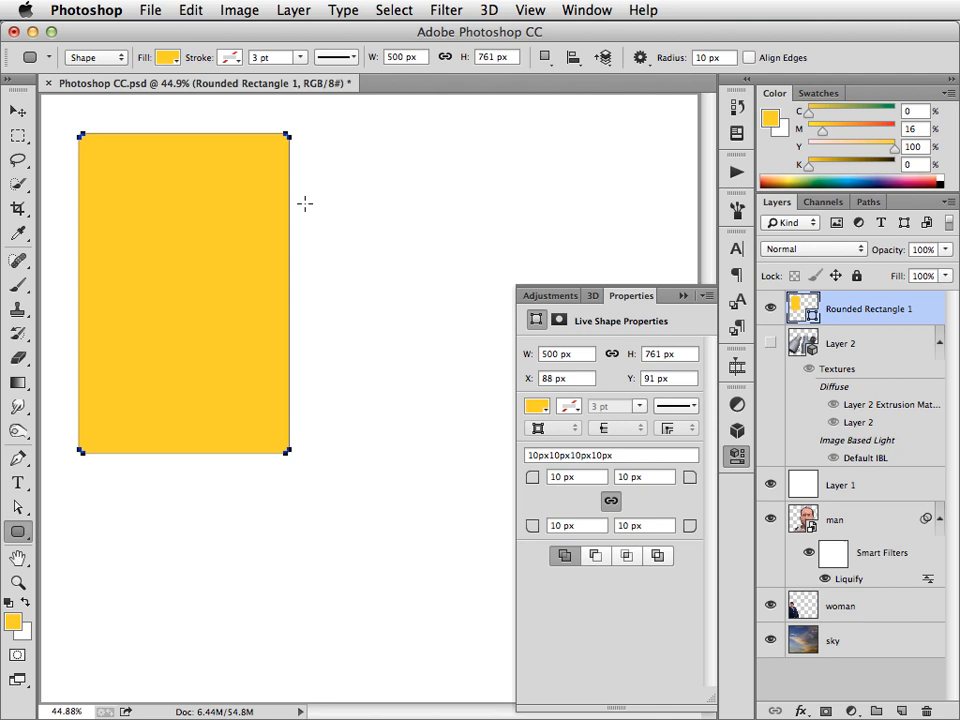
mouse_move(308, 196)
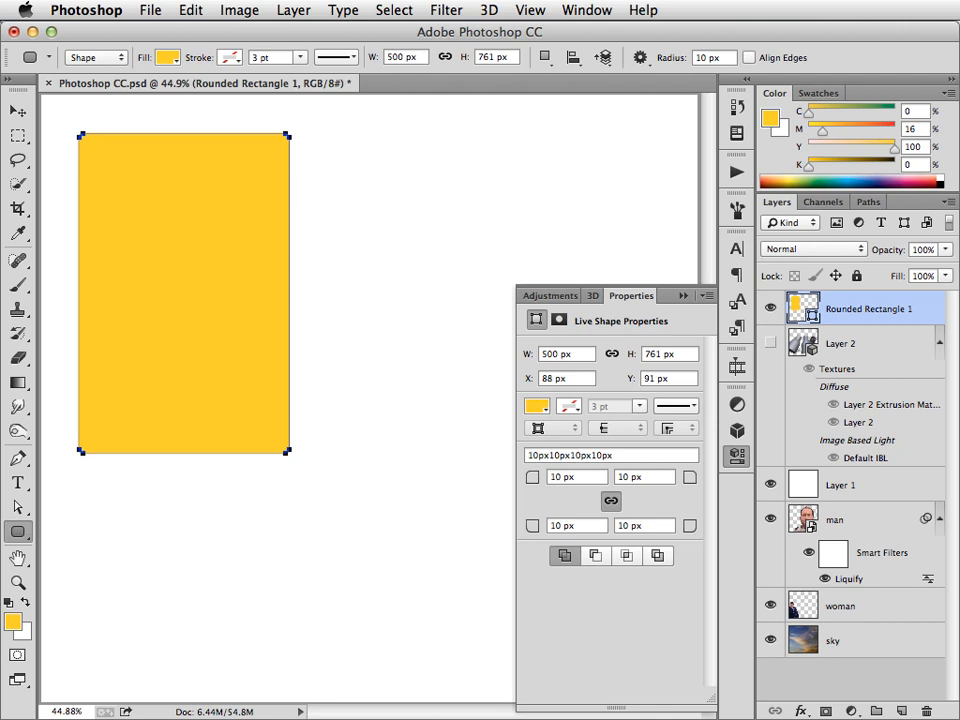
mouse_move(640, 276)
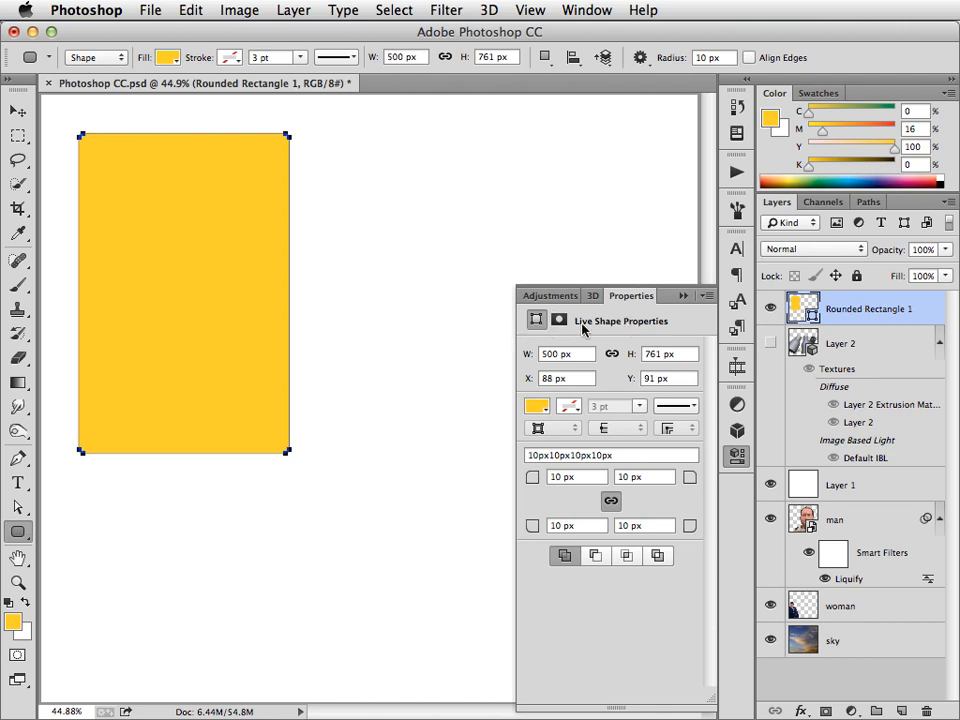
mouse_move(584, 630)
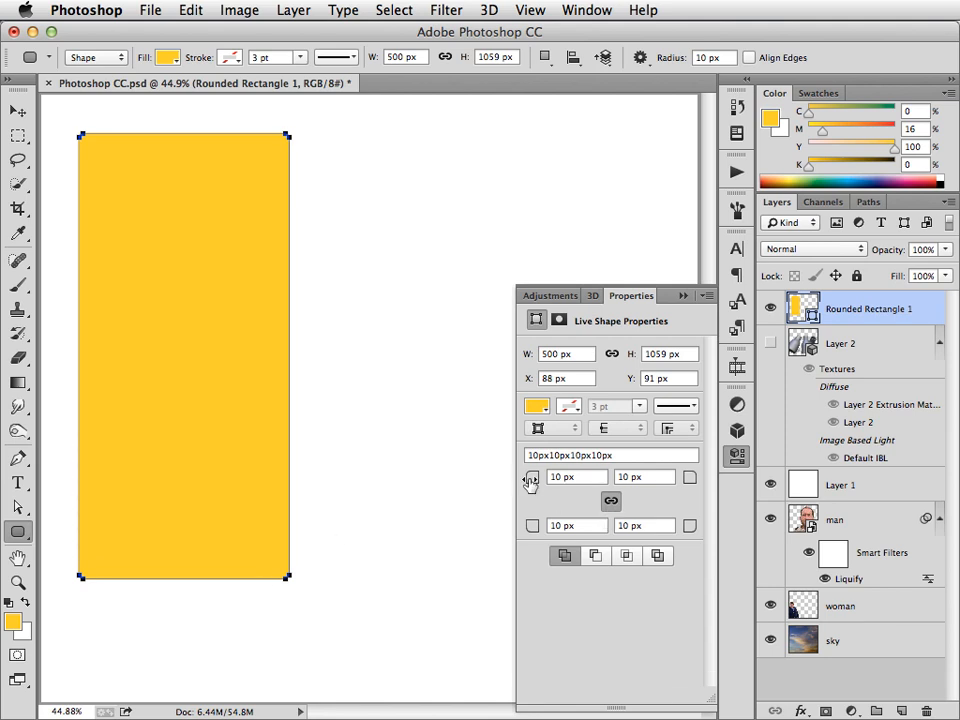
left_click(576, 476)
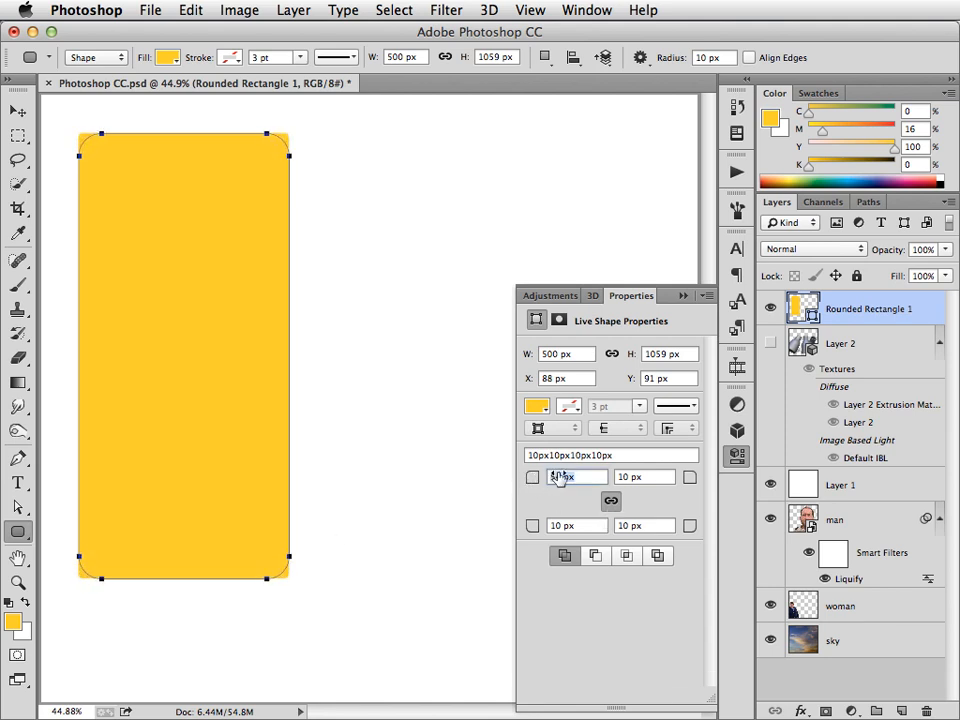
type("145")
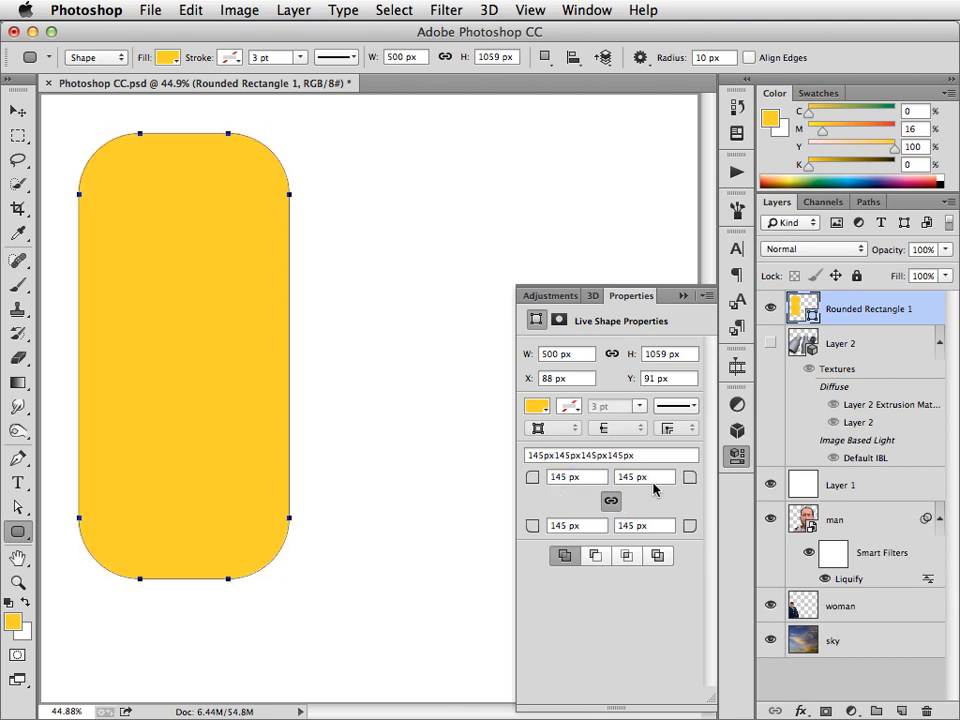
mouse_move(156, 524)
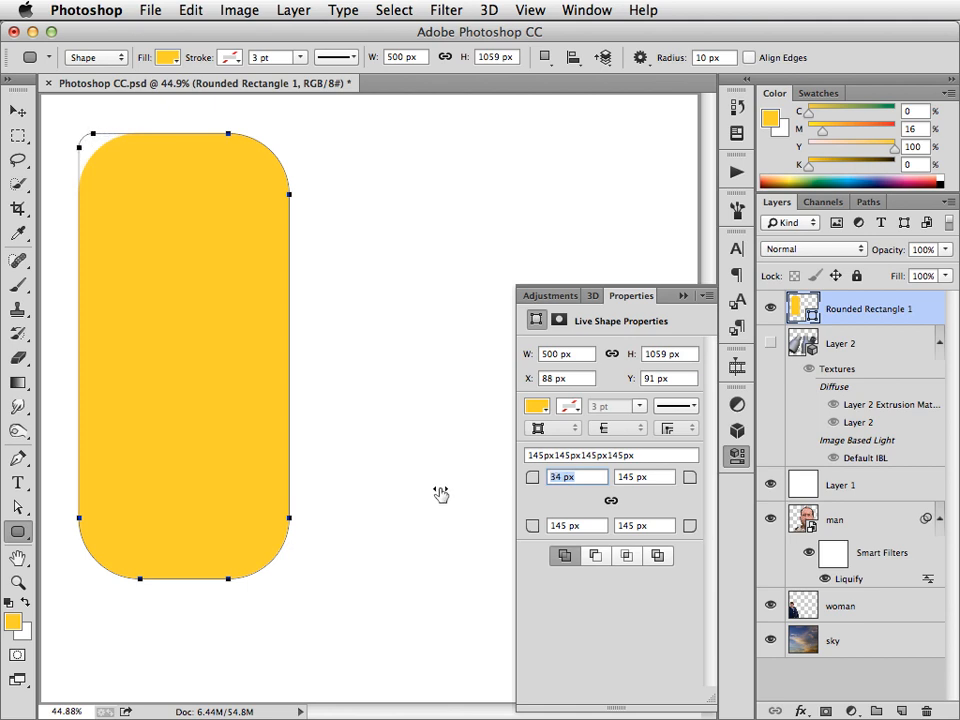
type("0")
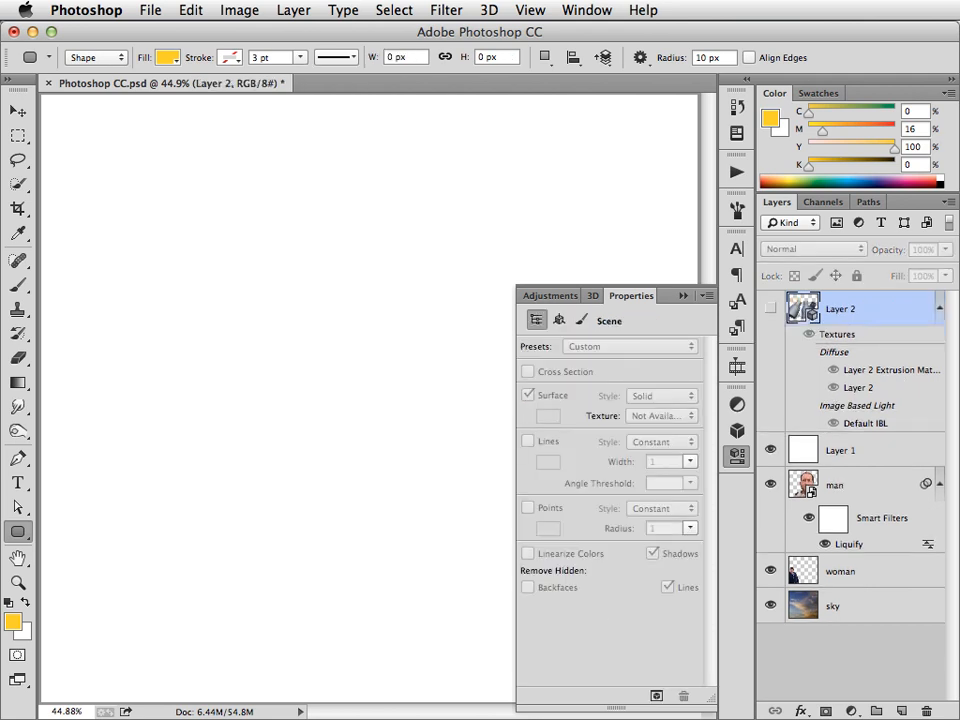
left_click_drag(100, 142, 324, 194)
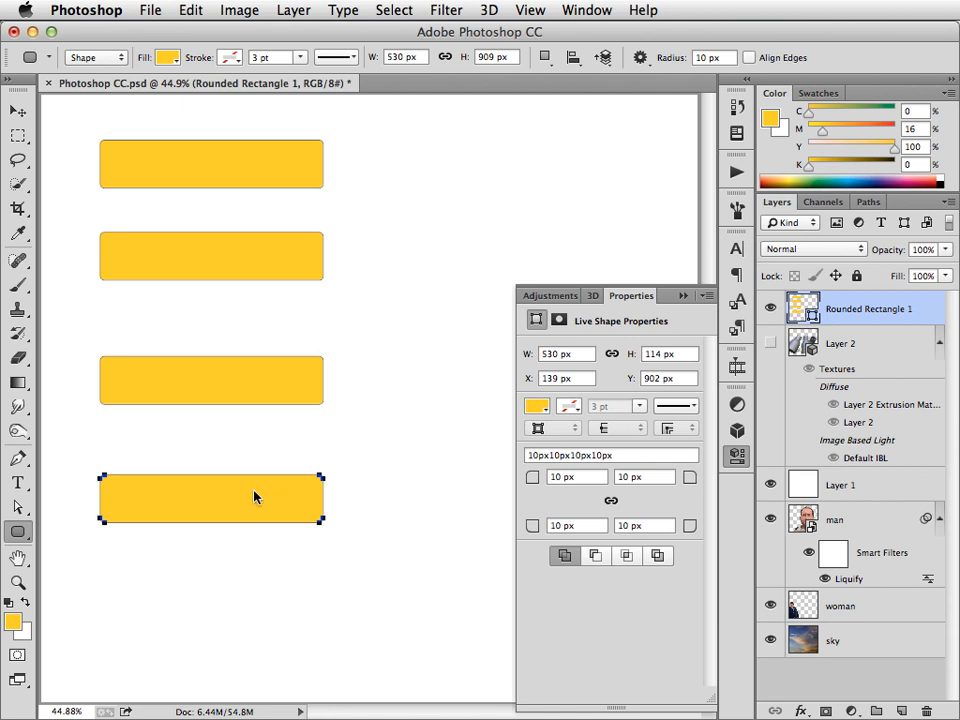
mouse_move(212, 348)
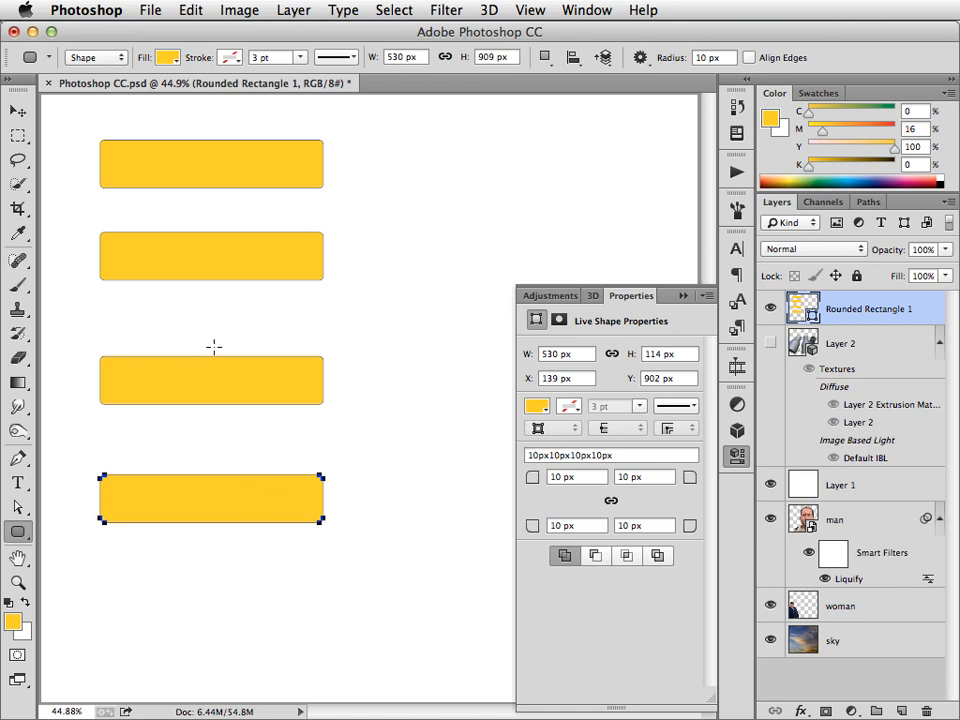
- Select the third yellow bar and set its Live Shape corner radius to 34 px and width to 388 px
left_click(212, 256)
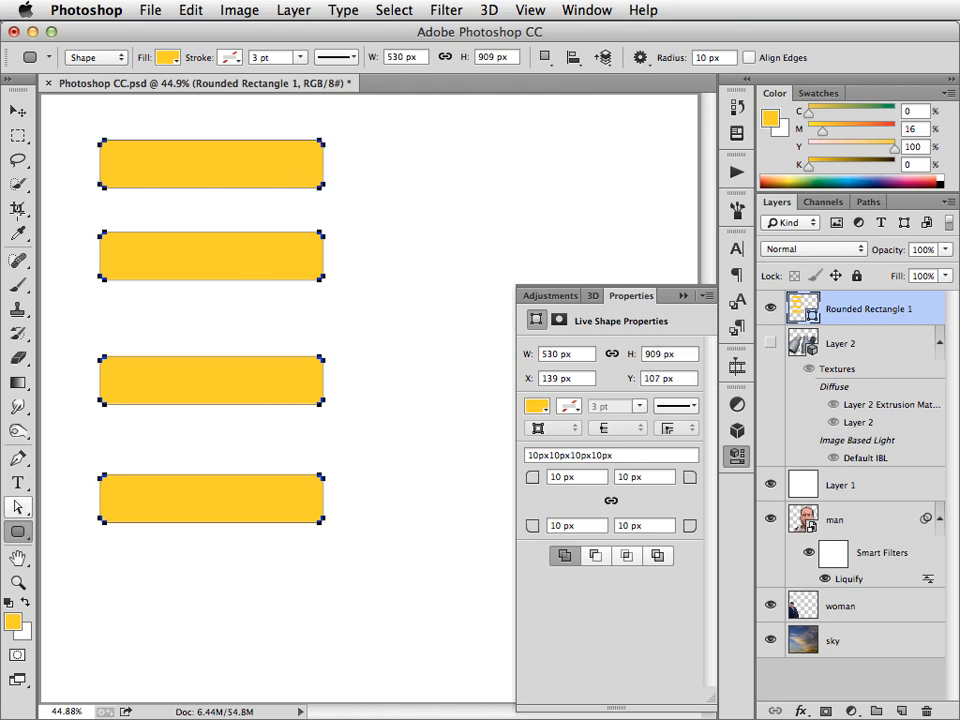
mouse_move(898, 296)
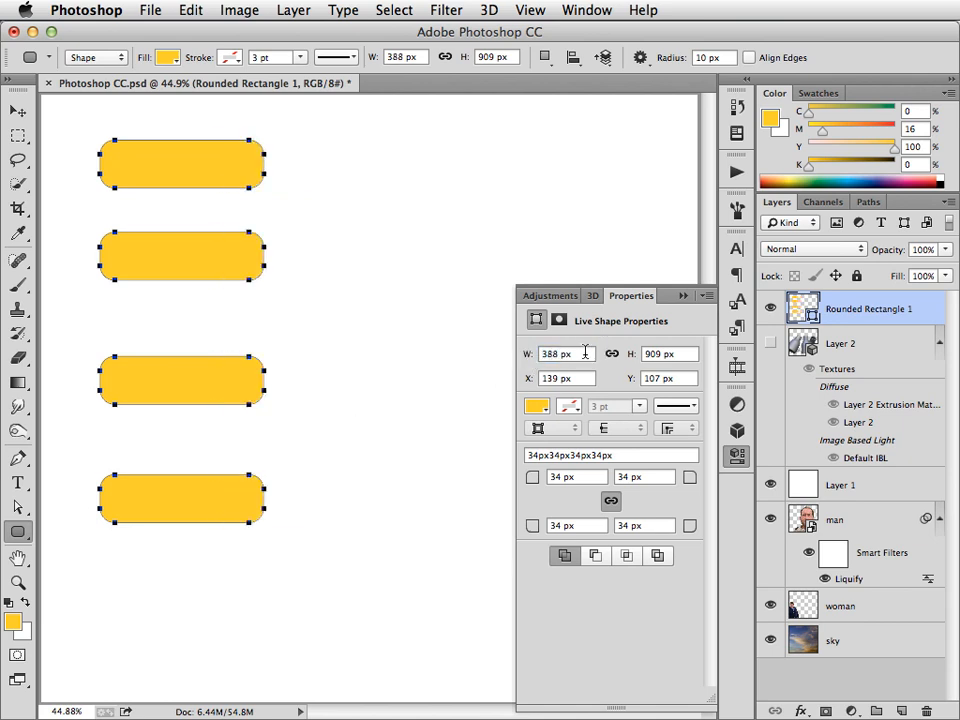
mouse_move(556, 352)
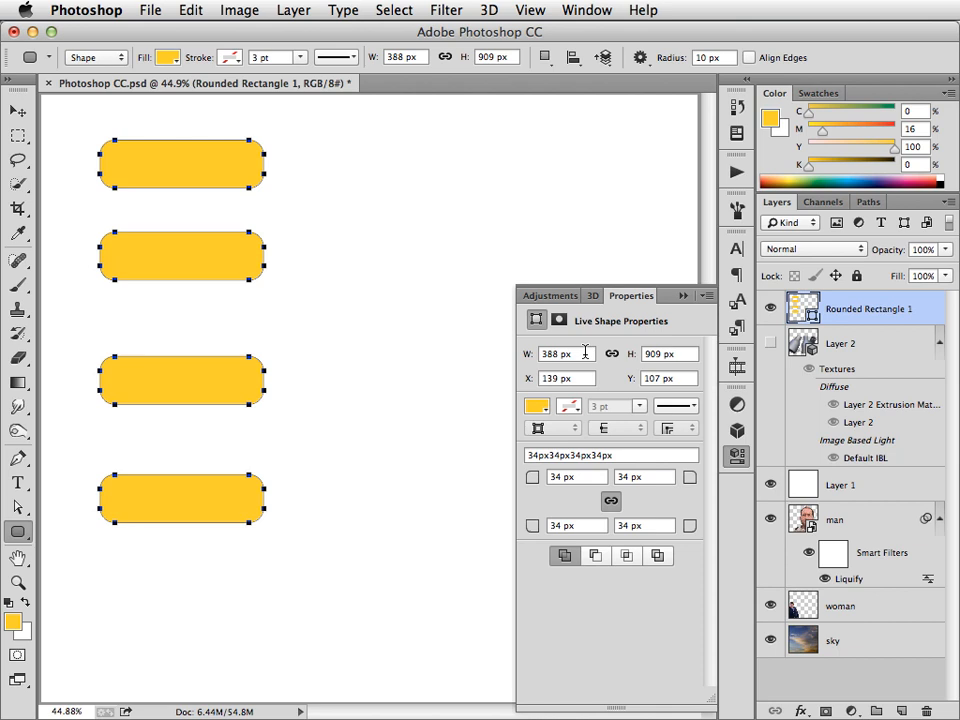
left_click(18, 112)
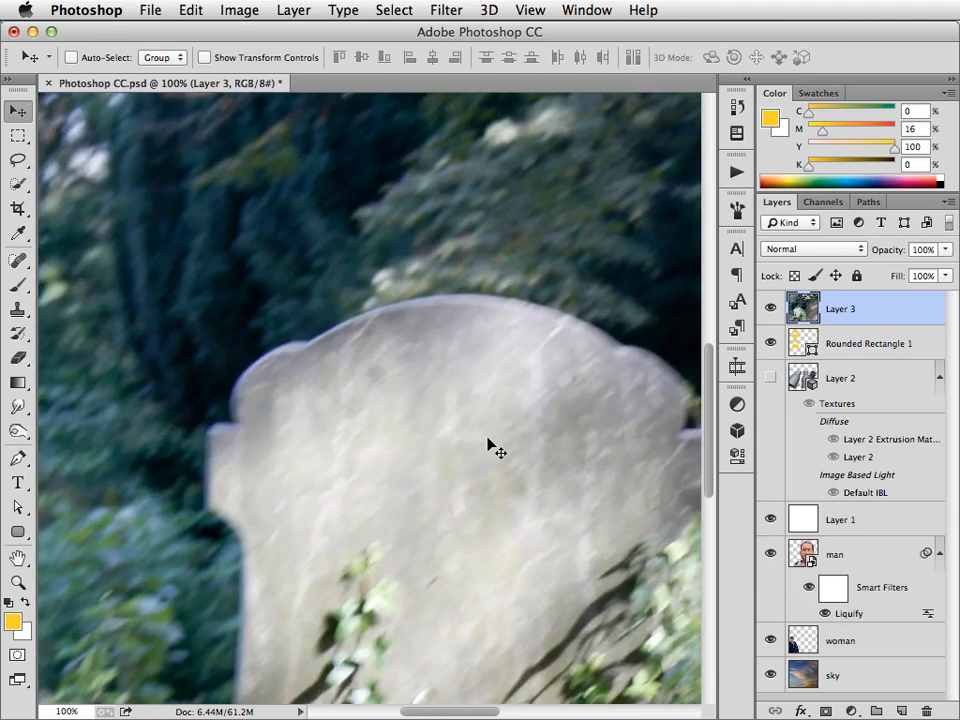
mouse_move(248, 426)
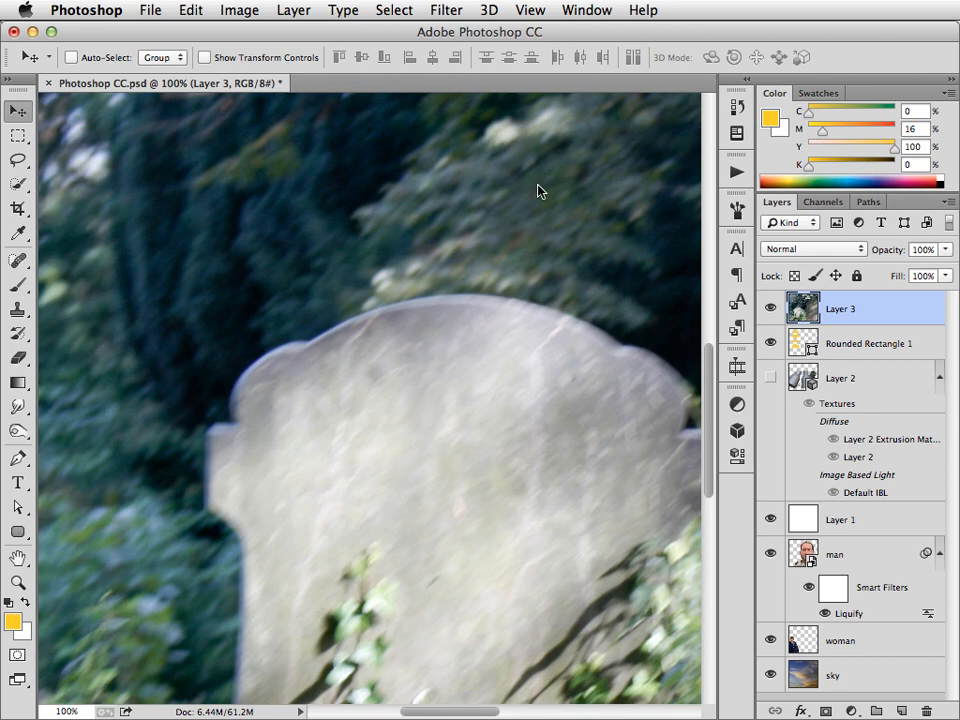
- Bring up the Filter menu for the gravestone photo on Layer 3
left_click(446, 10)
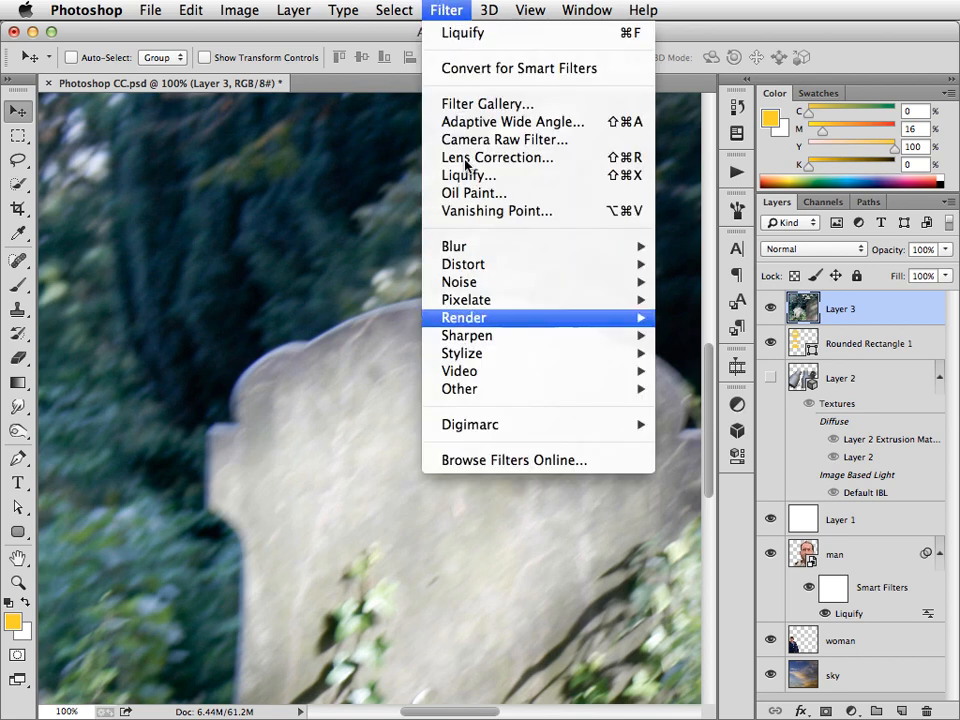
mouse_move(468, 336)
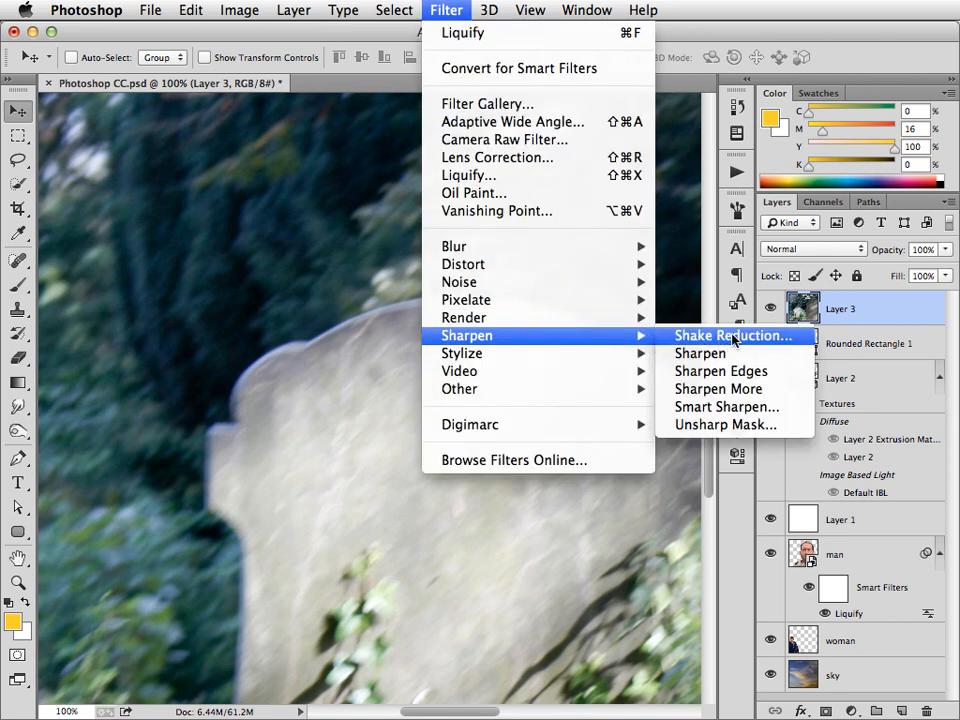
- Start Shake Reduction on the gravestone photo and preview its default blur estimation
left_click(732, 336)
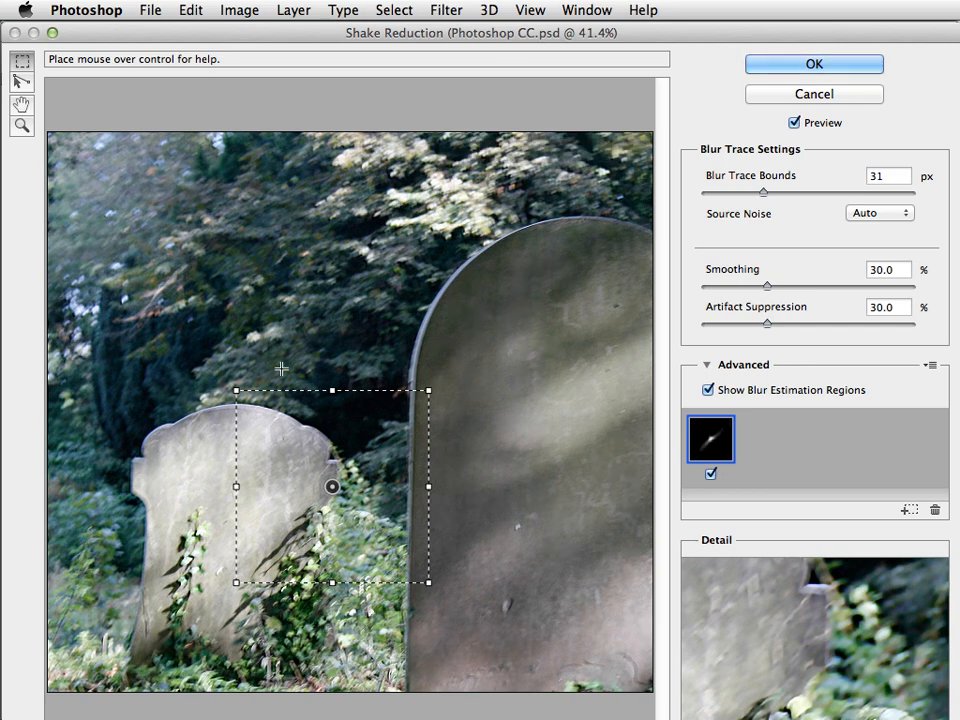
mouse_move(440, 472)
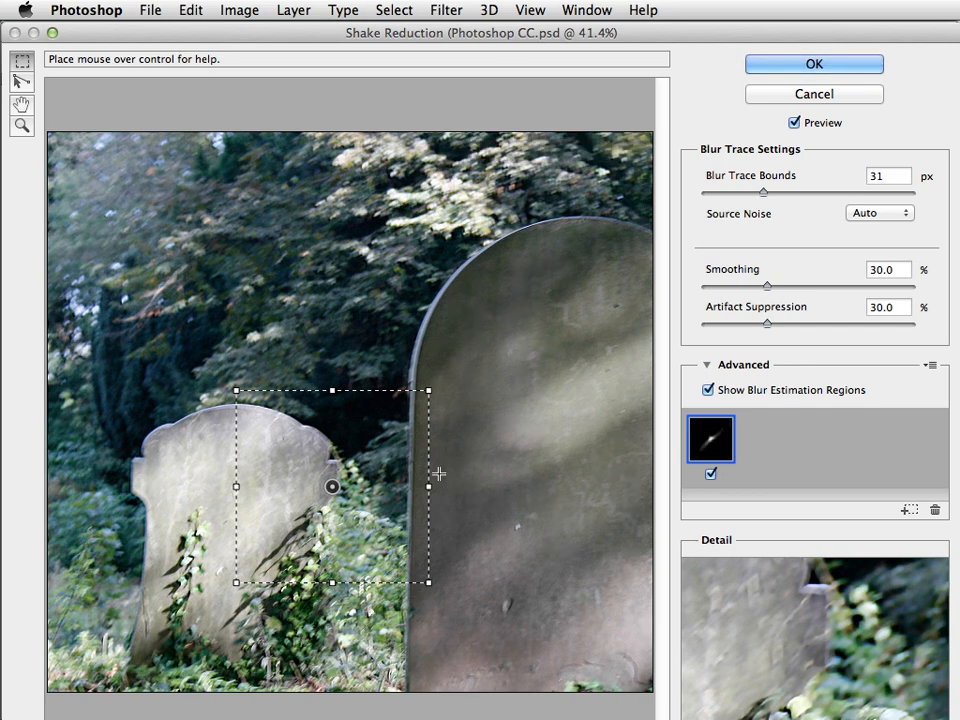
mouse_move(432, 384)
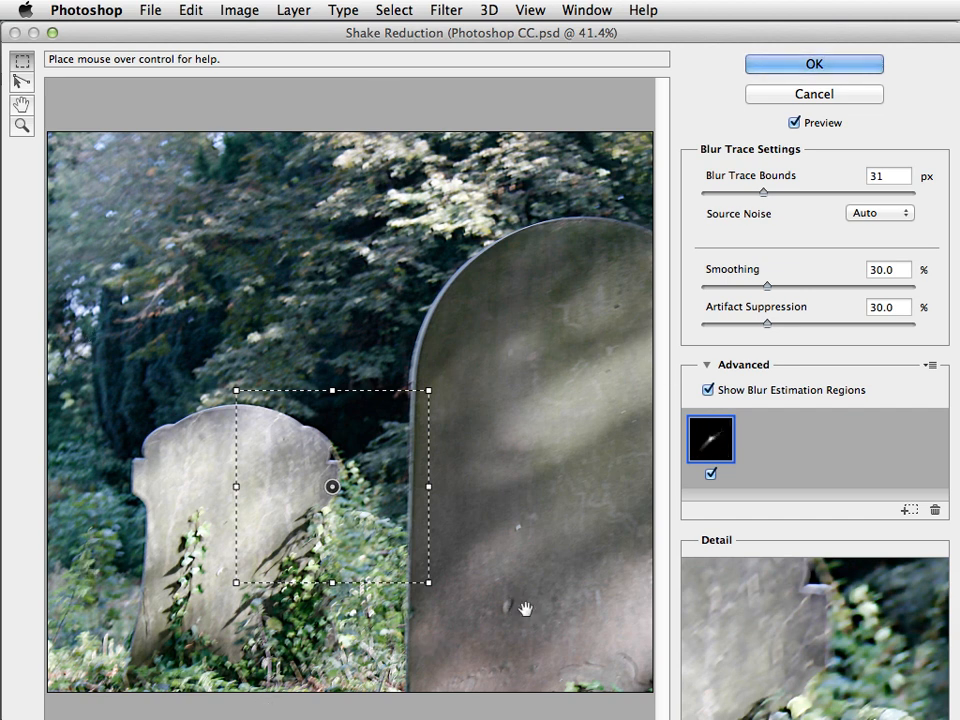
mouse_move(696, 616)
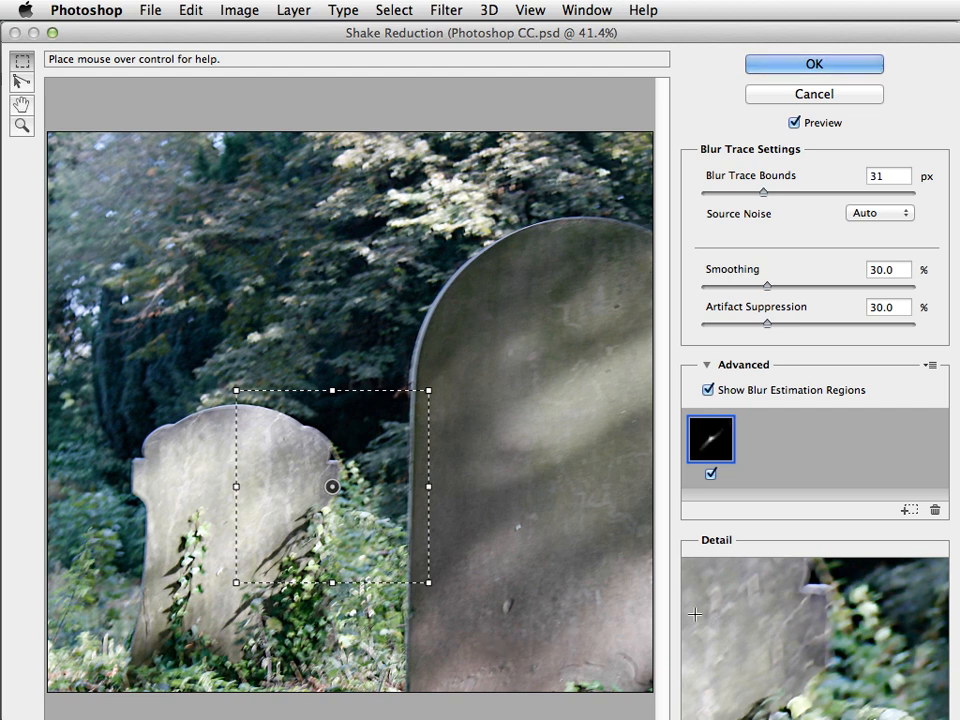
mouse_move(810, 584)
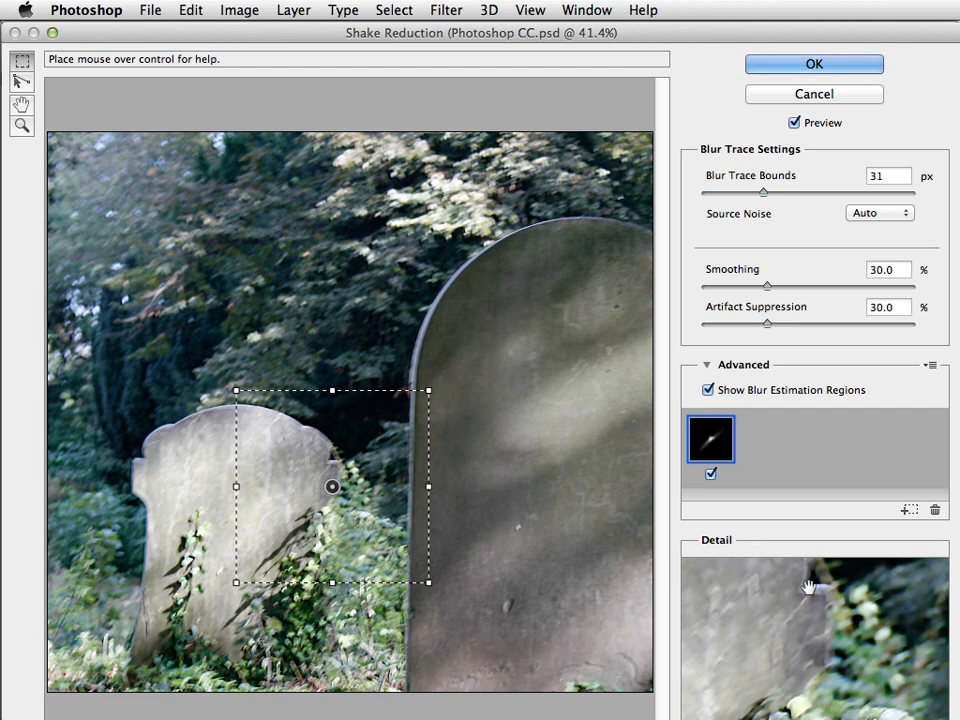
mouse_move(808, 640)
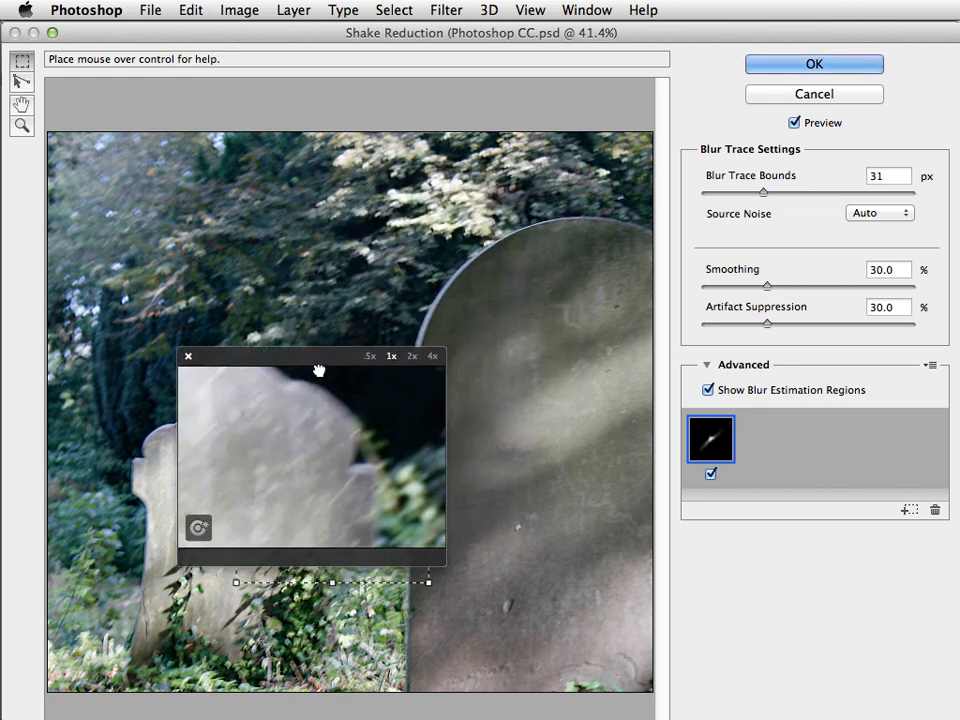
left_click_drag(320, 370, 300, 334)
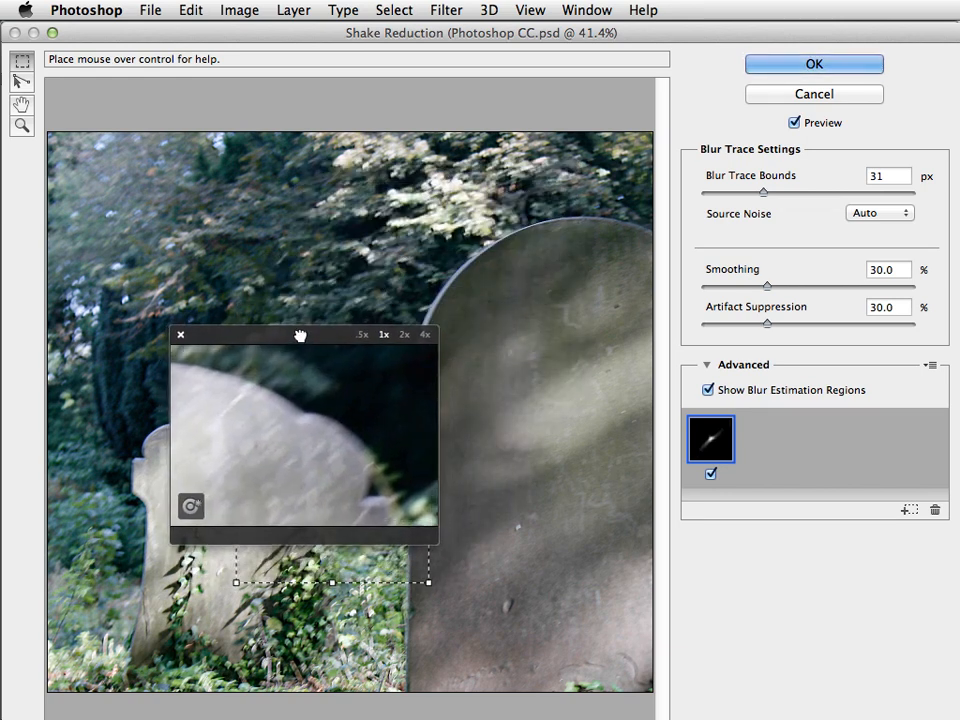
left_click_drag(300, 334, 308, 344)
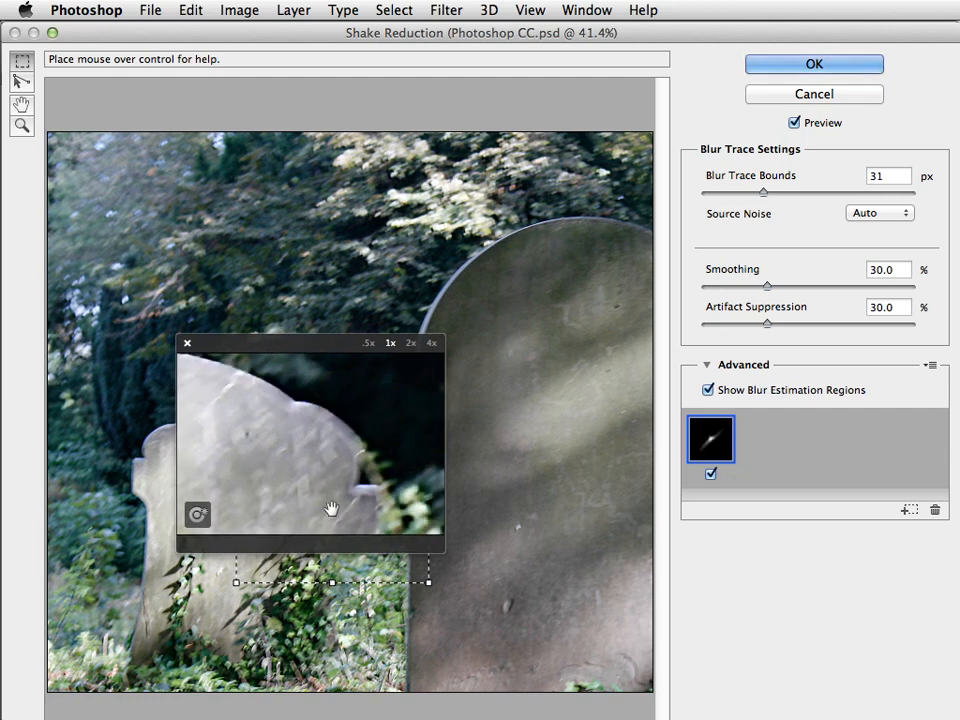
mouse_move(380, 448)
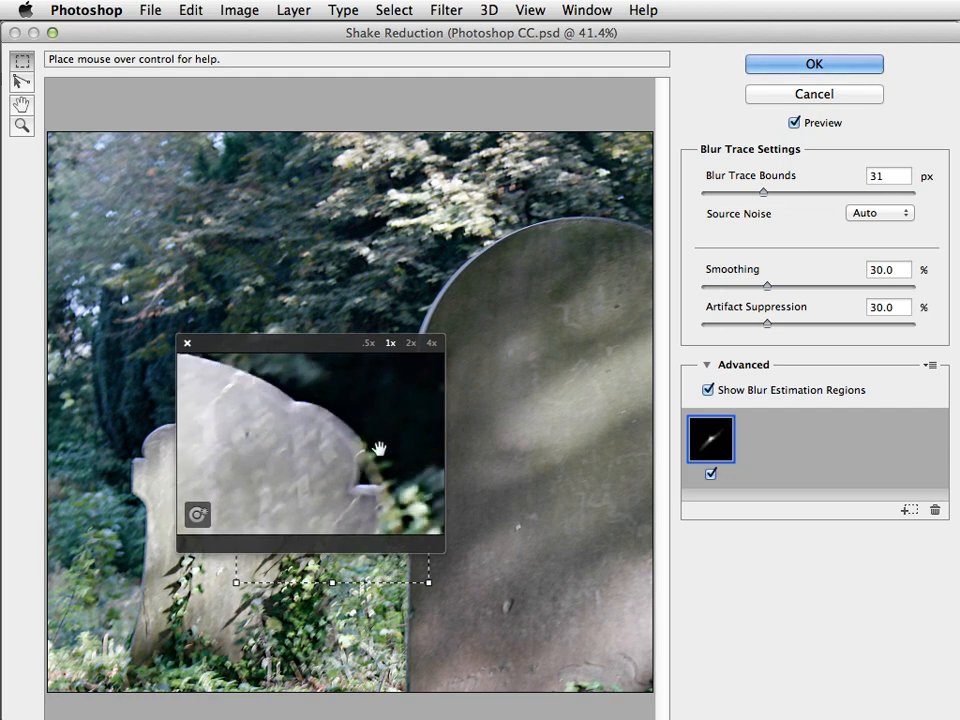
mouse_move(188, 344)
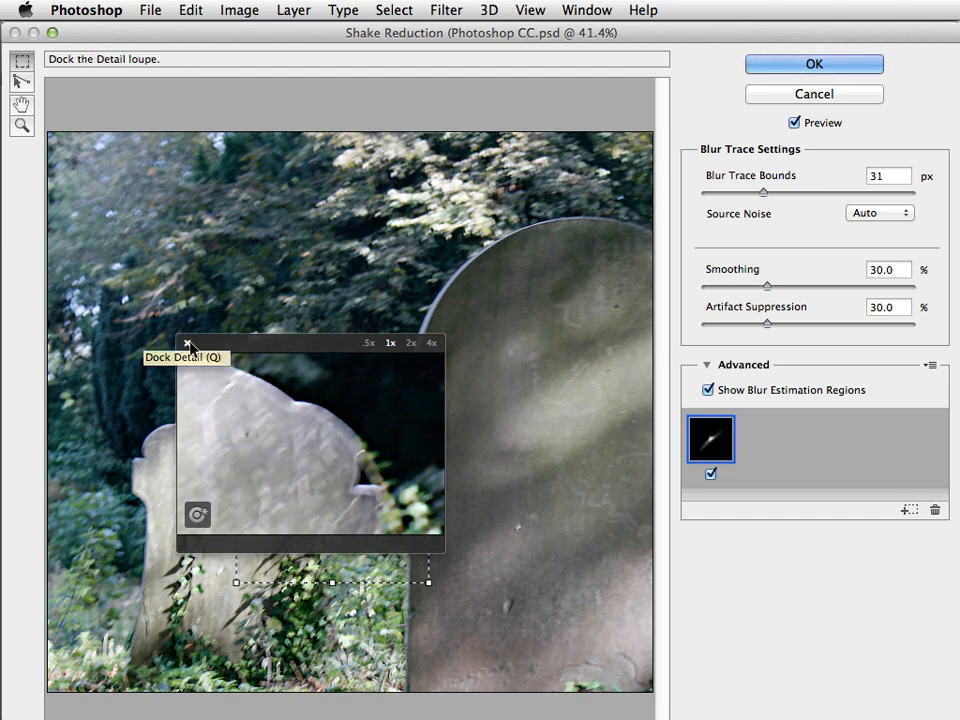
left_click(186, 344)
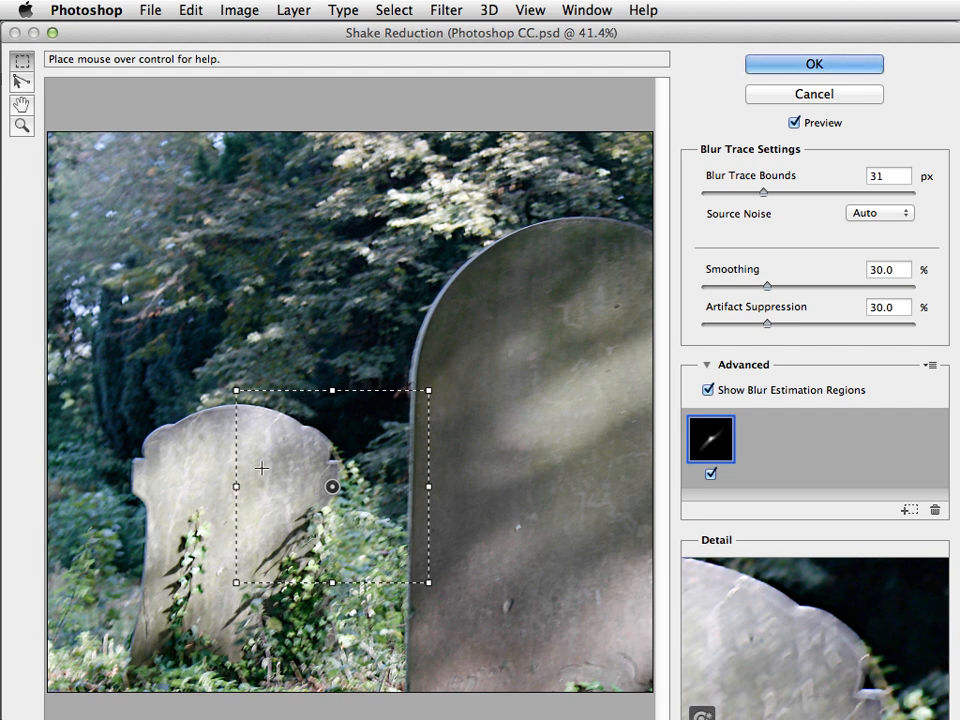
mouse_move(500, 240)
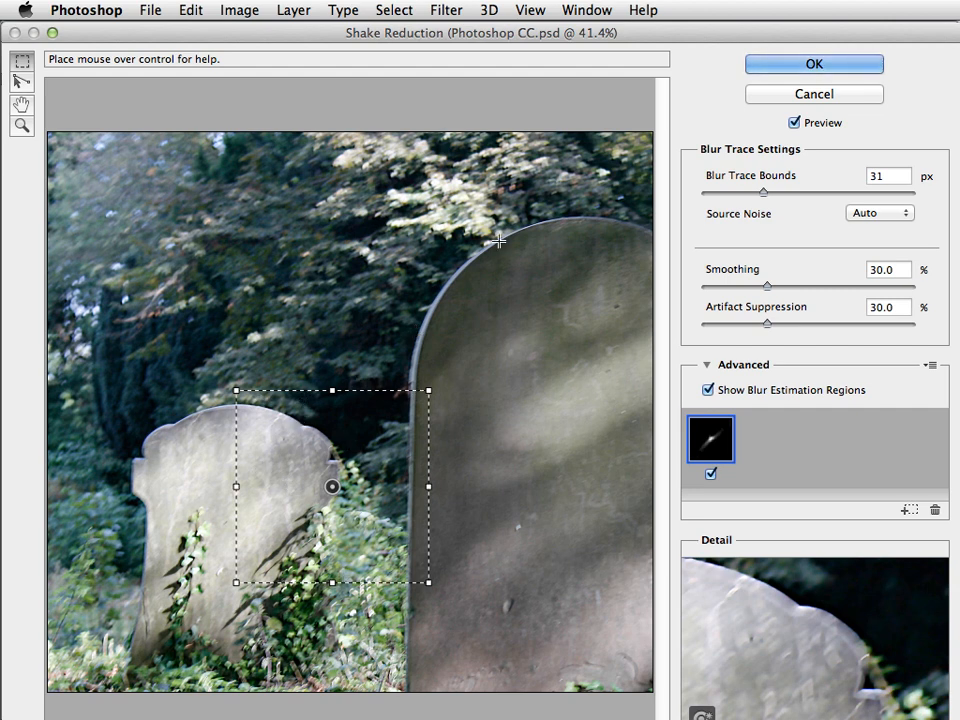
mouse_move(398, 144)
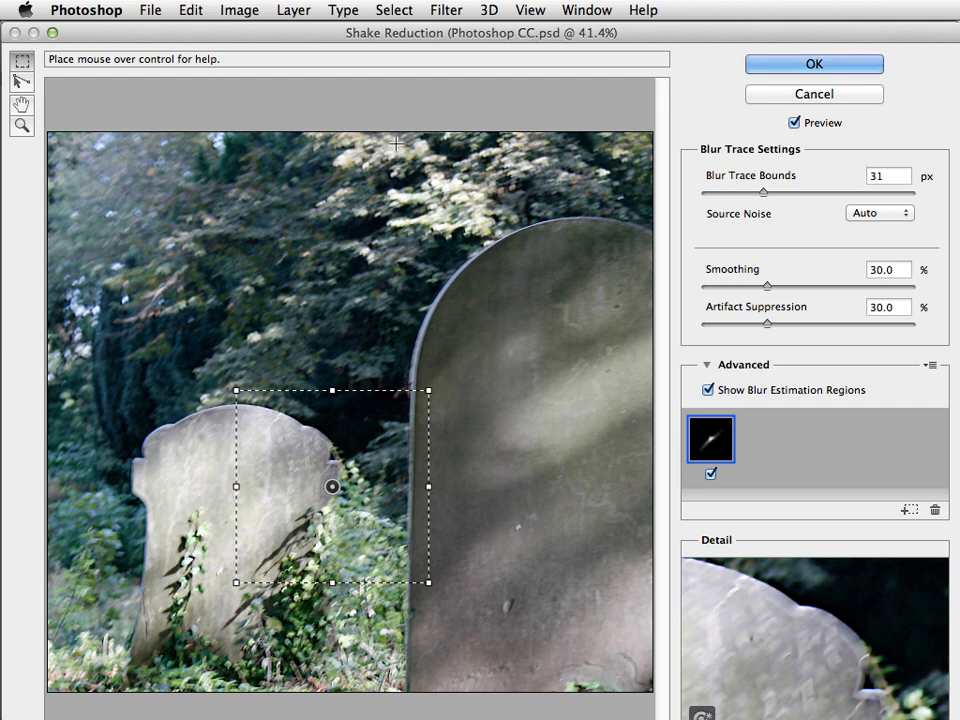
- Mark a blur estimation region over the tall gravestone's top edge
left_click_drag(398, 136, 584, 310)
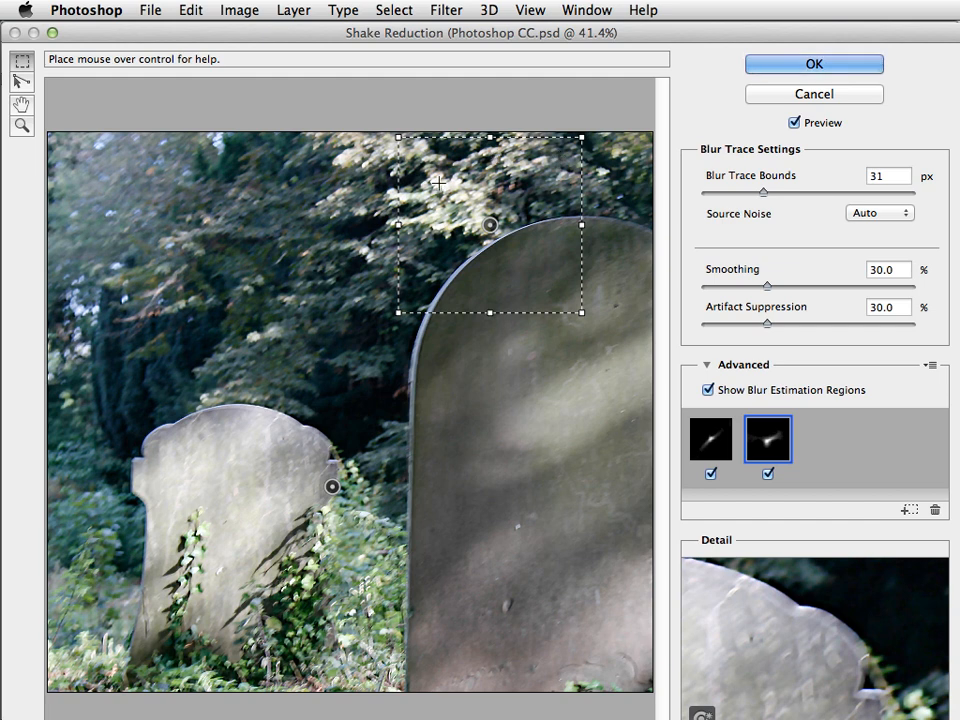
mouse_move(134, 268)
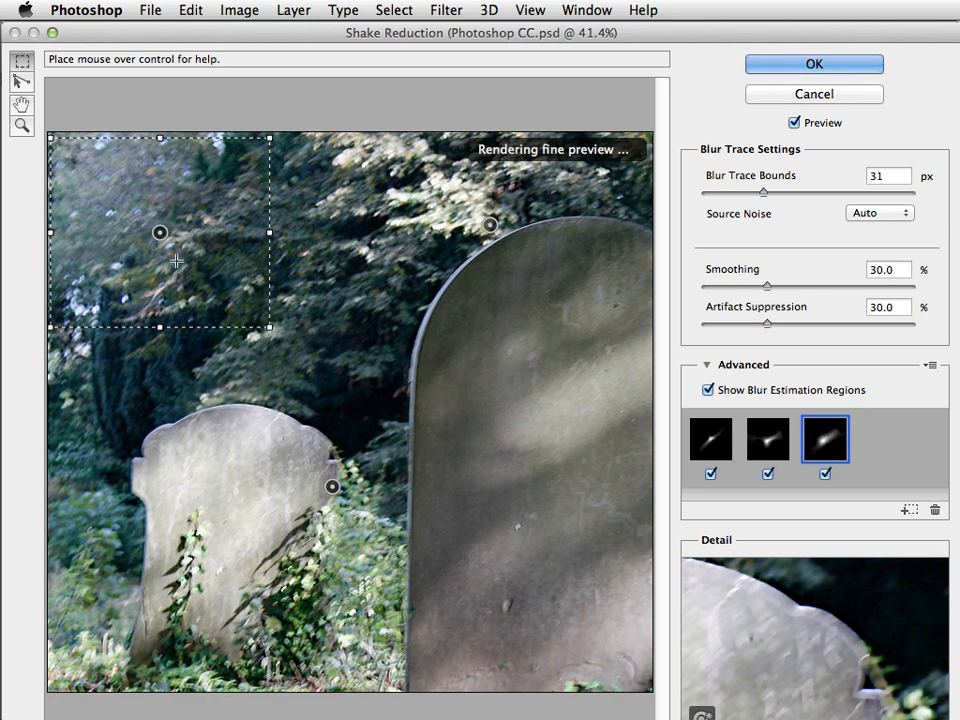
- Confirm Shake Reduction so the gravestone photo on Layer 3 is sharpened
left_click(812, 62)
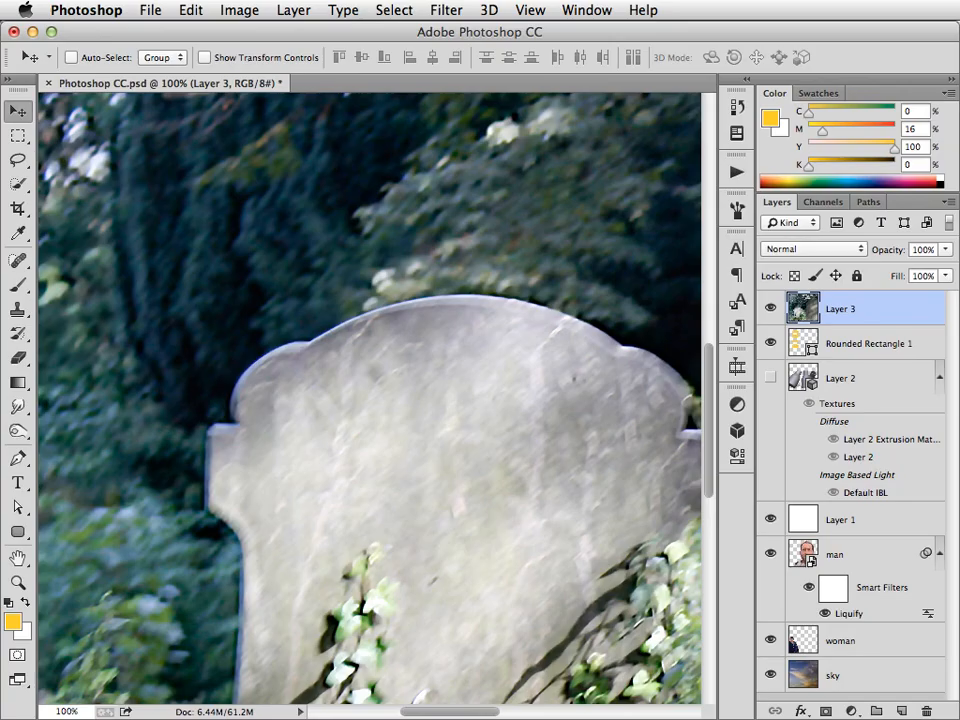
mouse_move(416, 202)
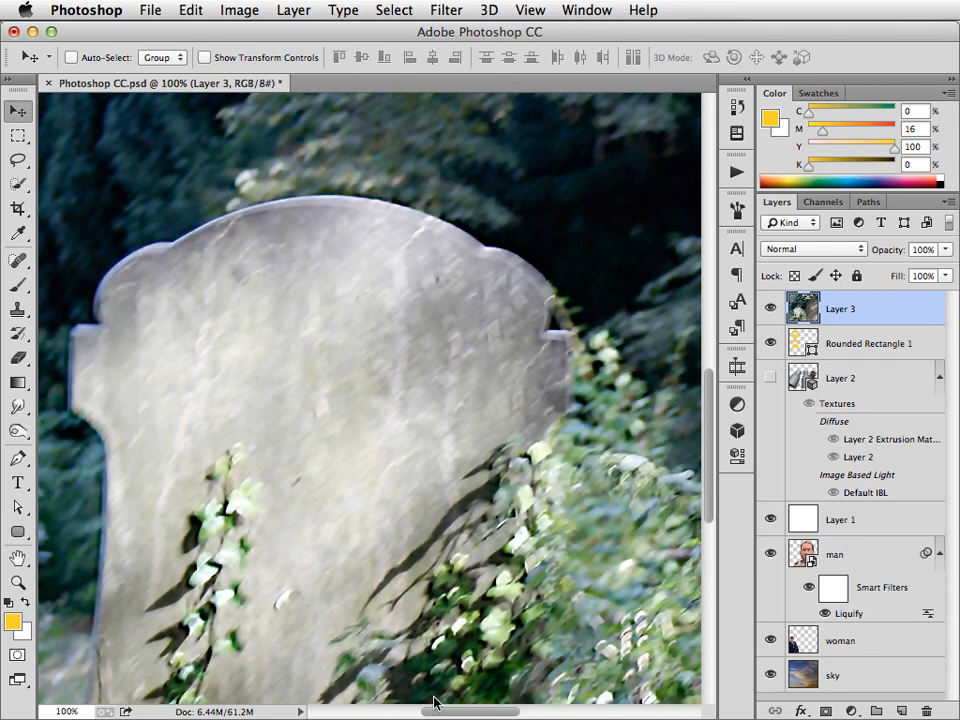
mouse_move(210, 236)
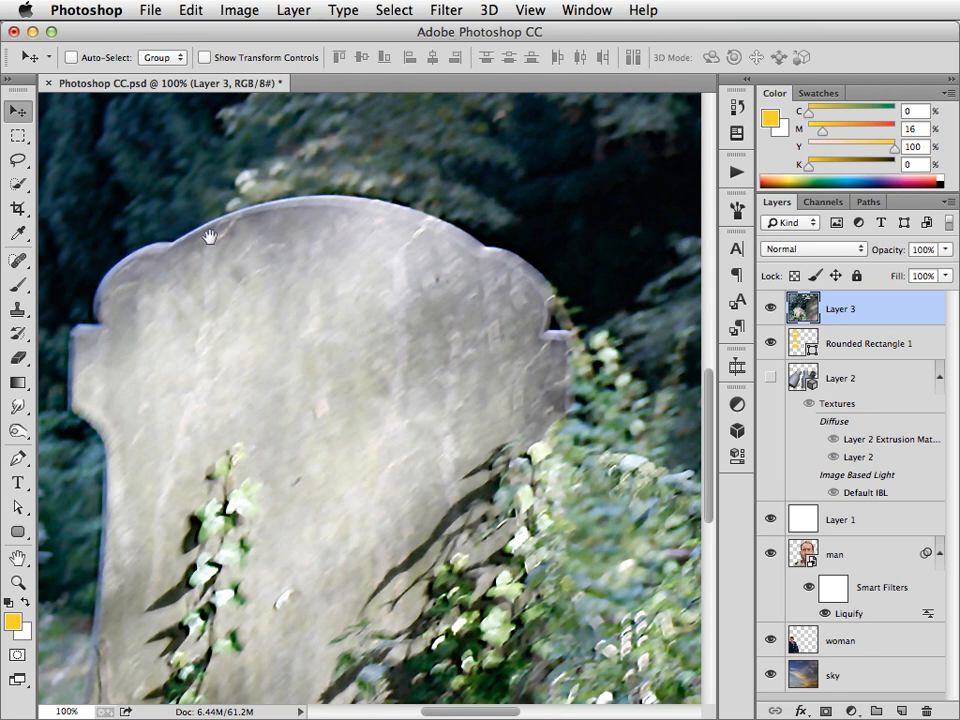